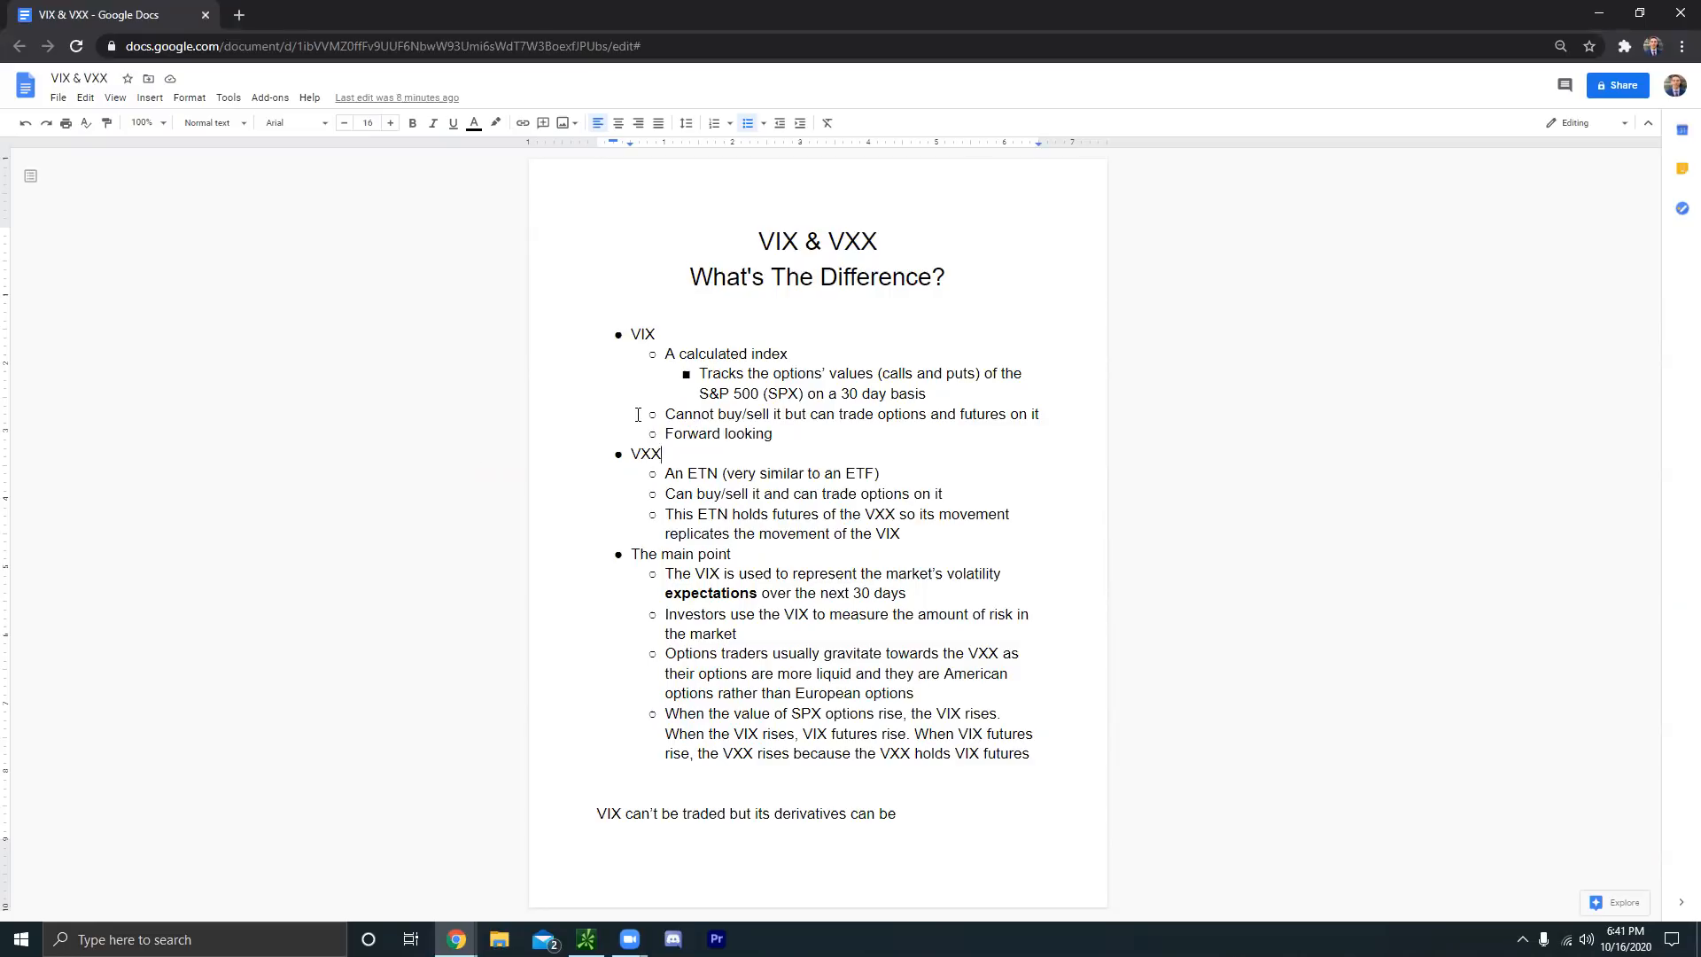
# - Switch from the Google Docs VIX & VXX notes to the thinkorswim SPY chart
pyautogui.click(585, 939)
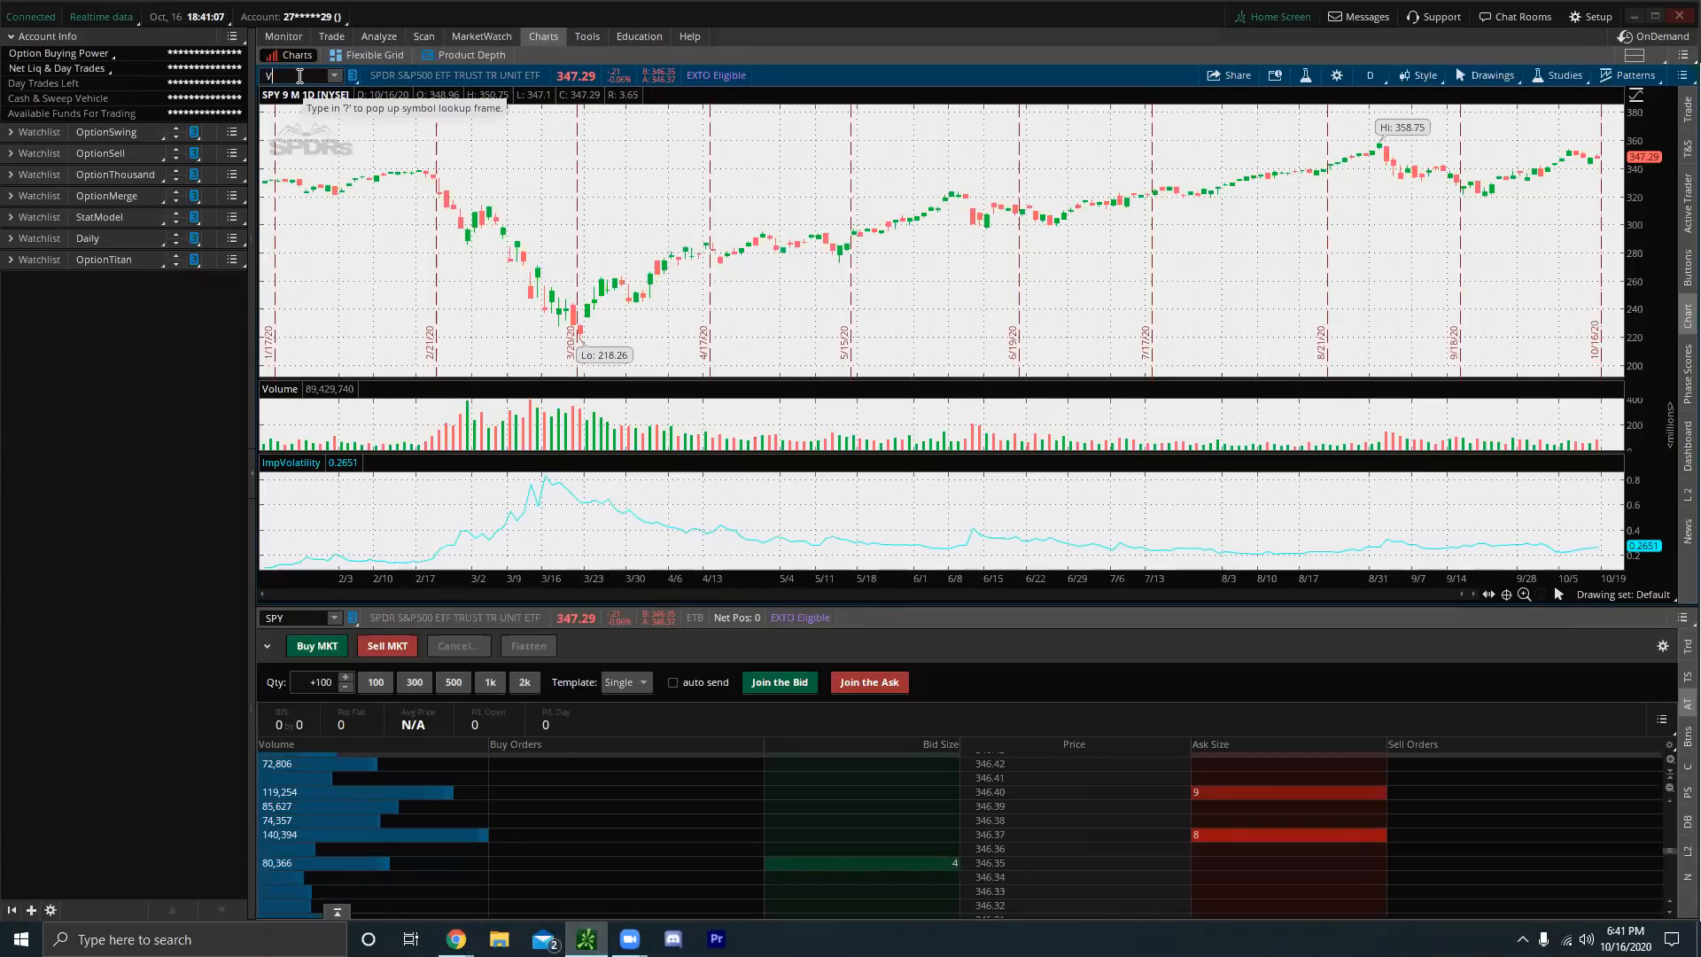
# - Load the VIX volatility index in place of SPY on the chart
pyautogui.write('VIX')
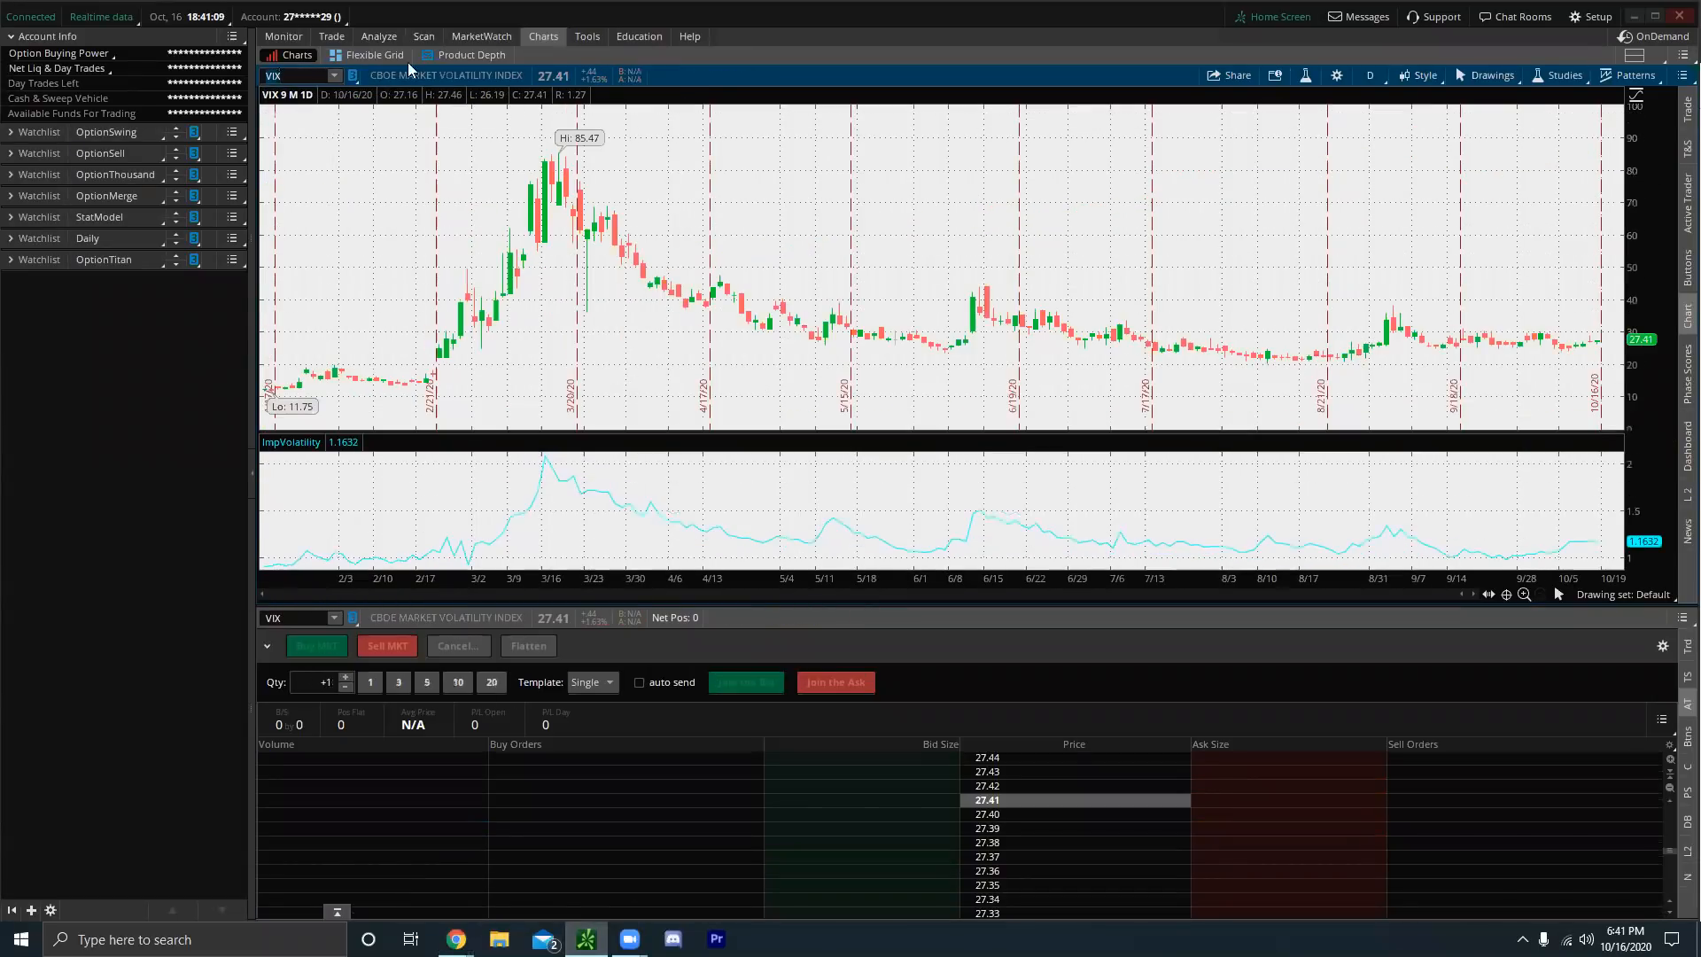
pyautogui.moveTo(573, 241)
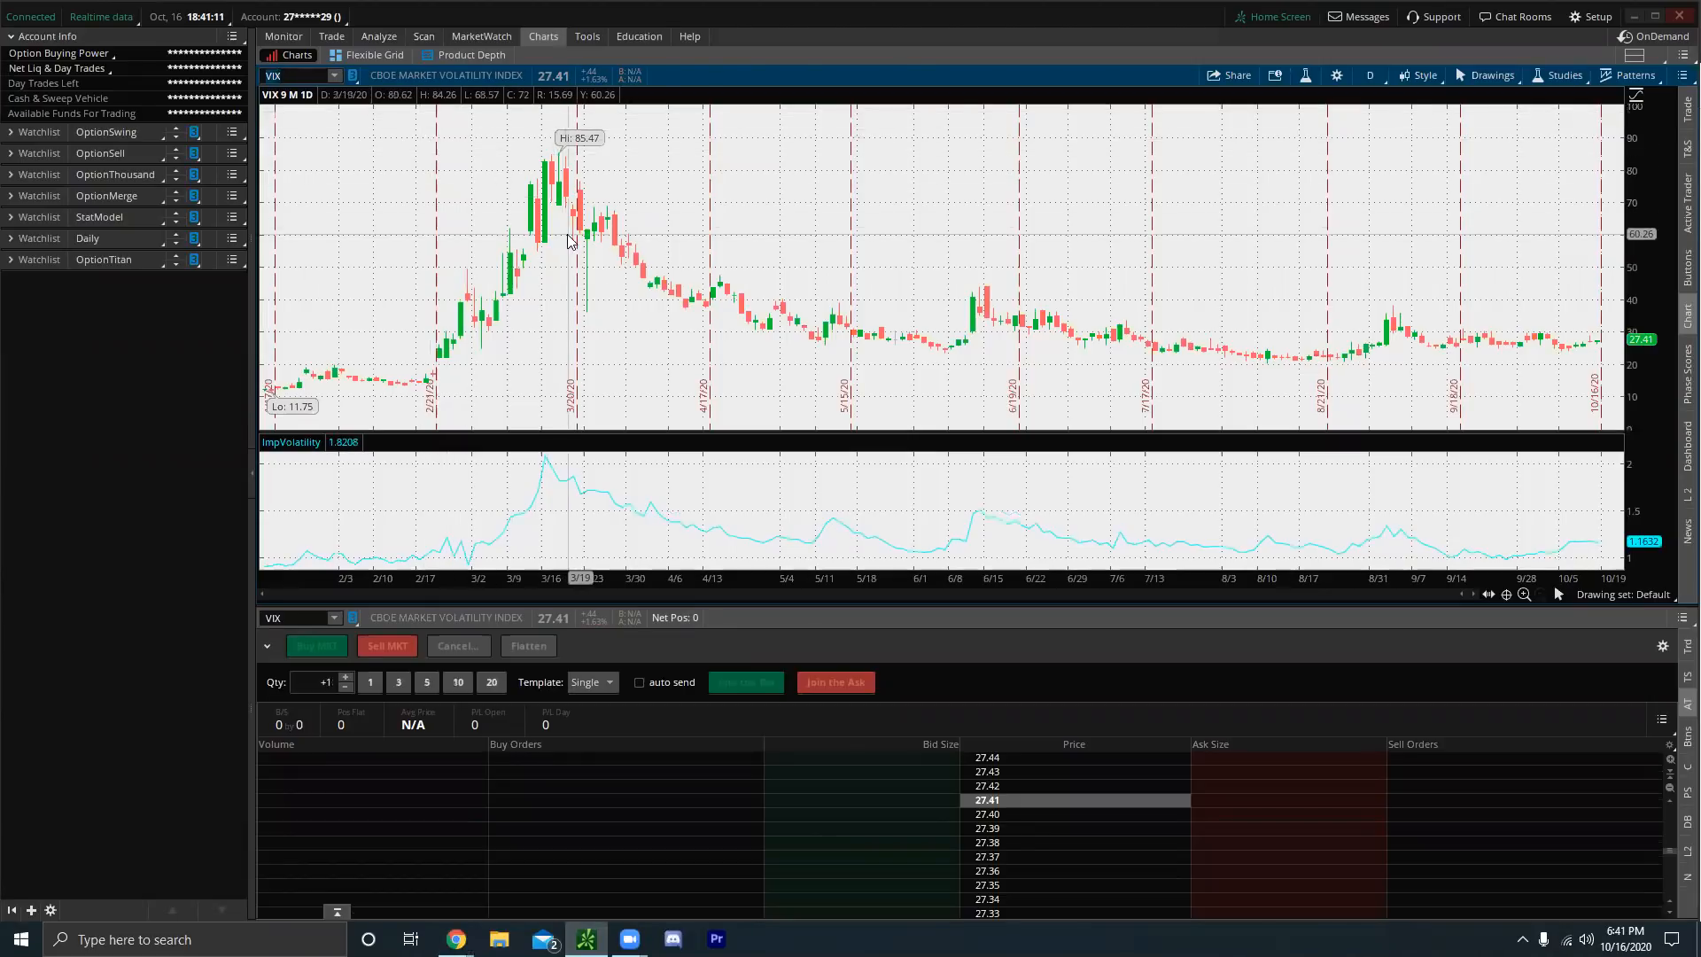
pyautogui.moveTo(656, 285)
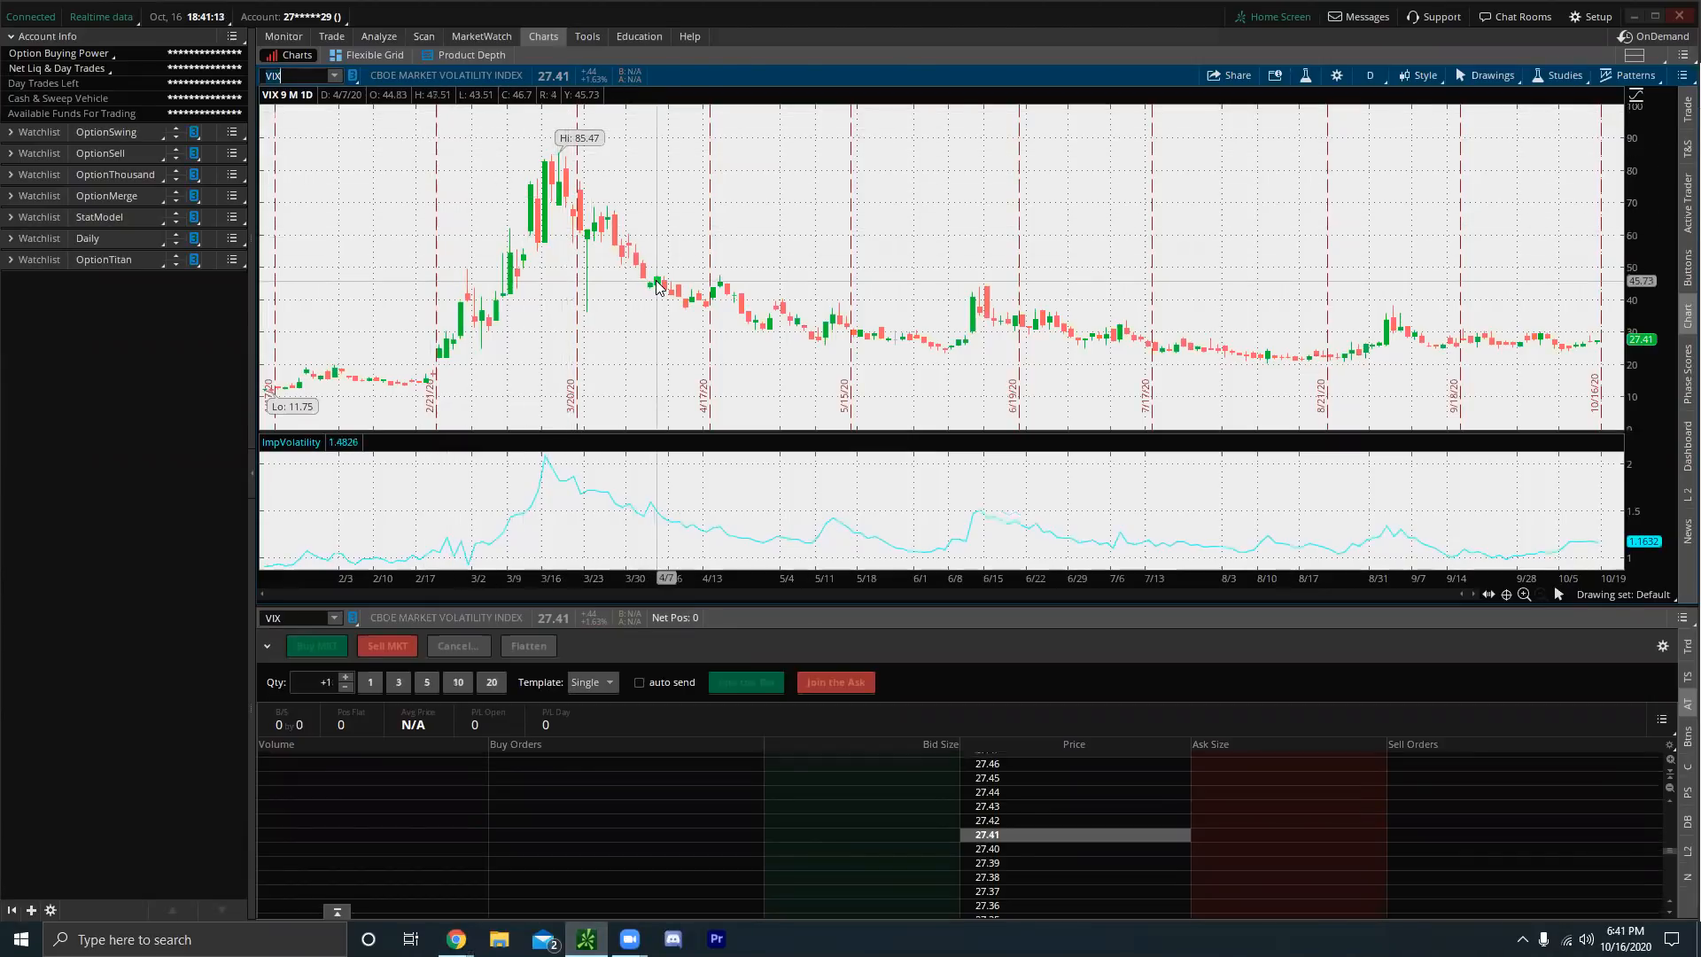
pyautogui.moveTo(646, 282)
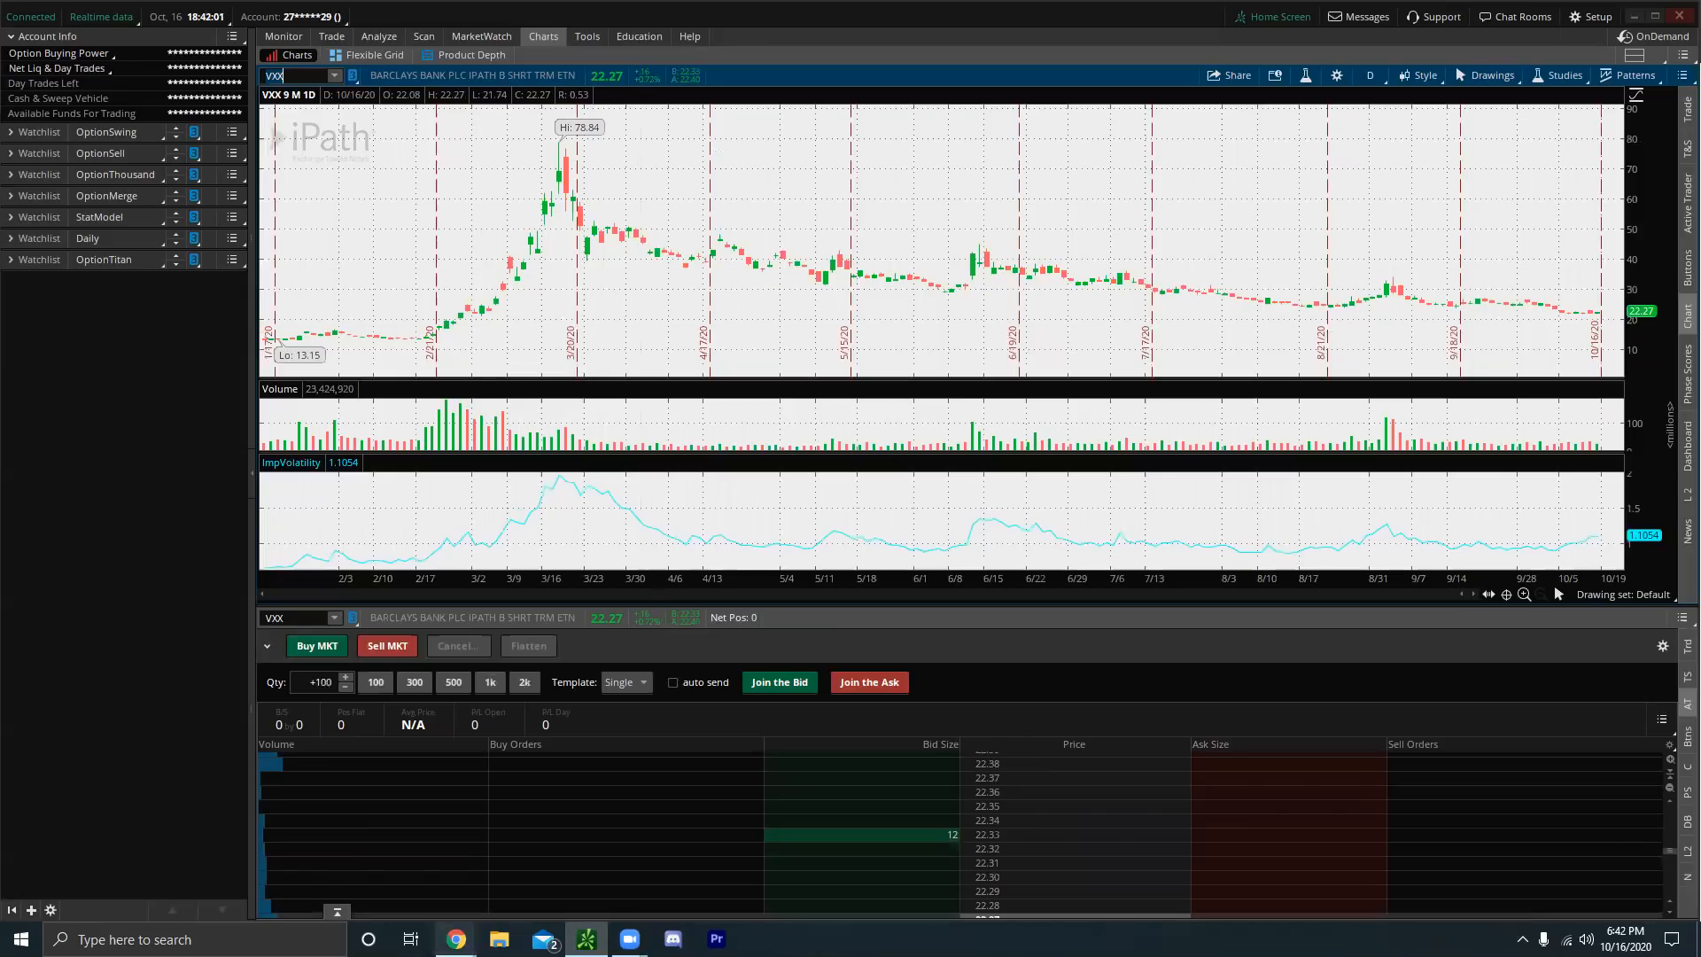
# - Return from the VXX chart to the Google Docs VIX-versus-VXX comparison notes
pyautogui.click(455, 940)
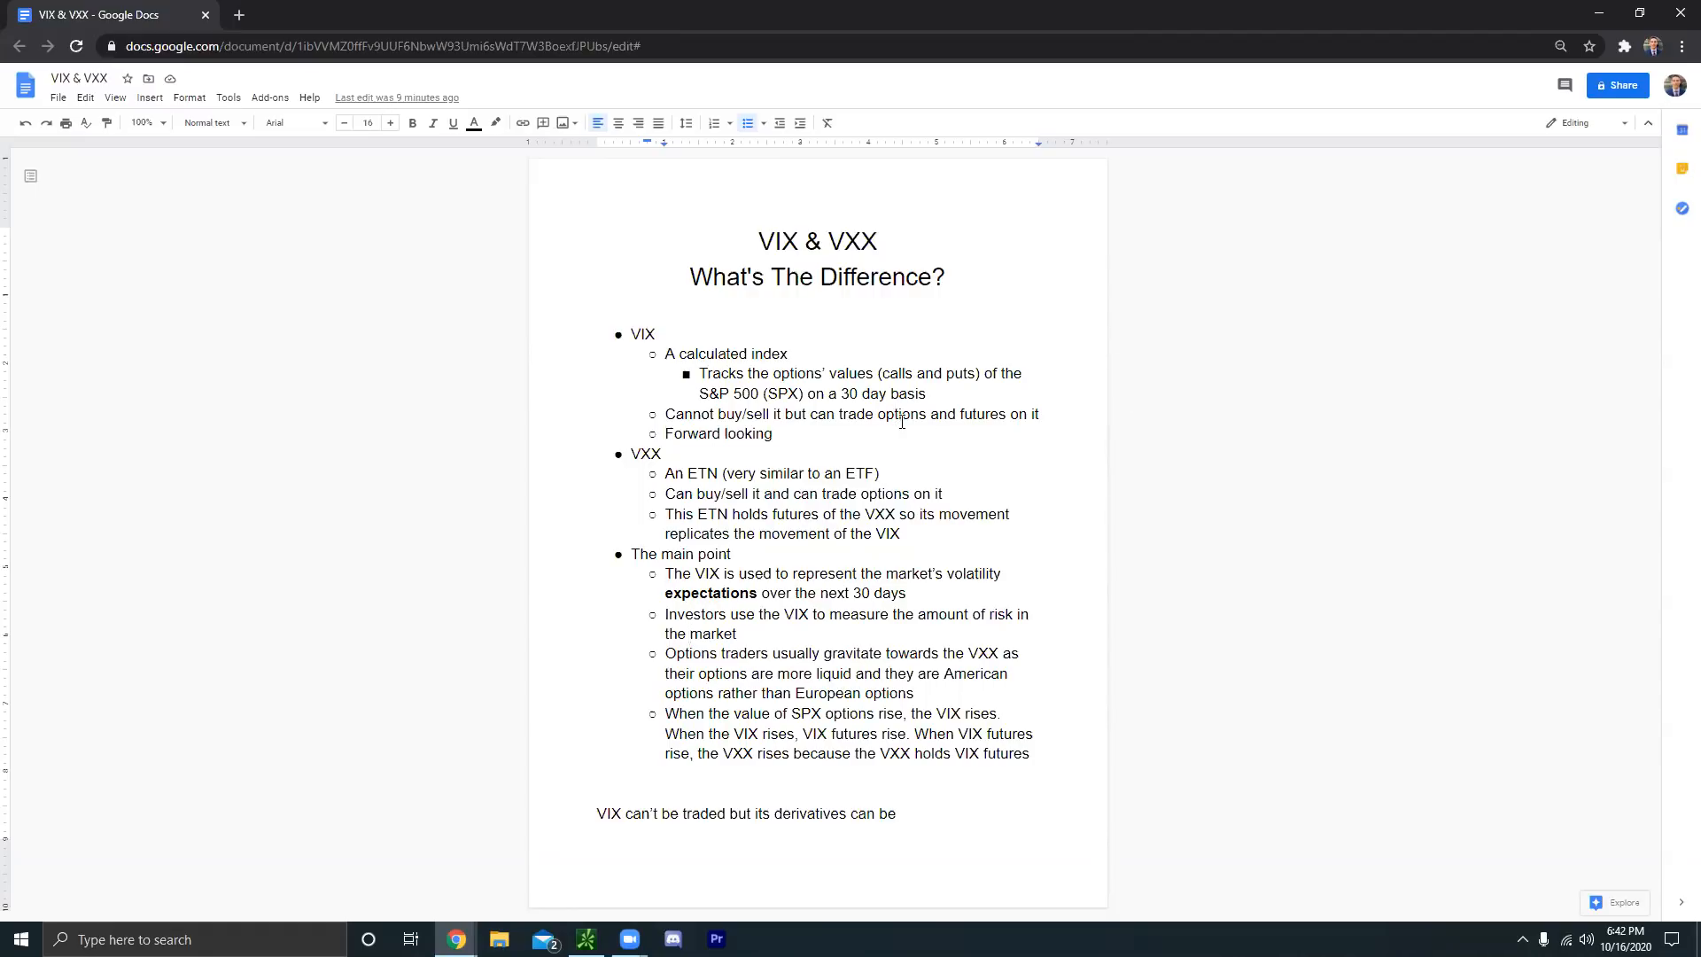
# - Bring thinkorswim forward to chart the S&P 500 index (SPX)
pyautogui.click(585, 940)
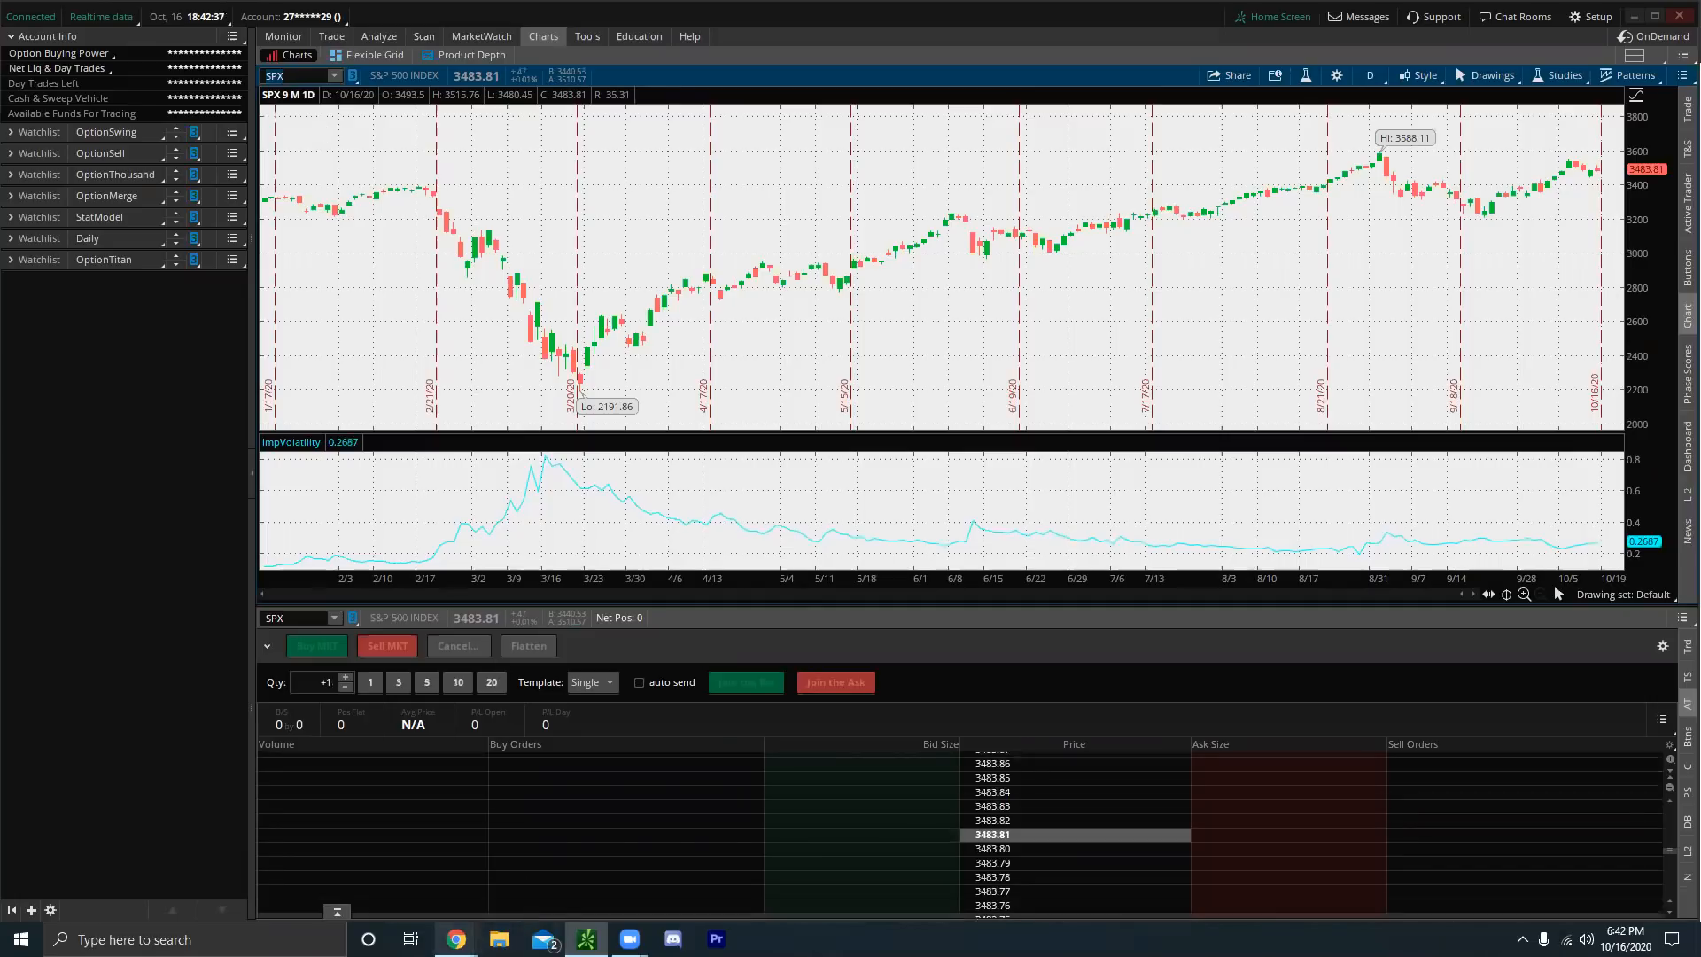
# - Leave the SPX chart for the Google Docs VIX & VXX notes
pyautogui.click(455, 940)
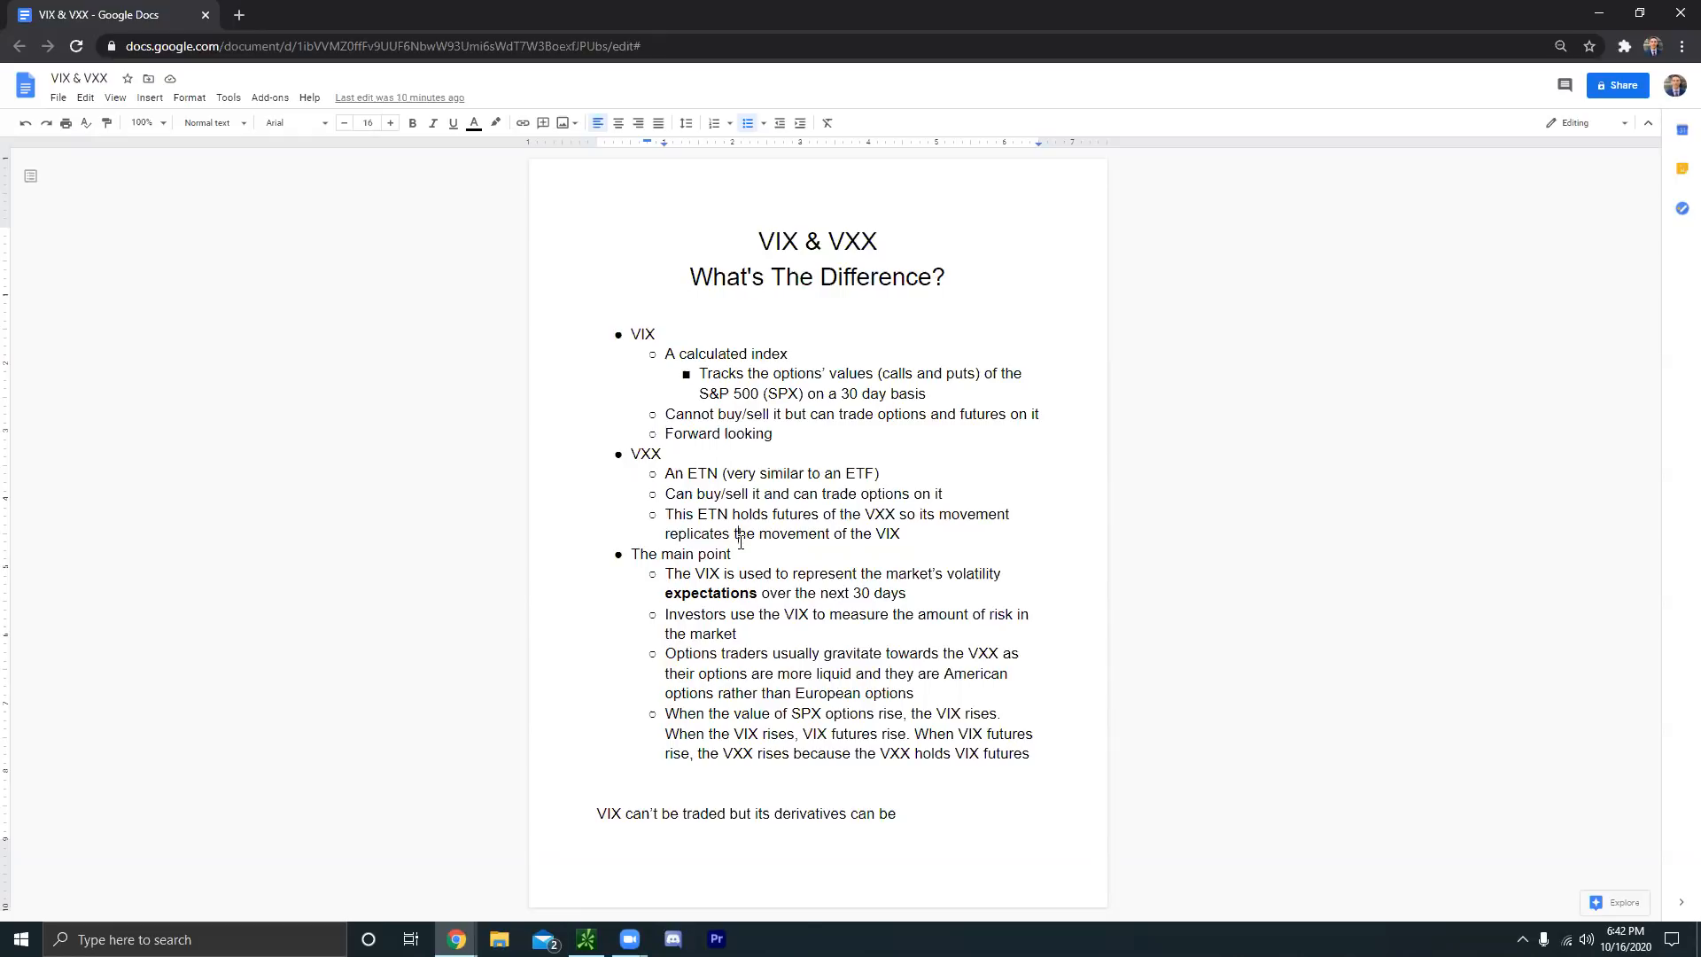
pyautogui.moveTo(931, 401)
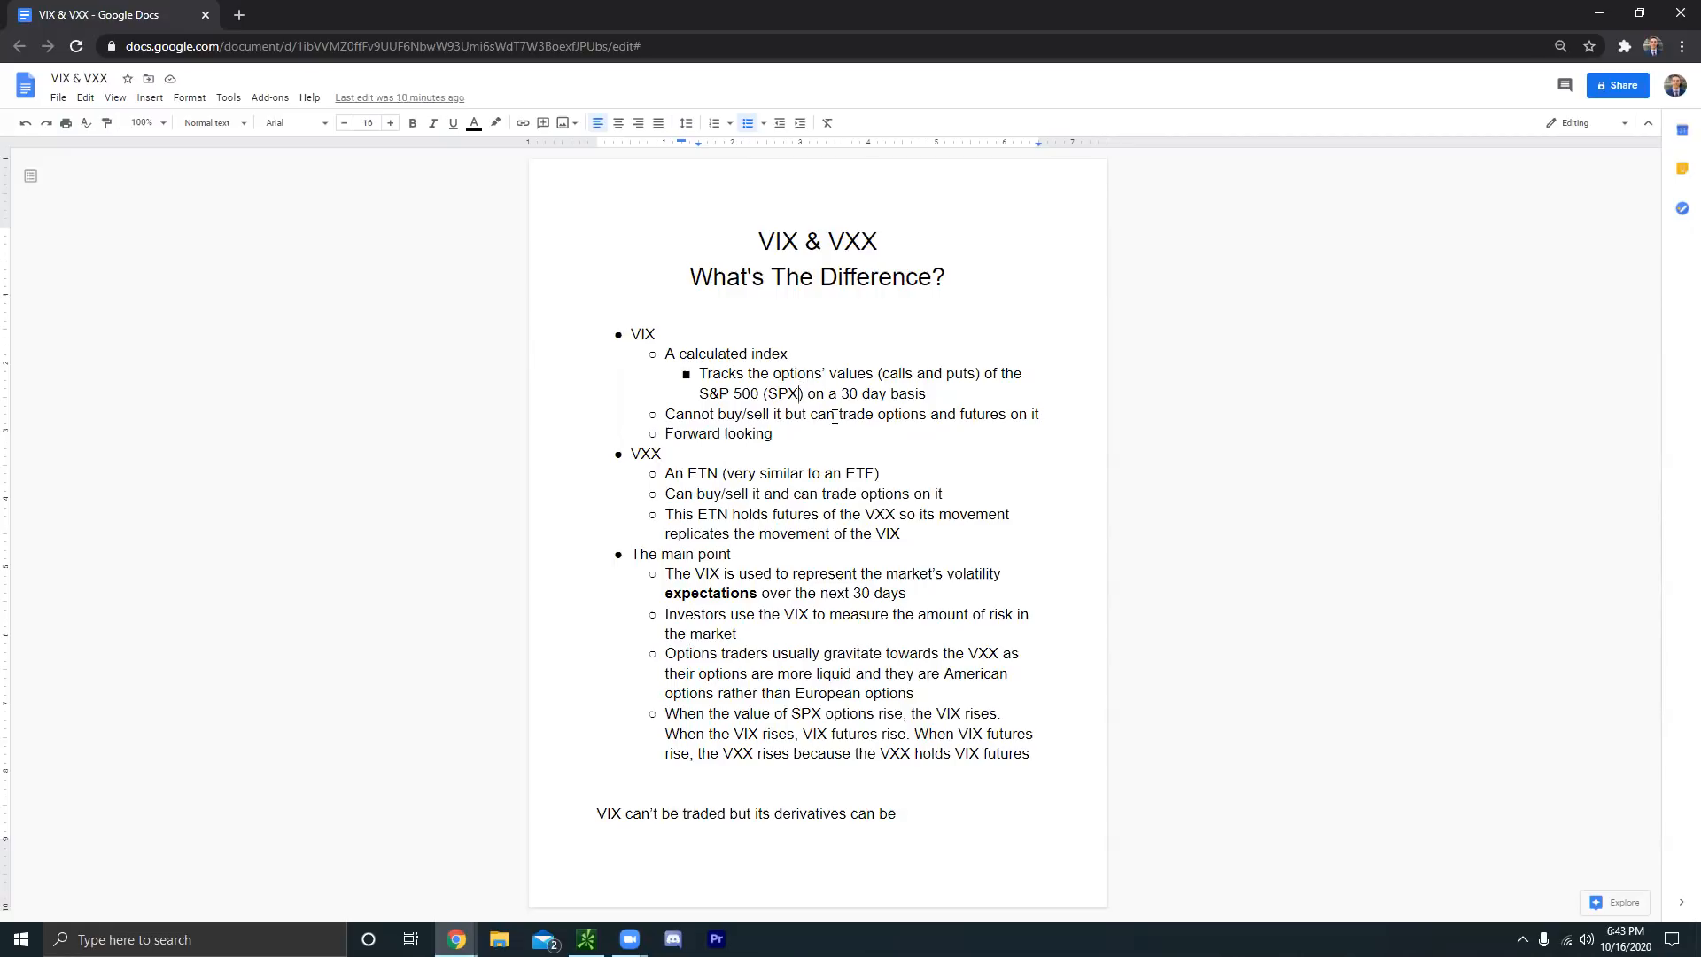
pyautogui.moveTo(861, 426)
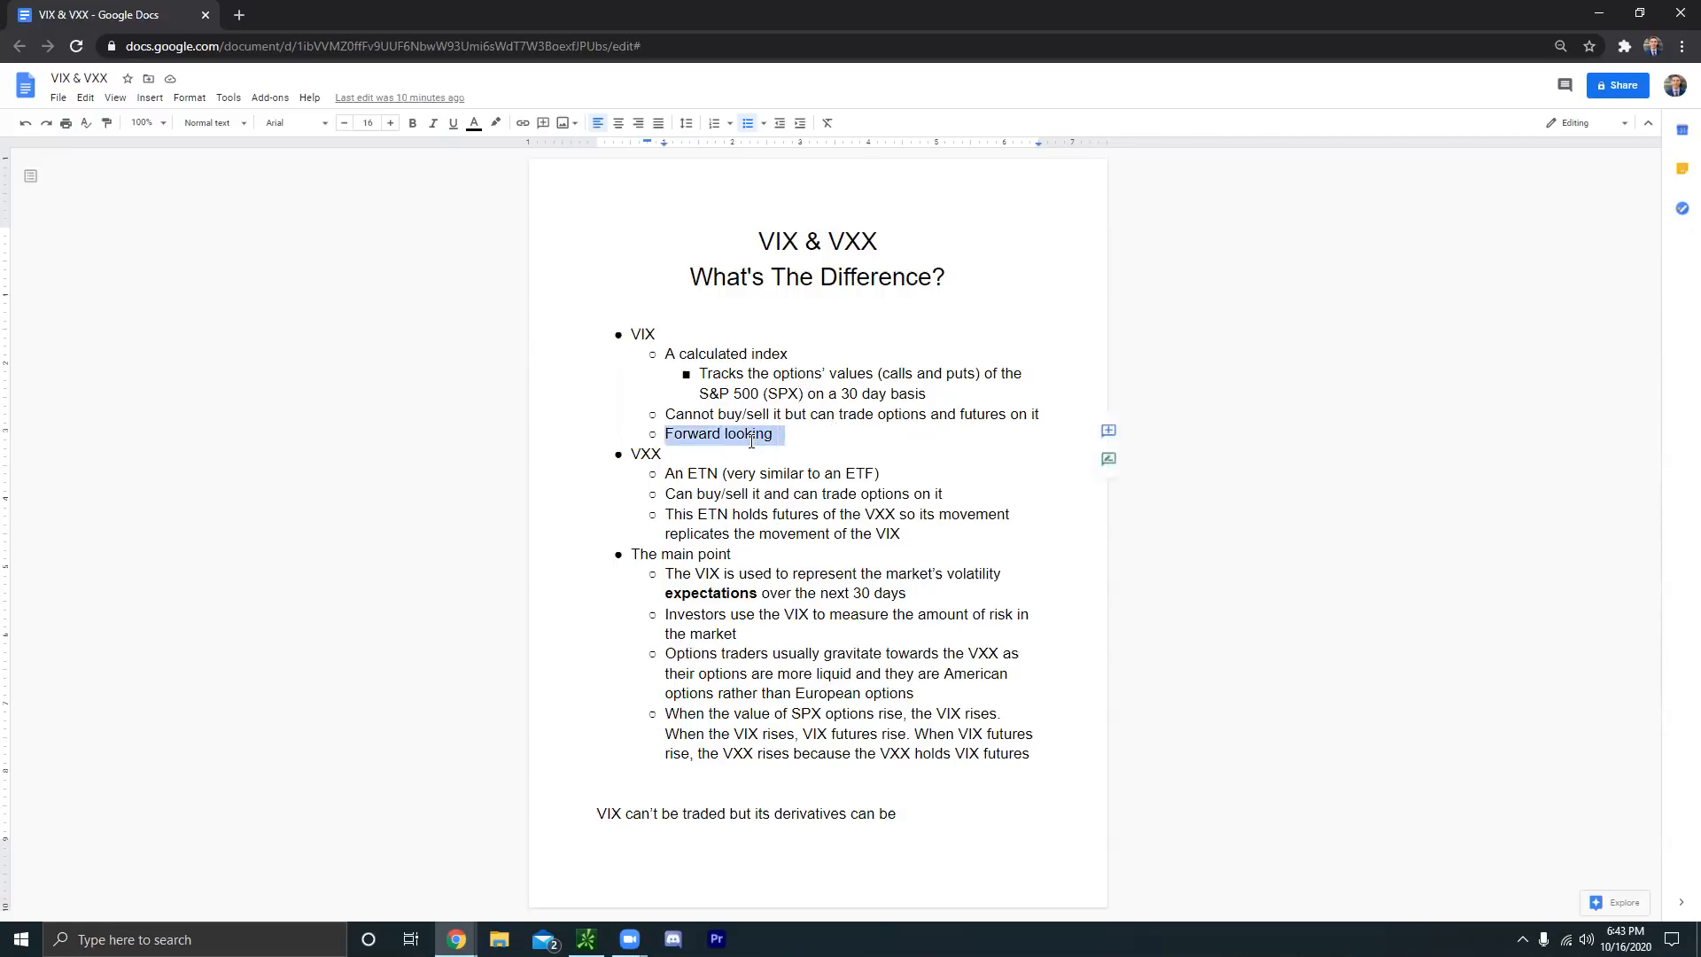
# - Deselect the 'Forward looking' note and bring back the thinkorswim SPX chart
pyautogui.click(754, 433)
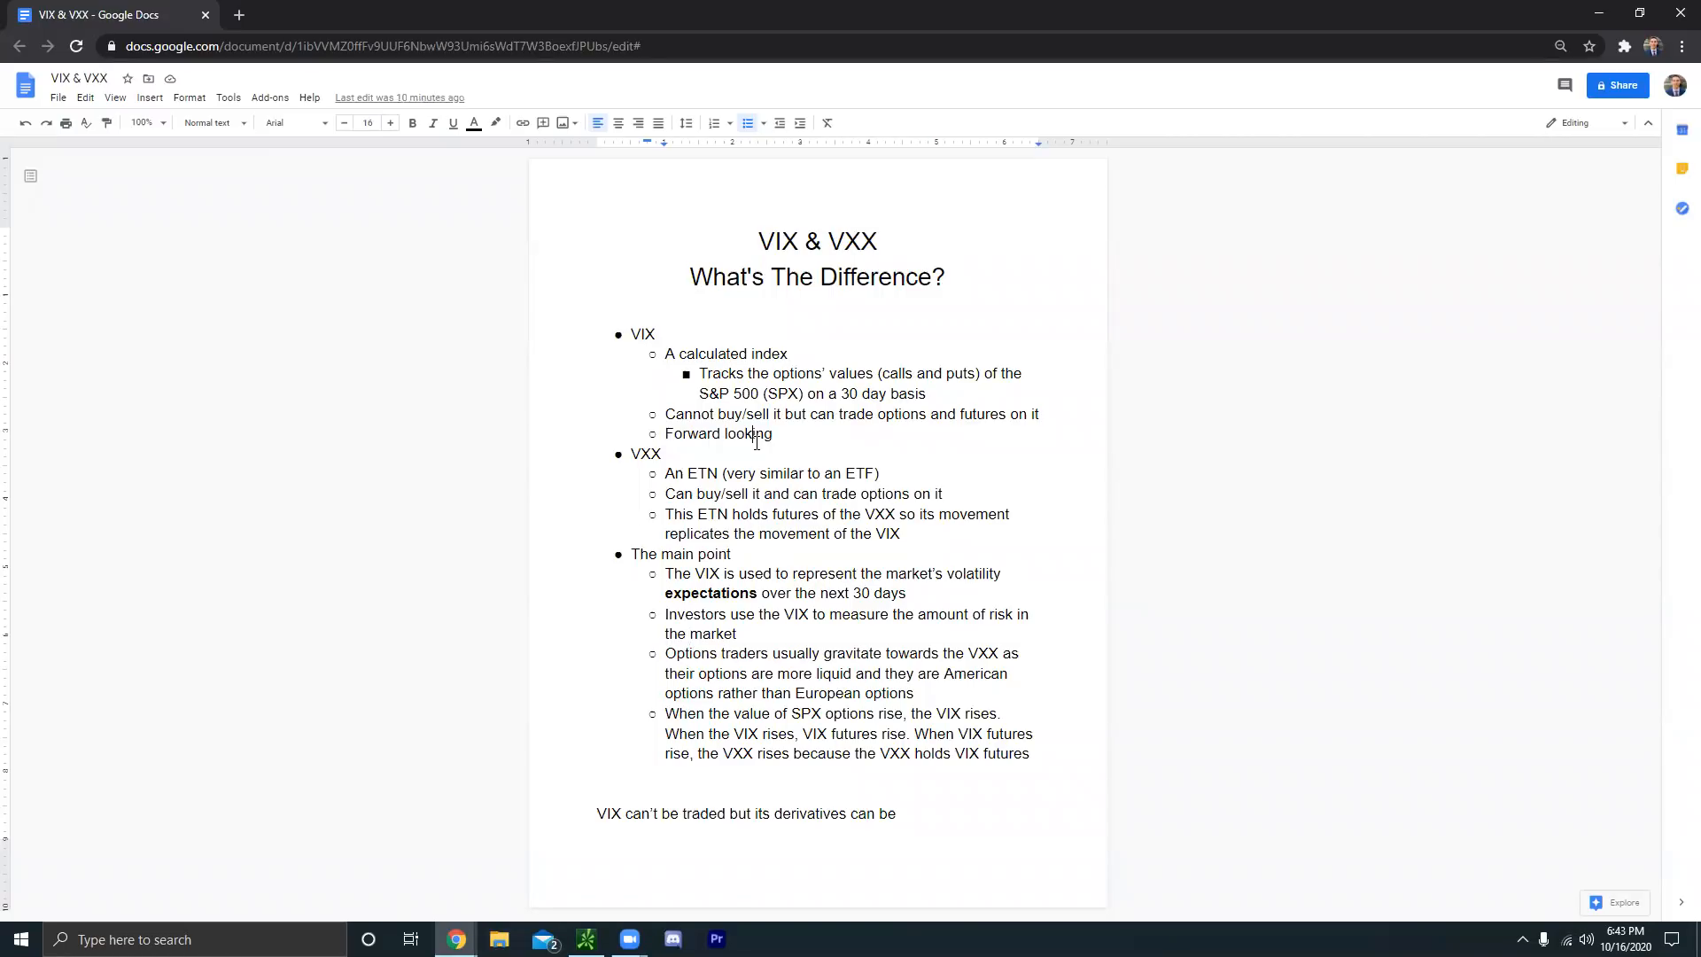
pyautogui.moveTo(798, 460)
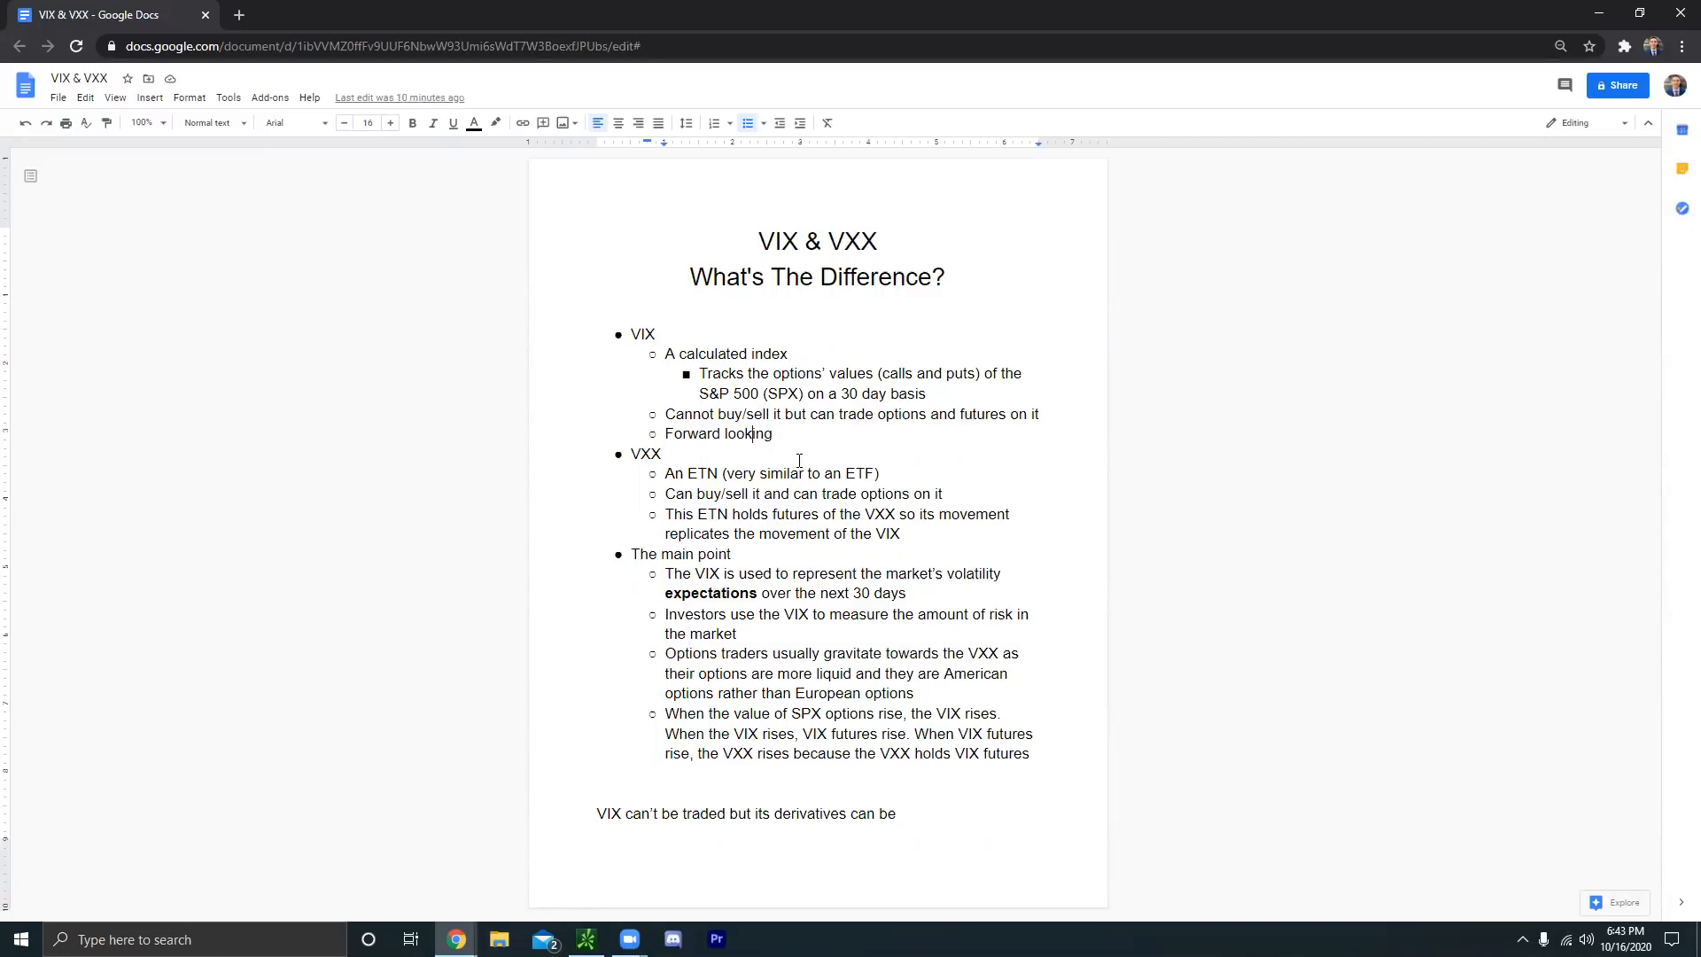
pyautogui.click(586, 940)
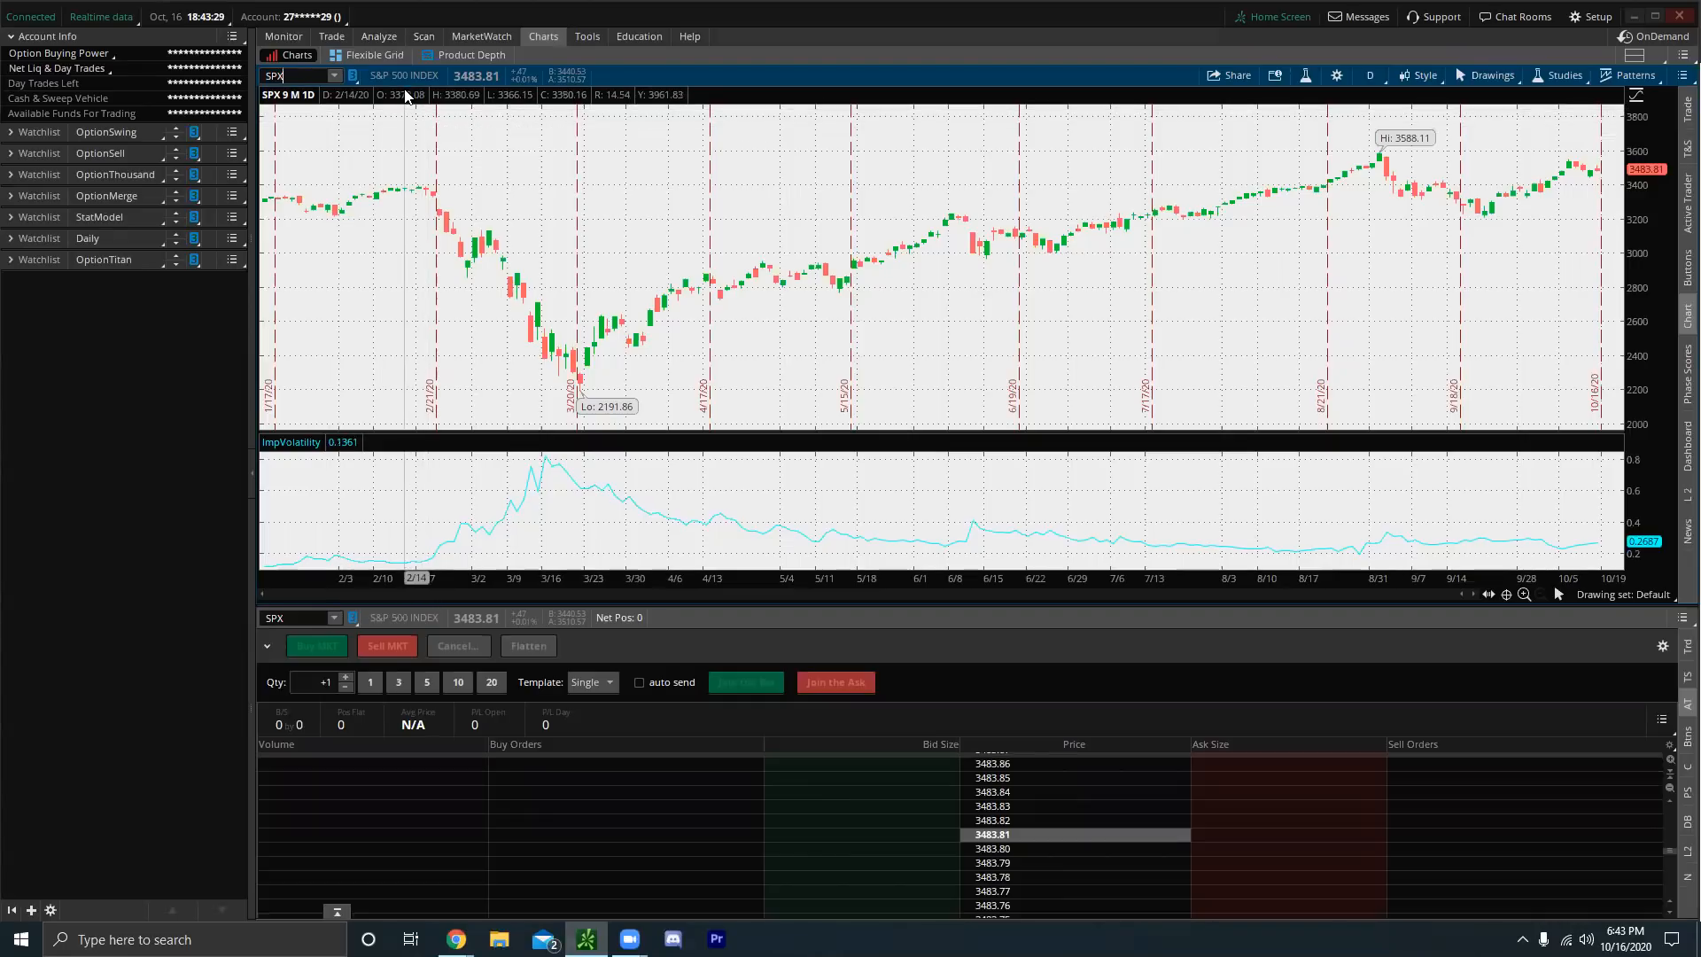
pyautogui.moveTo(410, 100)
pyautogui.write('VXX')
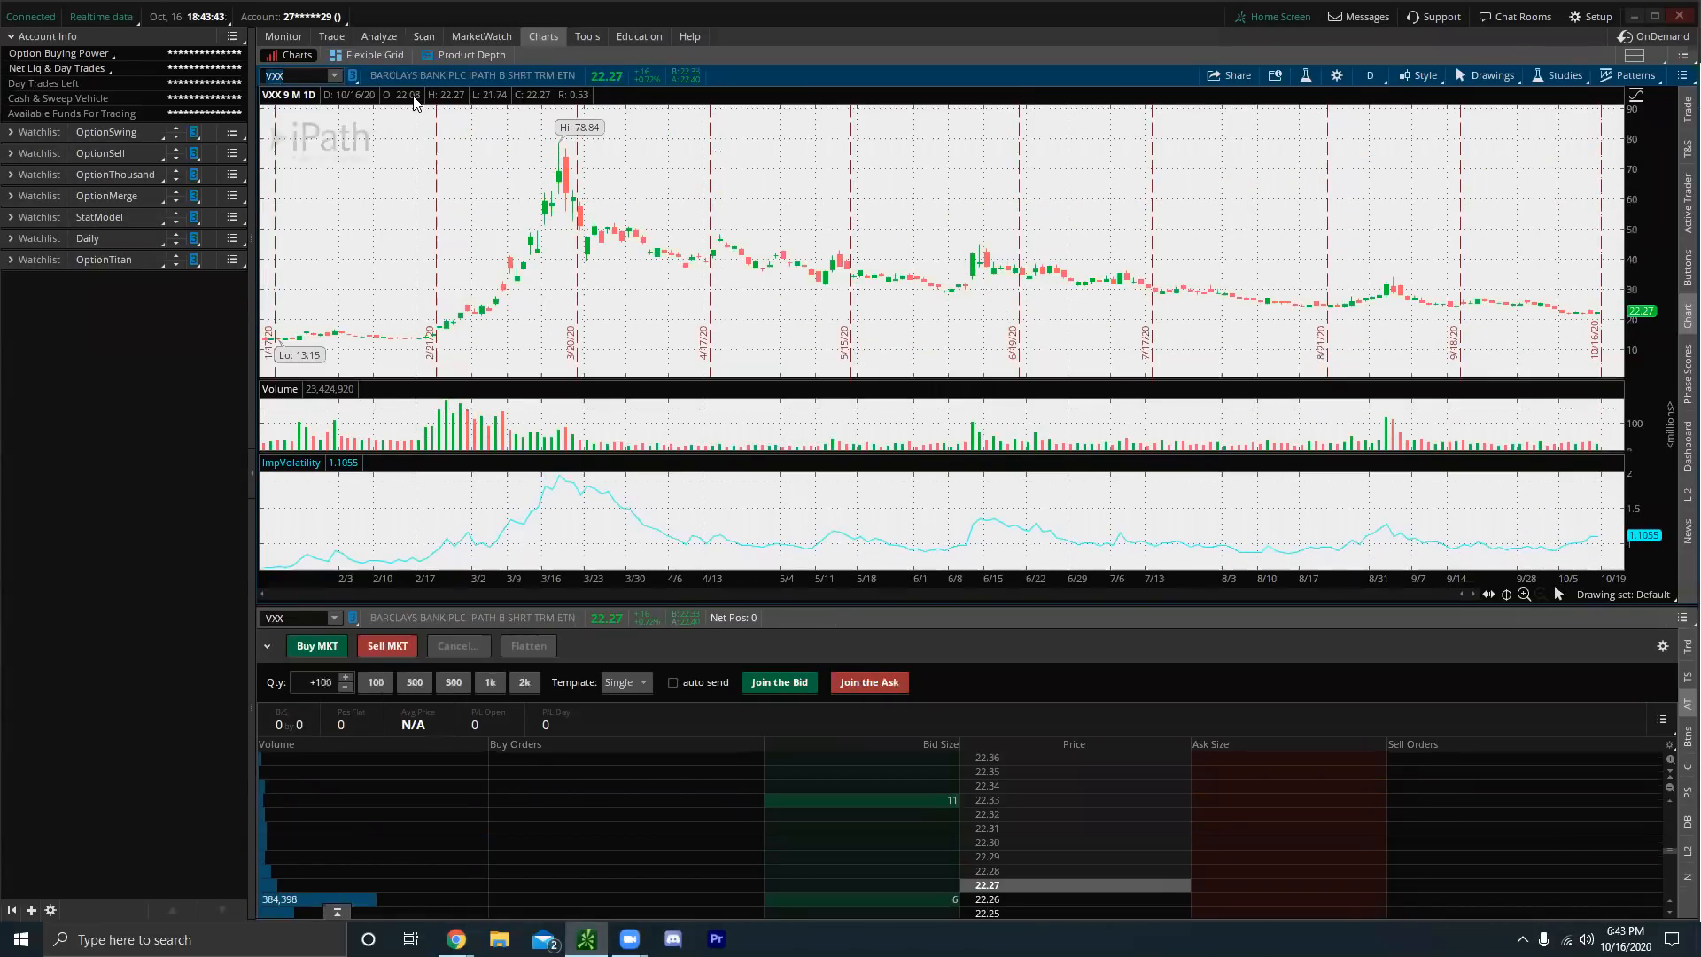
pyautogui.moveTo(412, 214)
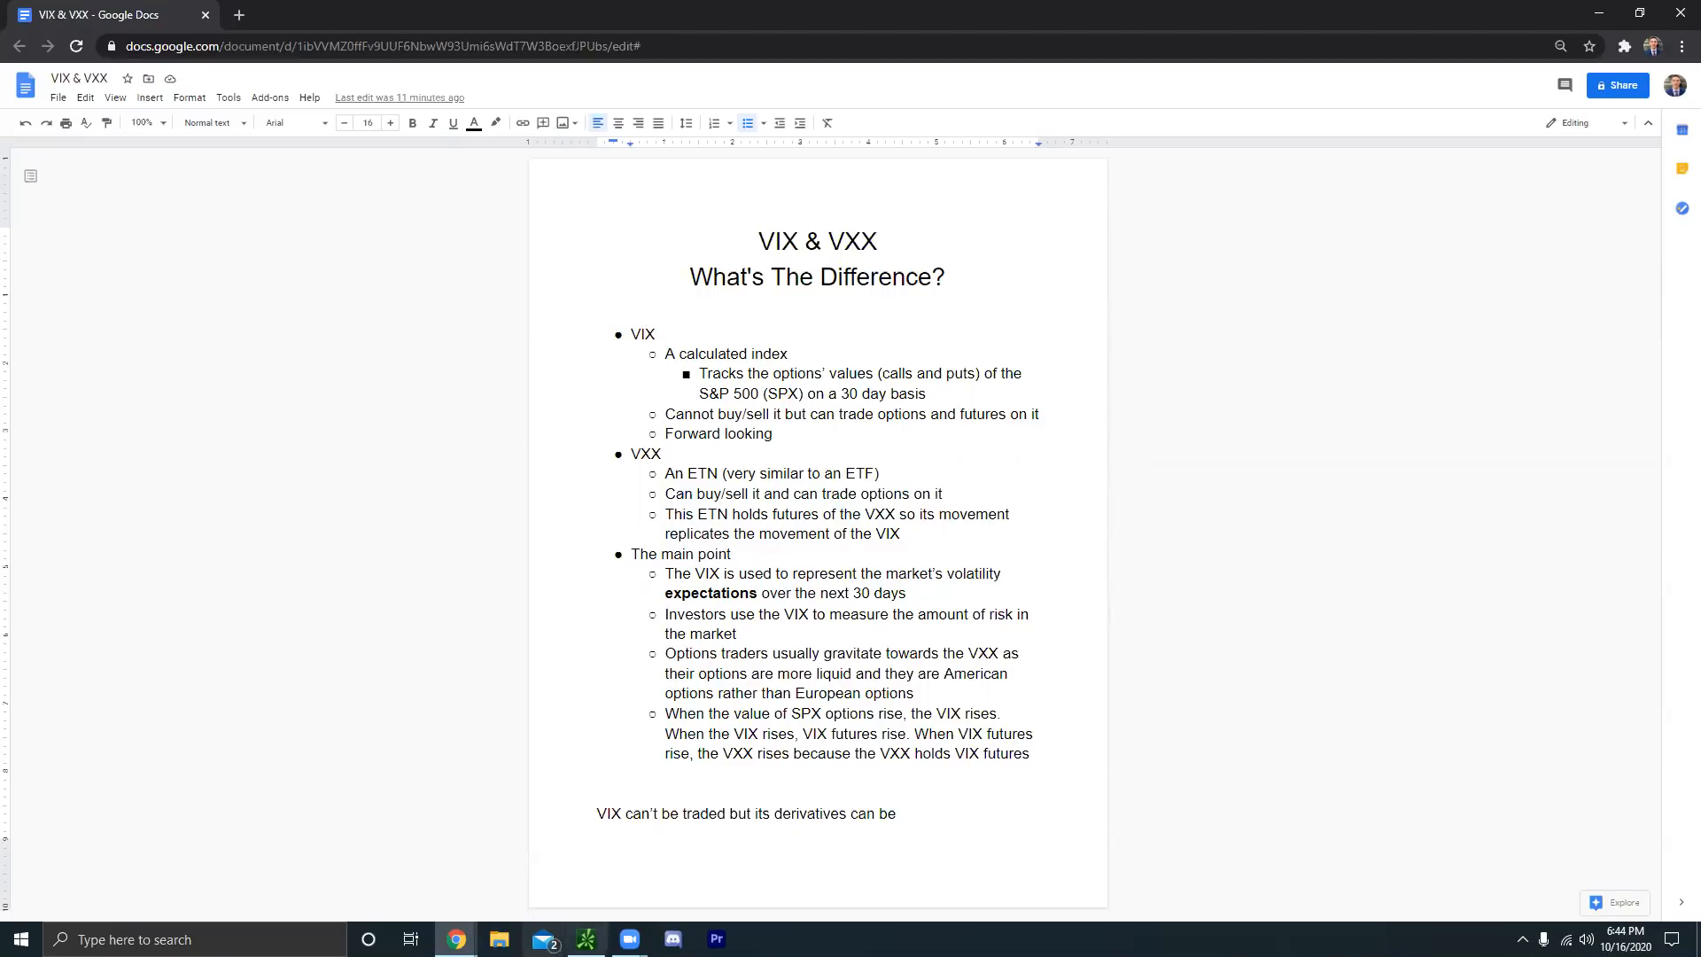
# - Return to thinkorswim to look up VIX futures (/VX) contracts
pyautogui.click(586, 940)
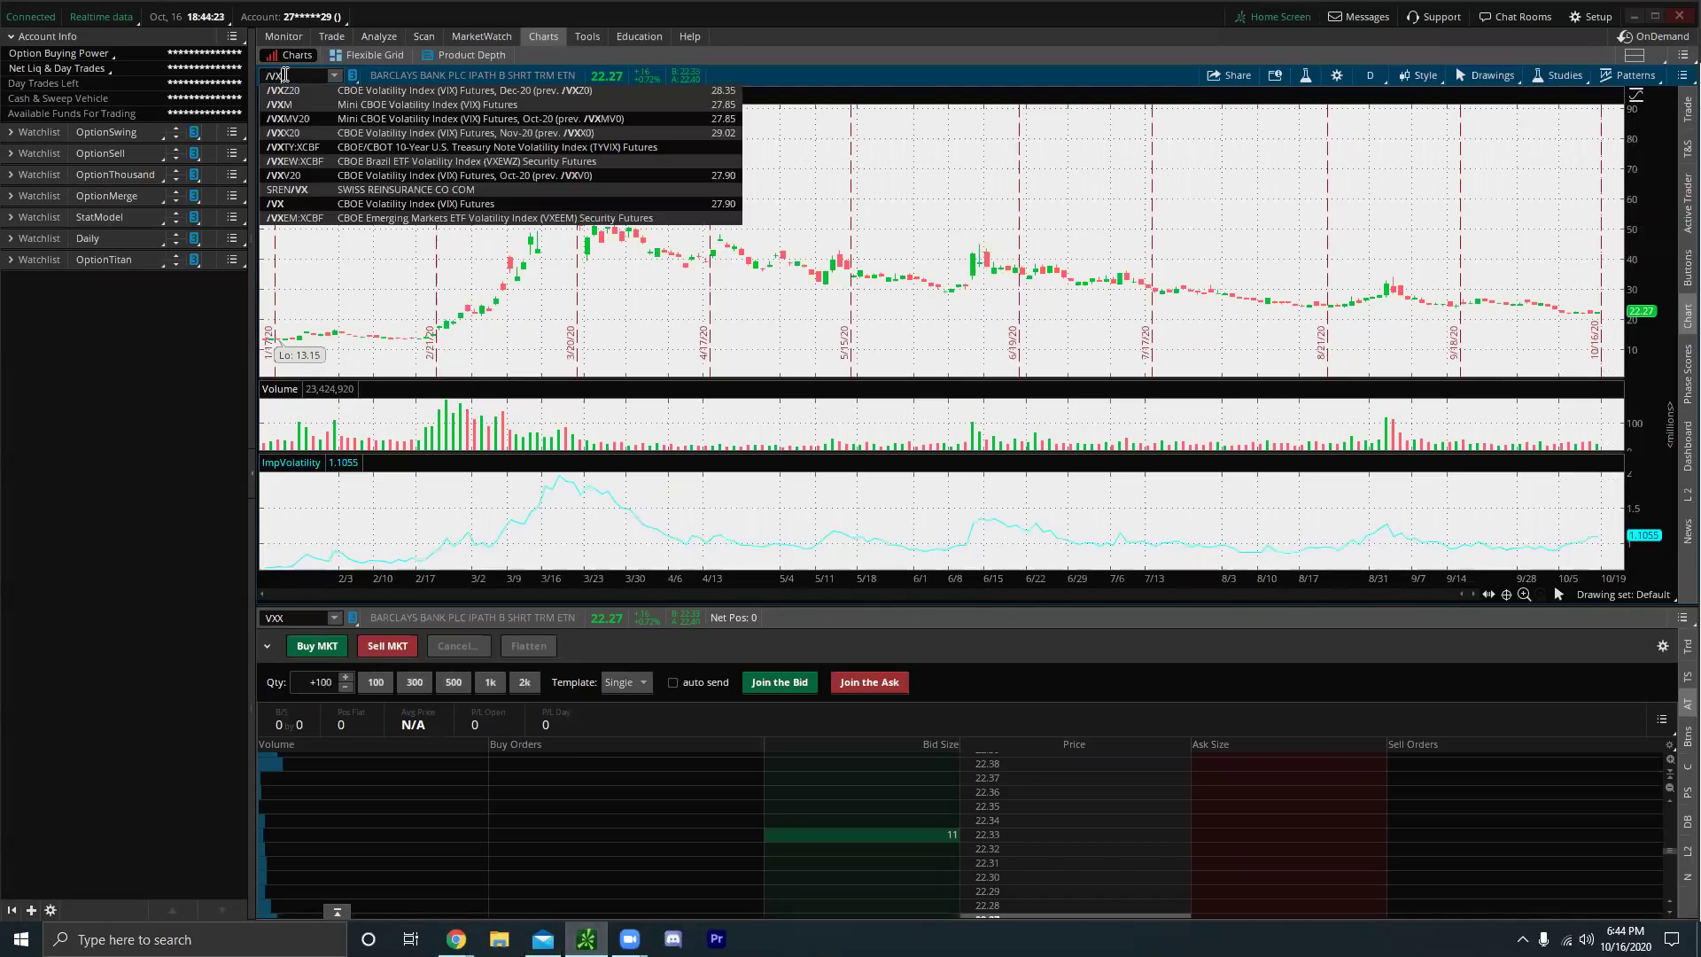
# - Chart E-mini S&P 500 futures (/ES), then go back to the VIX & VXX notes
pyautogui.click(275, 203)
pyautogui.write('/ES')
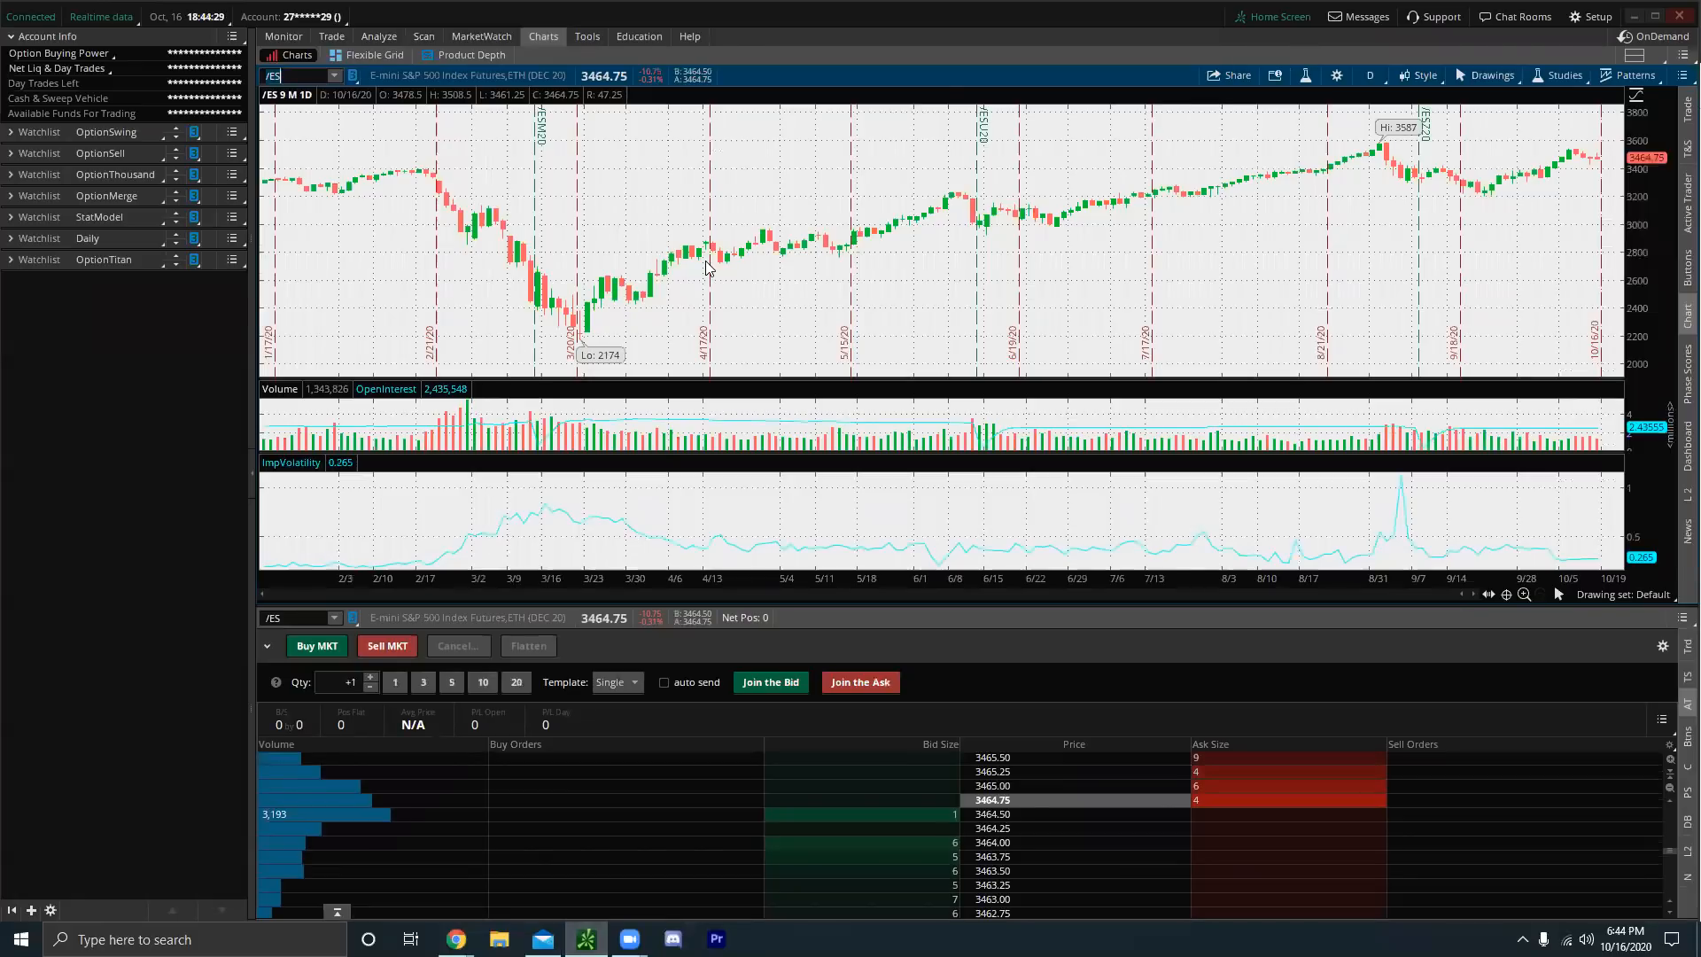
pyautogui.moveTo(533, 520)
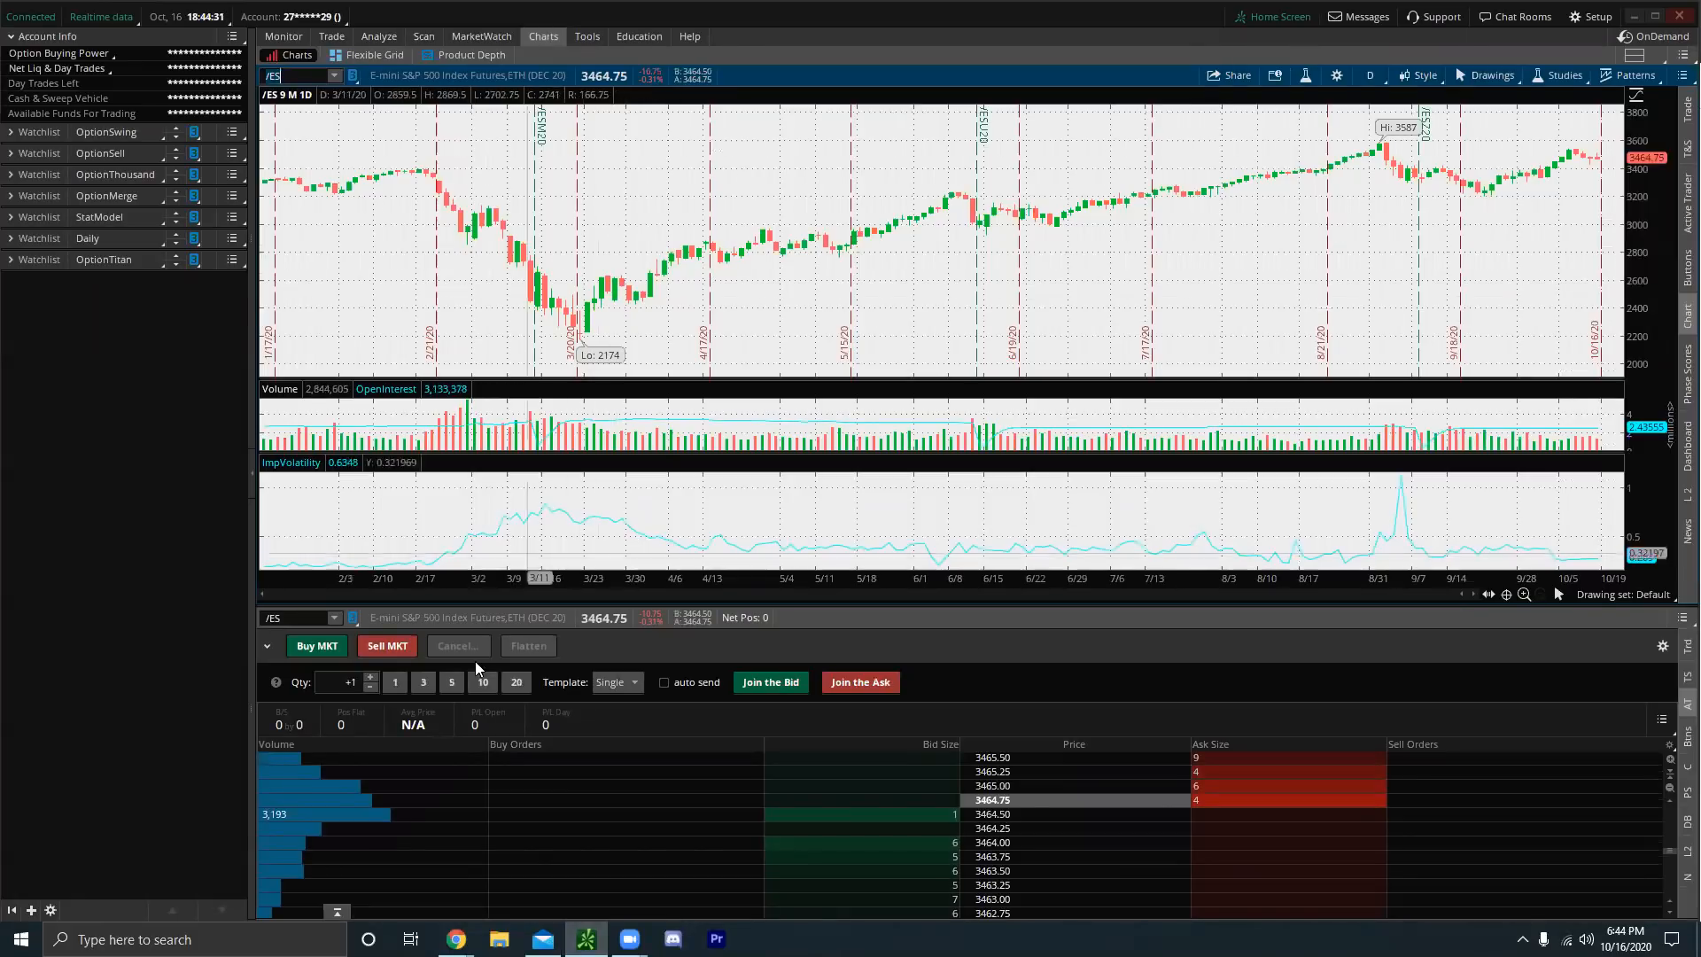
pyautogui.click(455, 939)
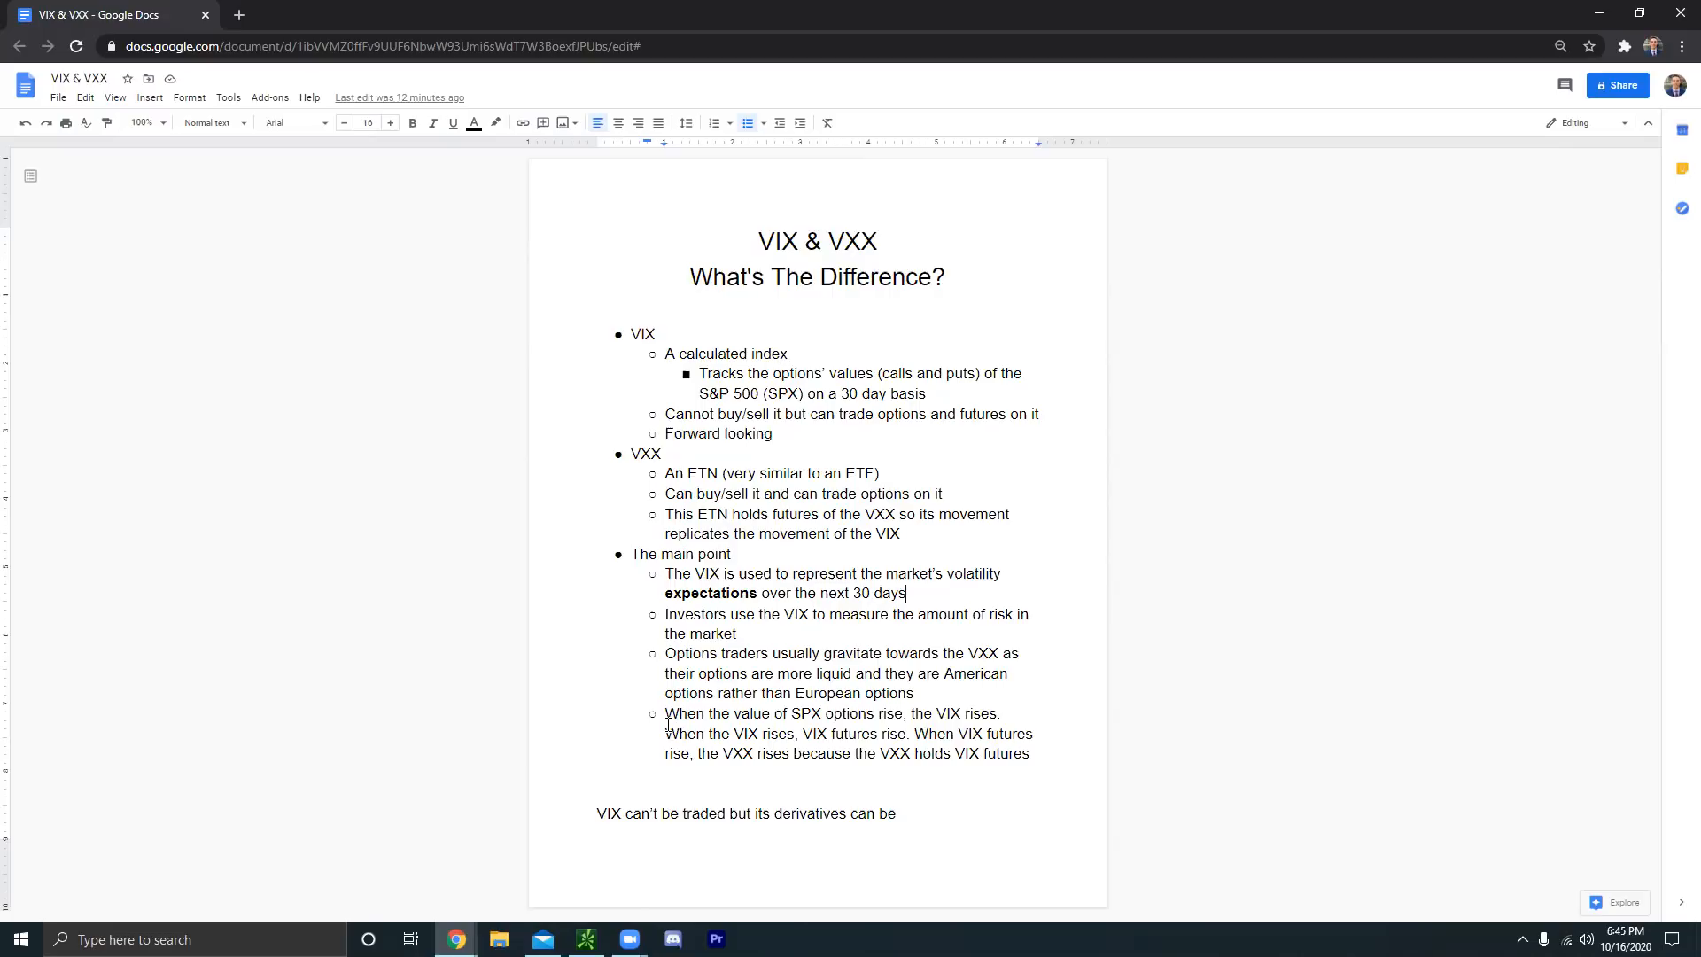
# - Bring thinkorswim forward from Google Docs to chart Tesla (TSLA)
pyautogui.click(584, 938)
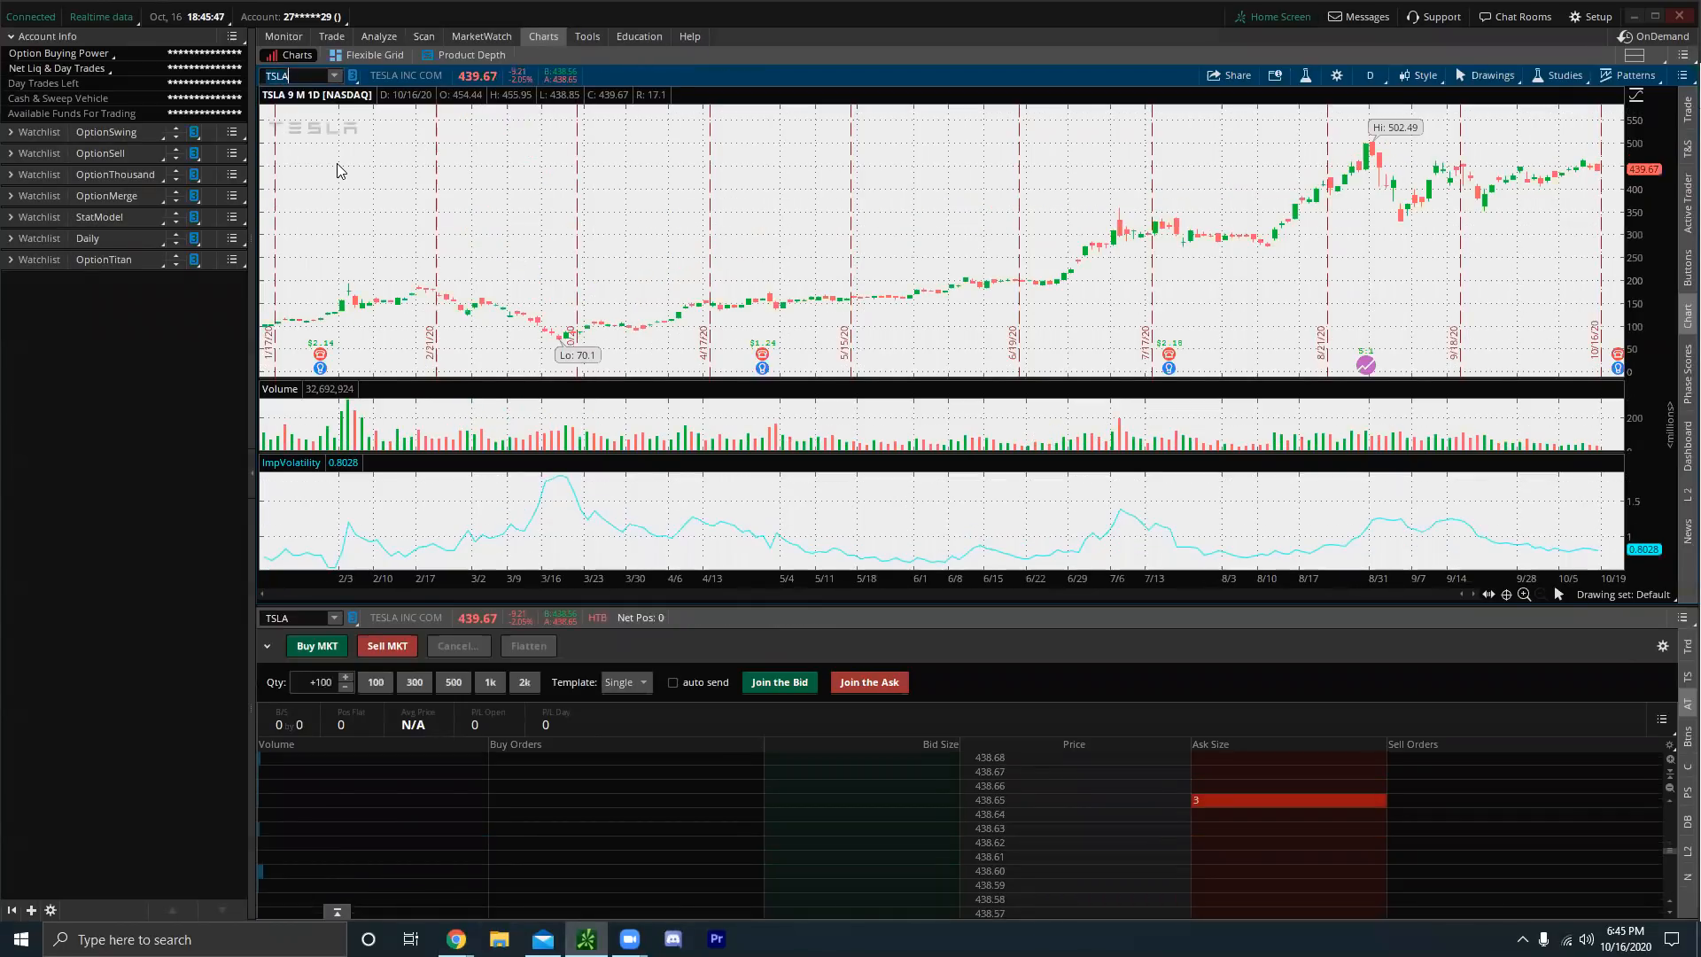
pyautogui.moveTo(1169, 261)
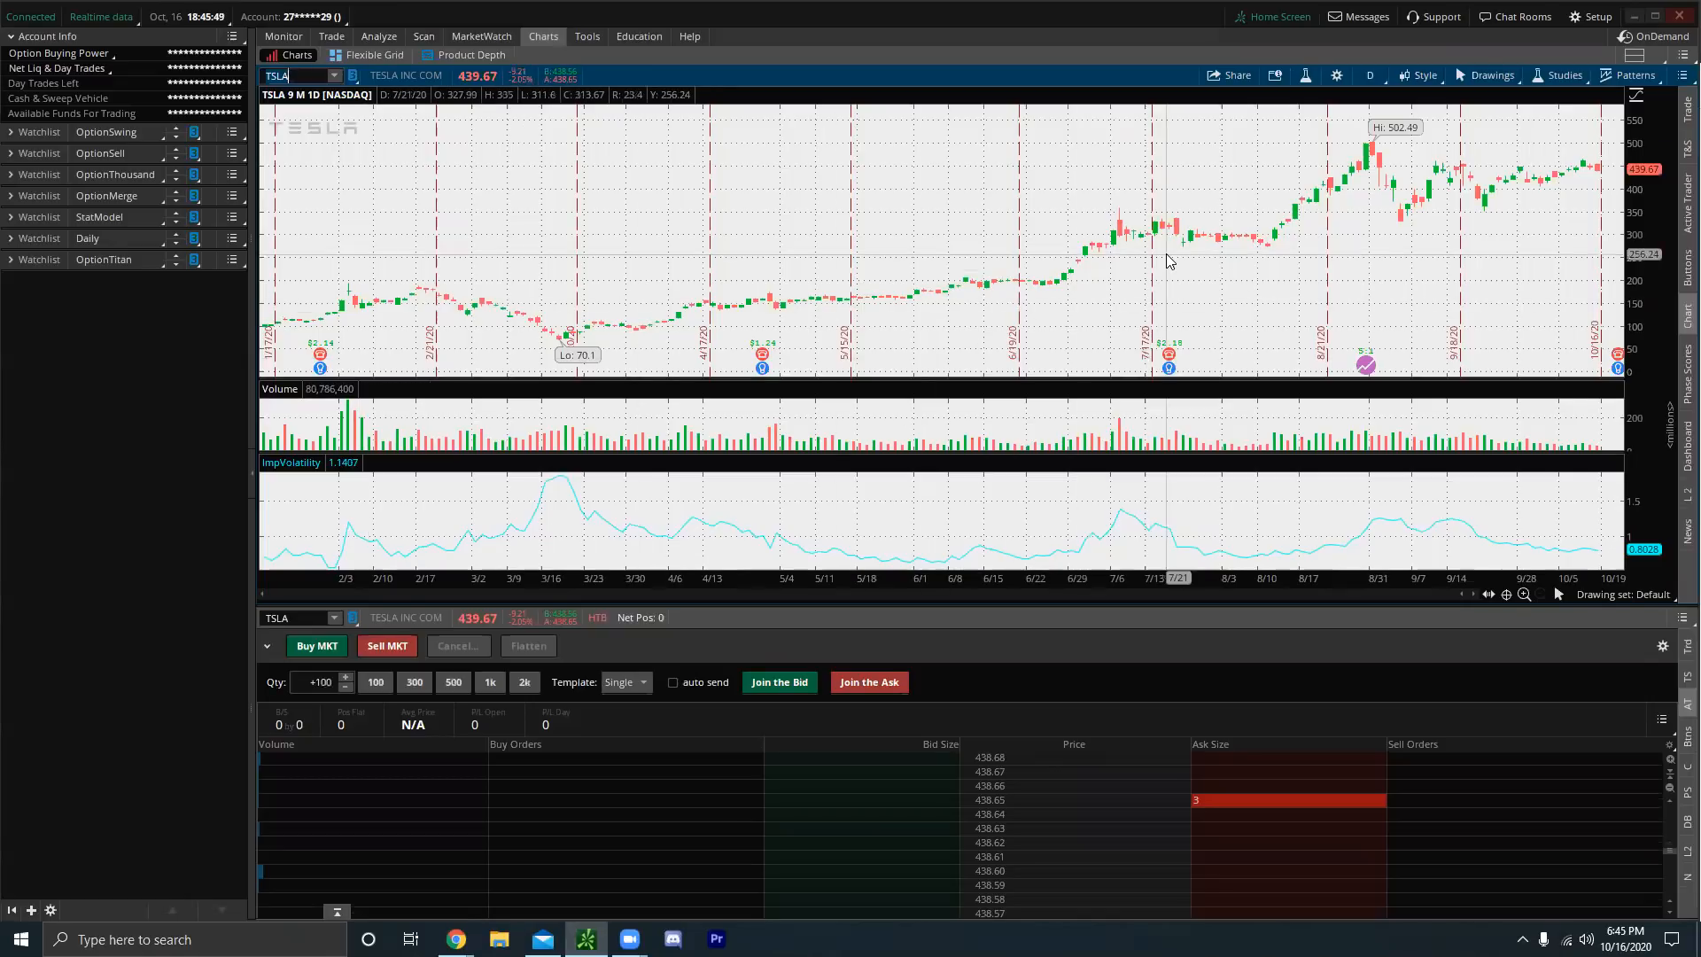
pyautogui.moveTo(1143, 253)
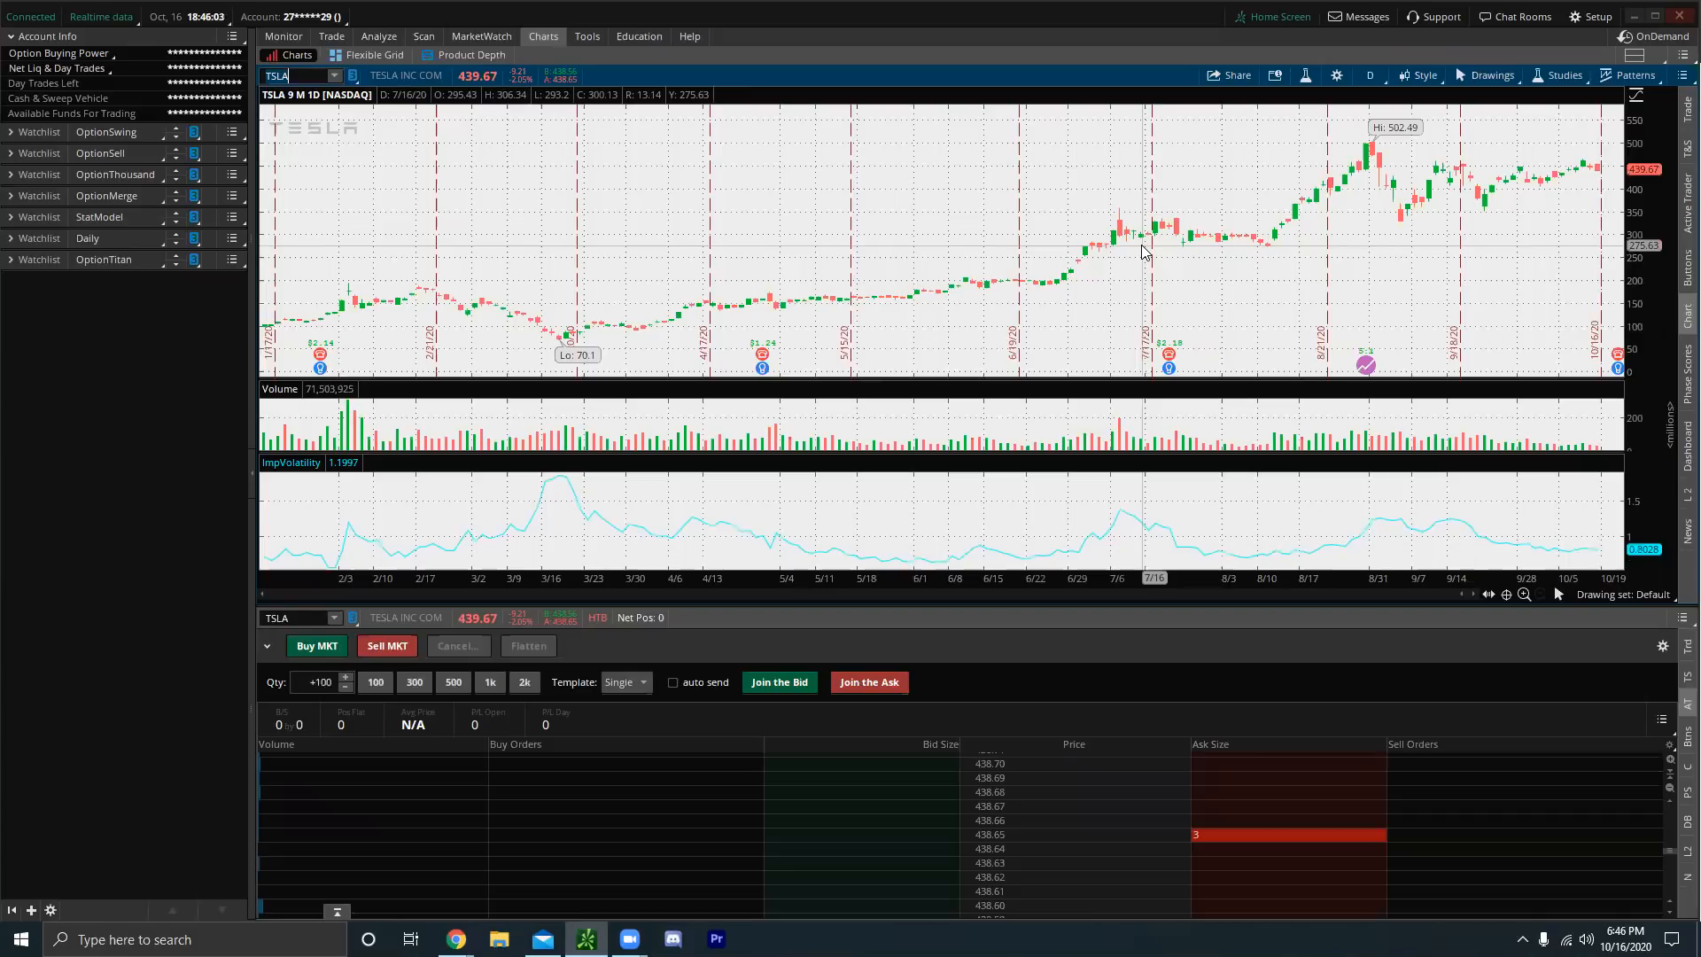
pyautogui.moveTo(1190, 349)
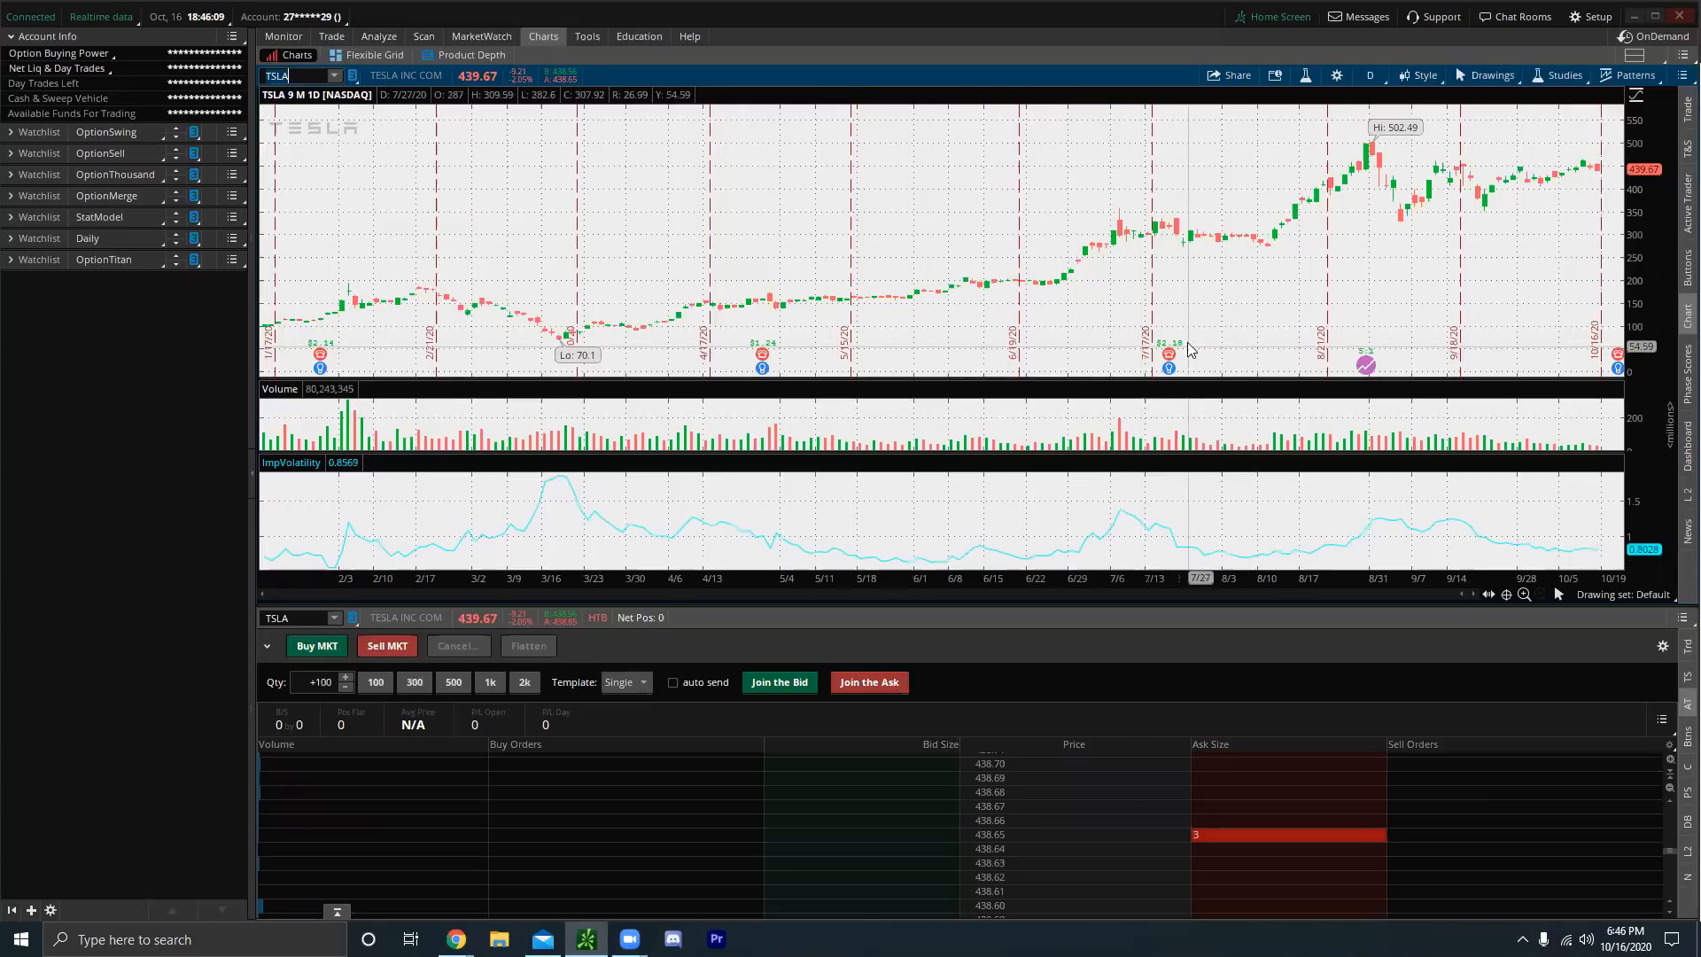
pyautogui.moveTo(1105, 356)
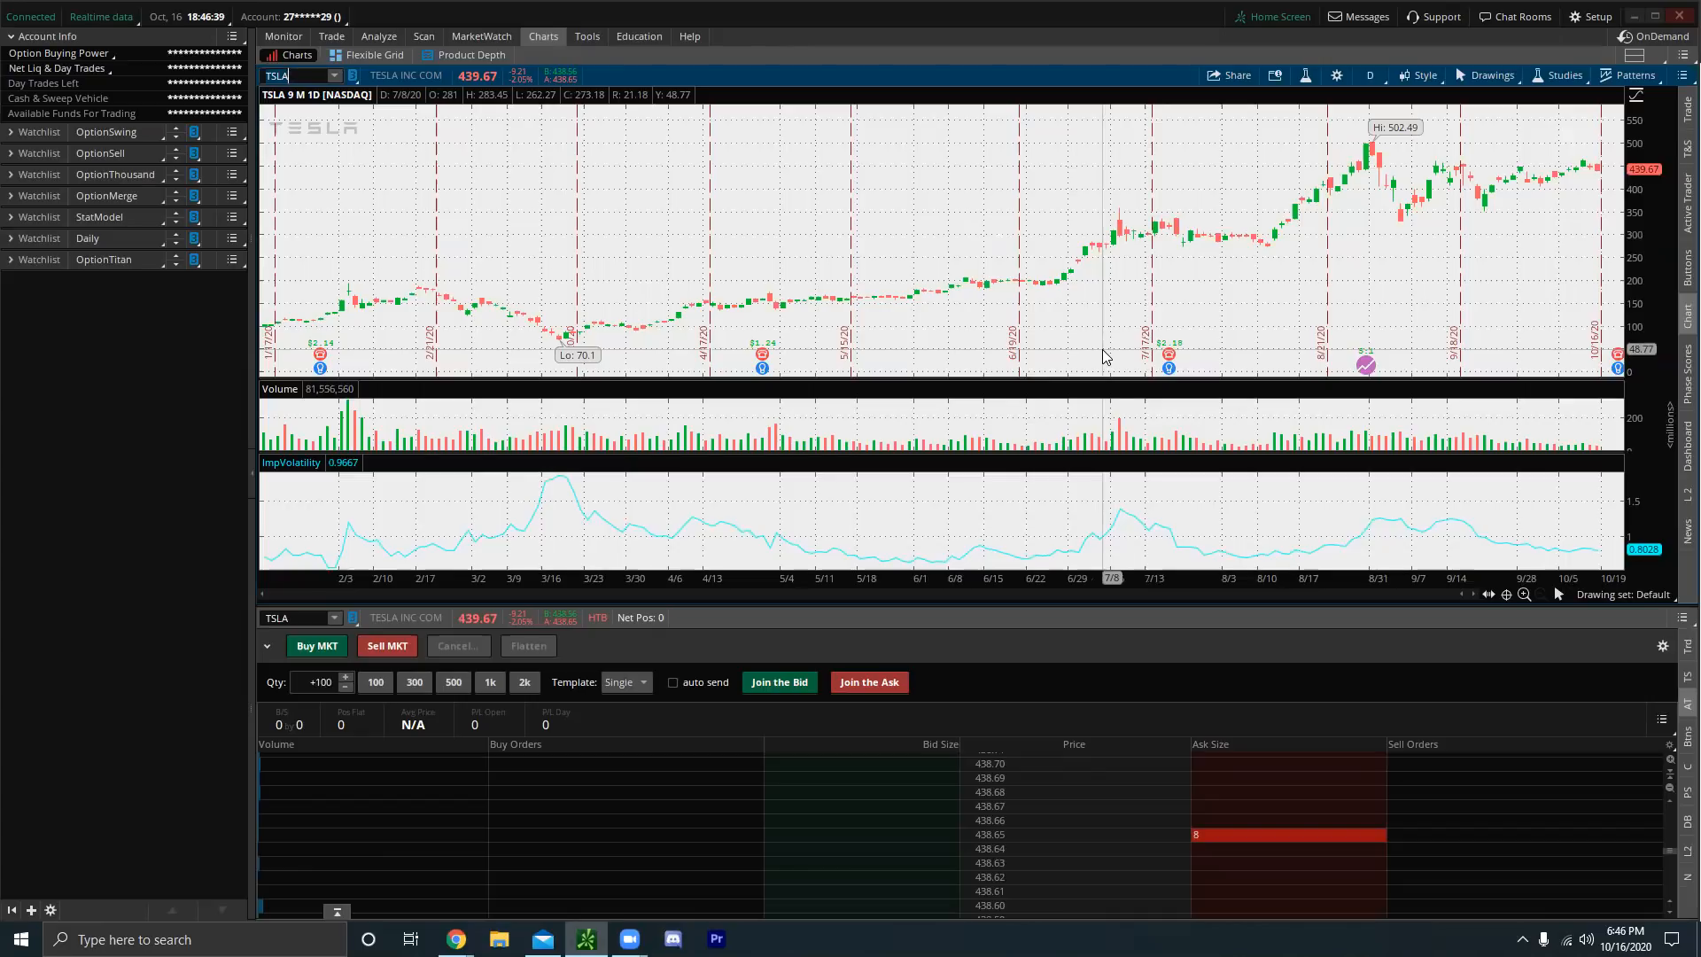
pyautogui.moveTo(944, 204)
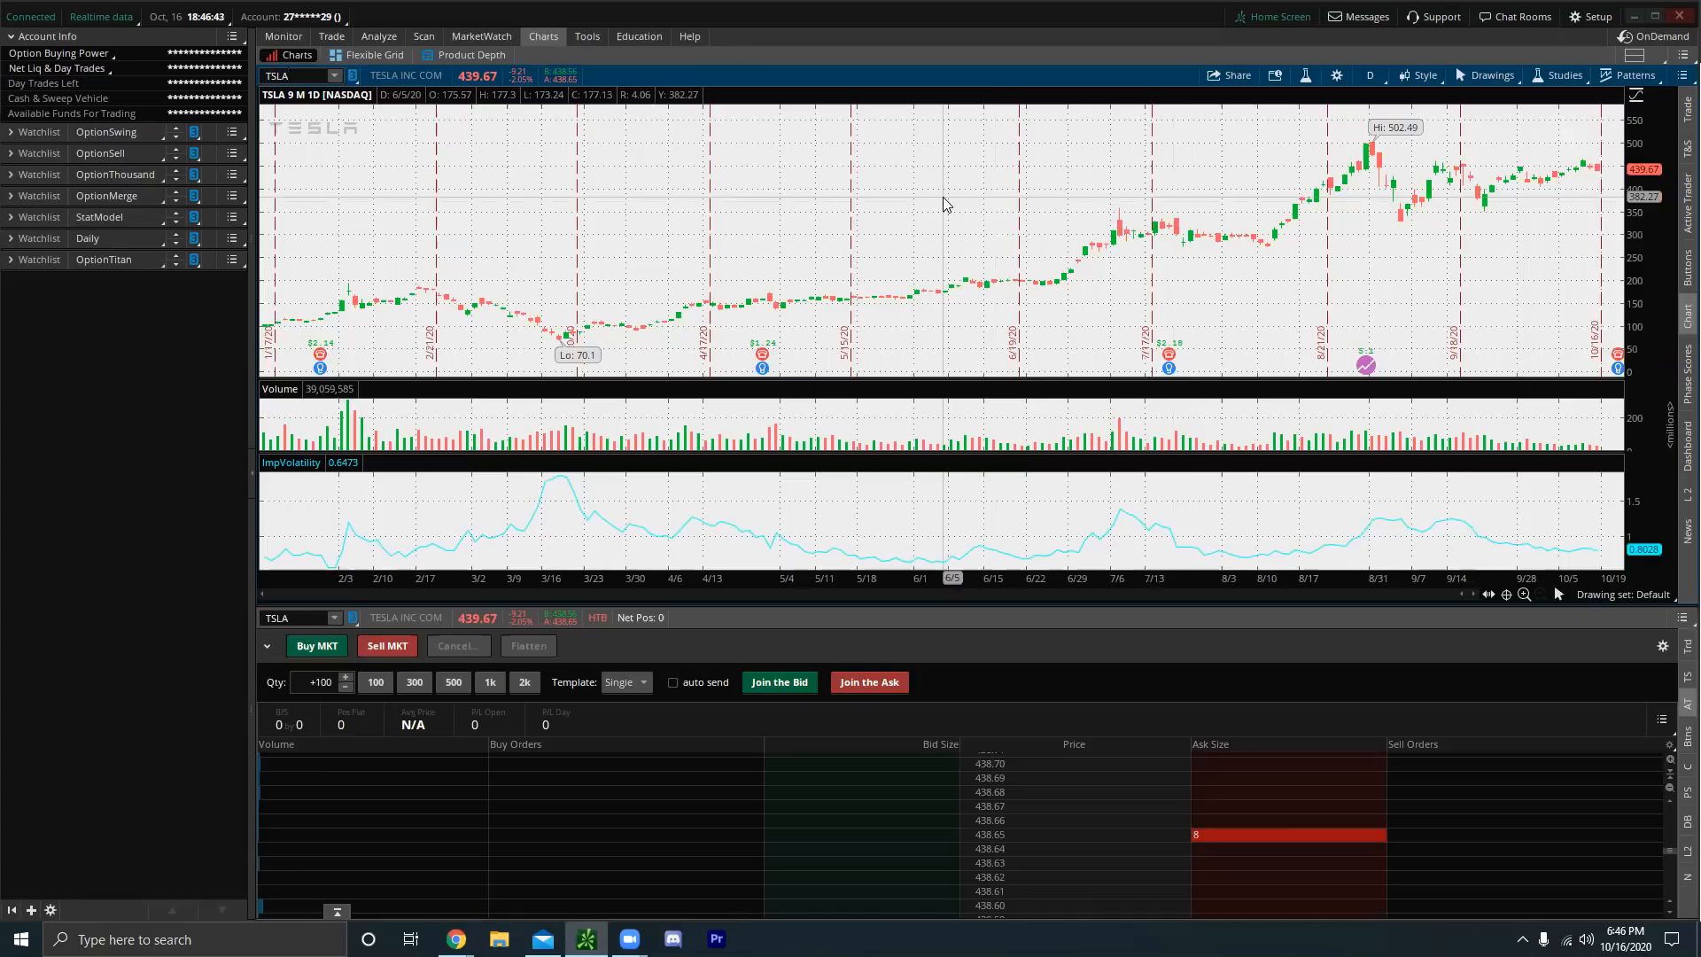
pyautogui.moveTo(1004, 241)
pyautogui.write('NIO')
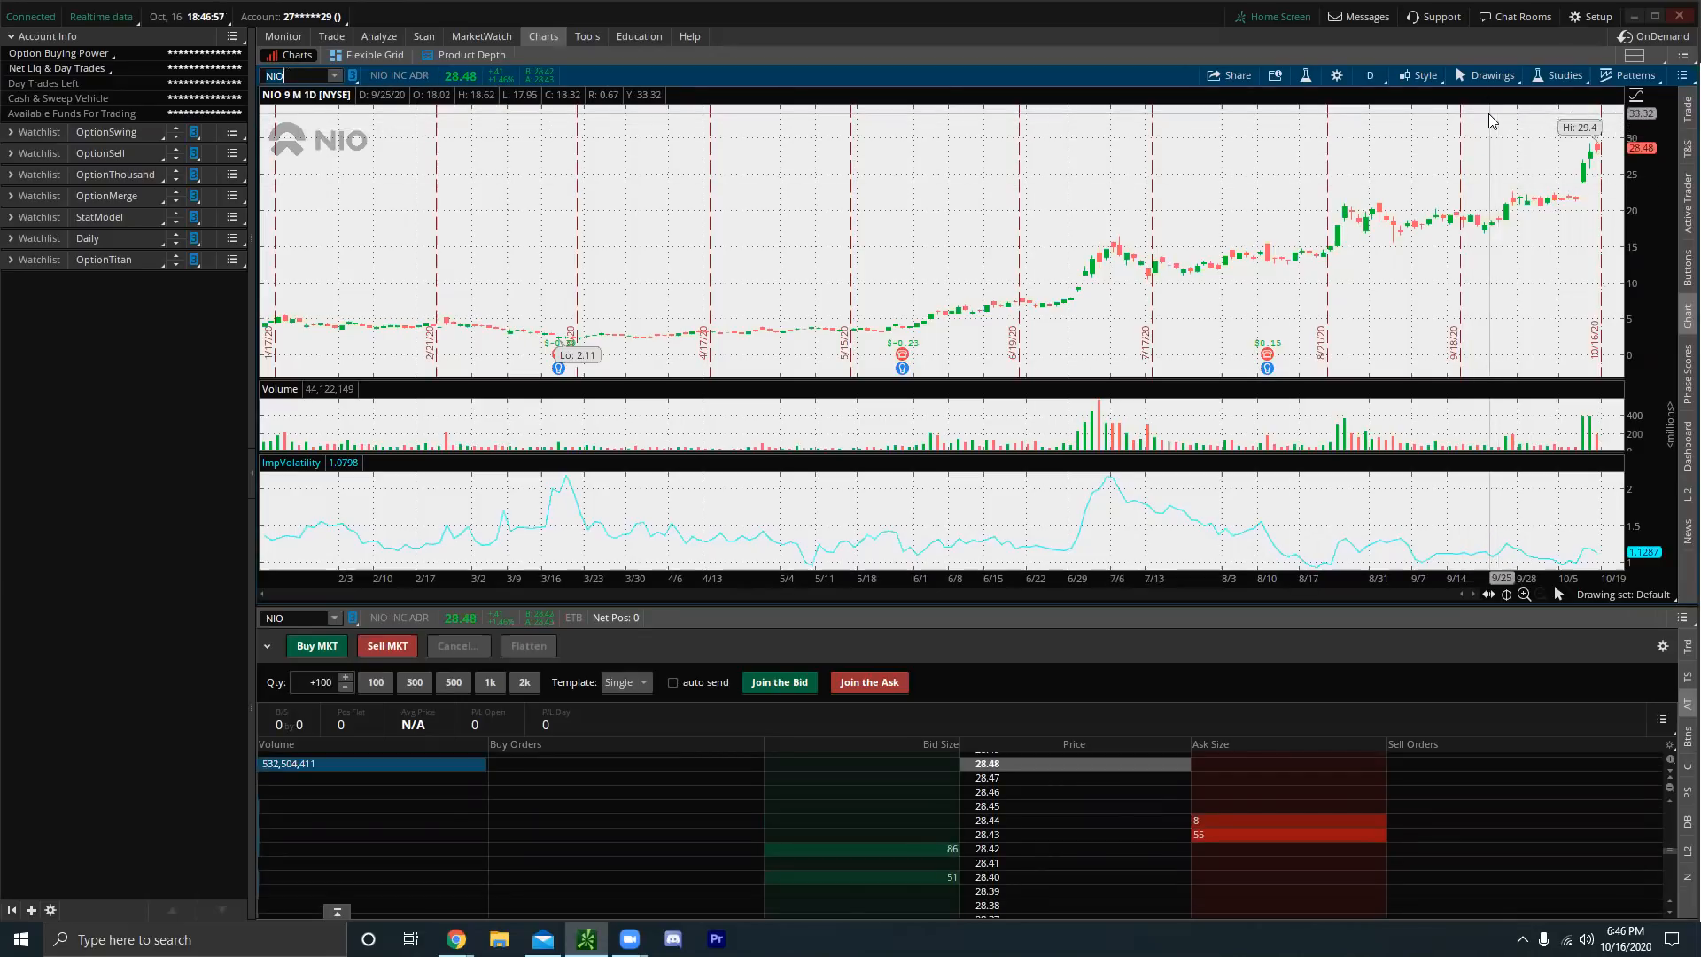
pyautogui.moveTo(1492, 135)
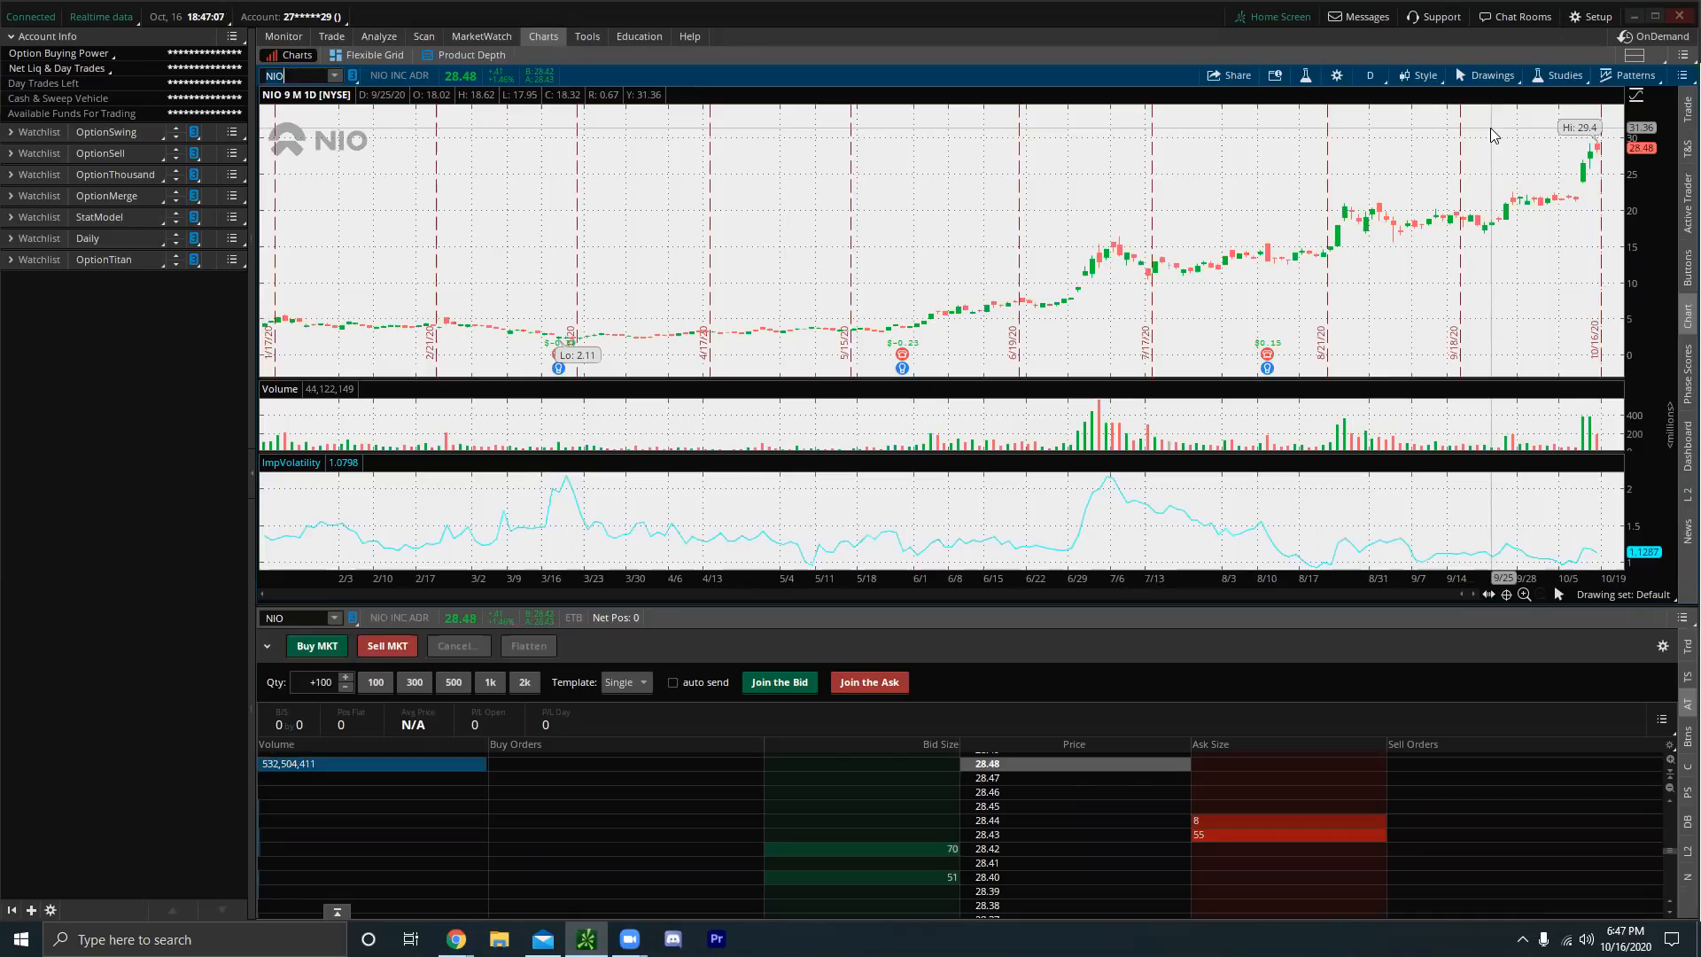
pyautogui.moveTo(1492, 136)
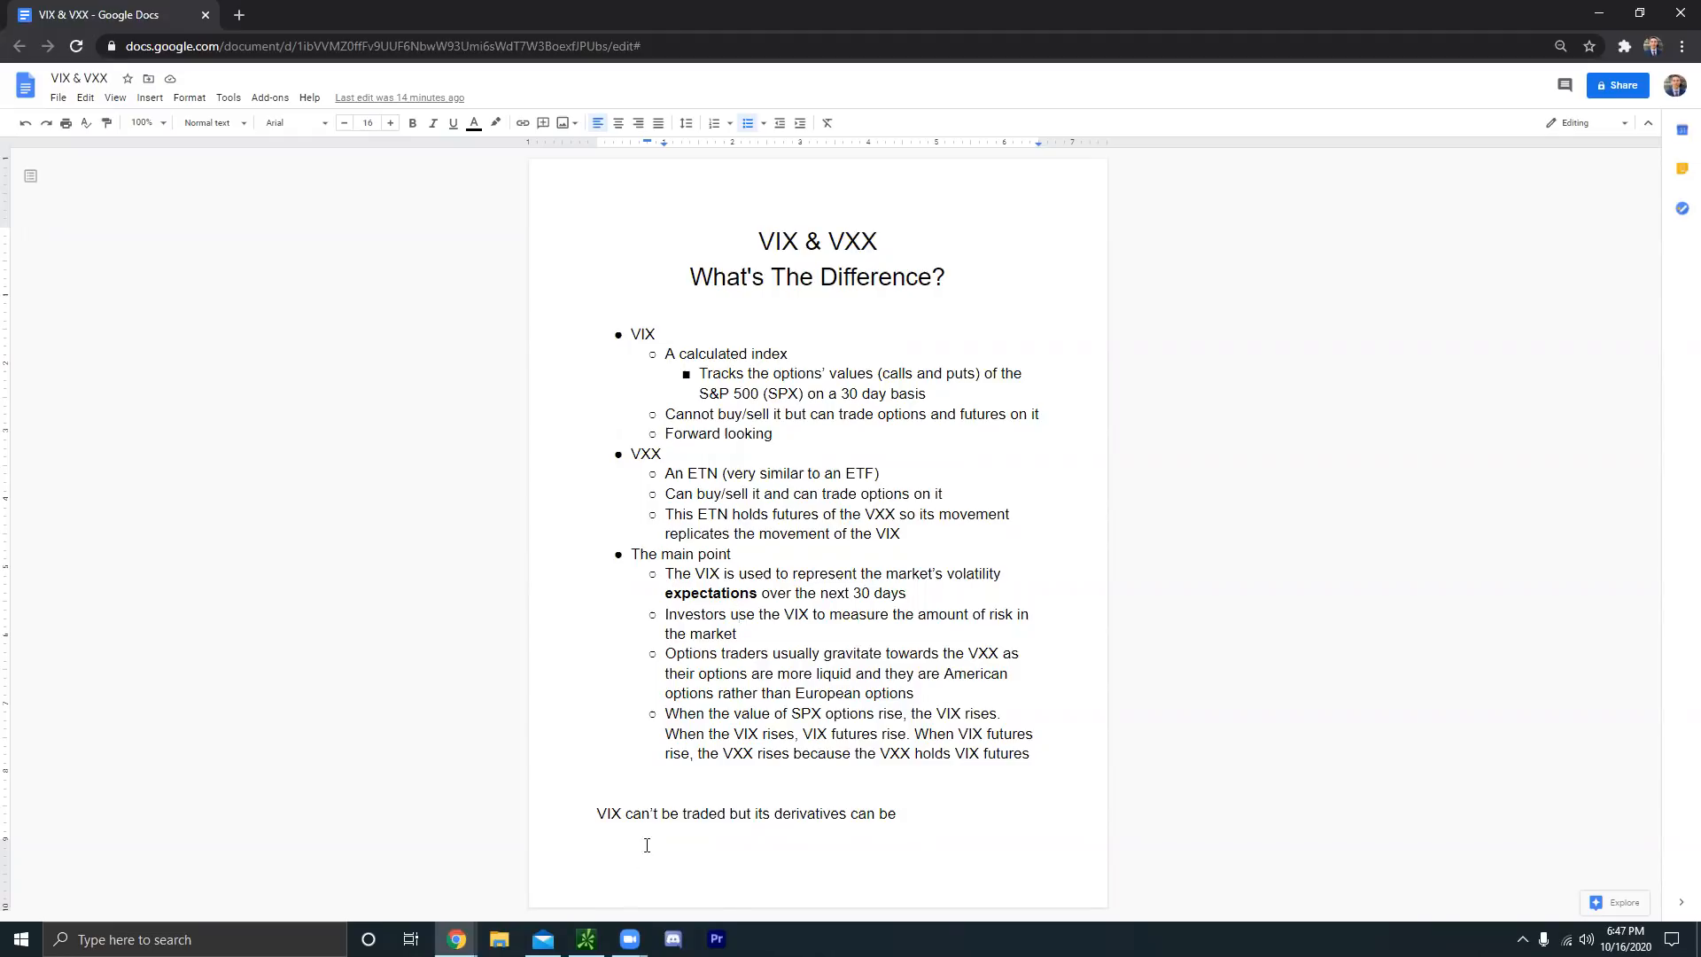
# - Bring the thinkorswim window forward again after charting NIO
pyautogui.click(585, 938)
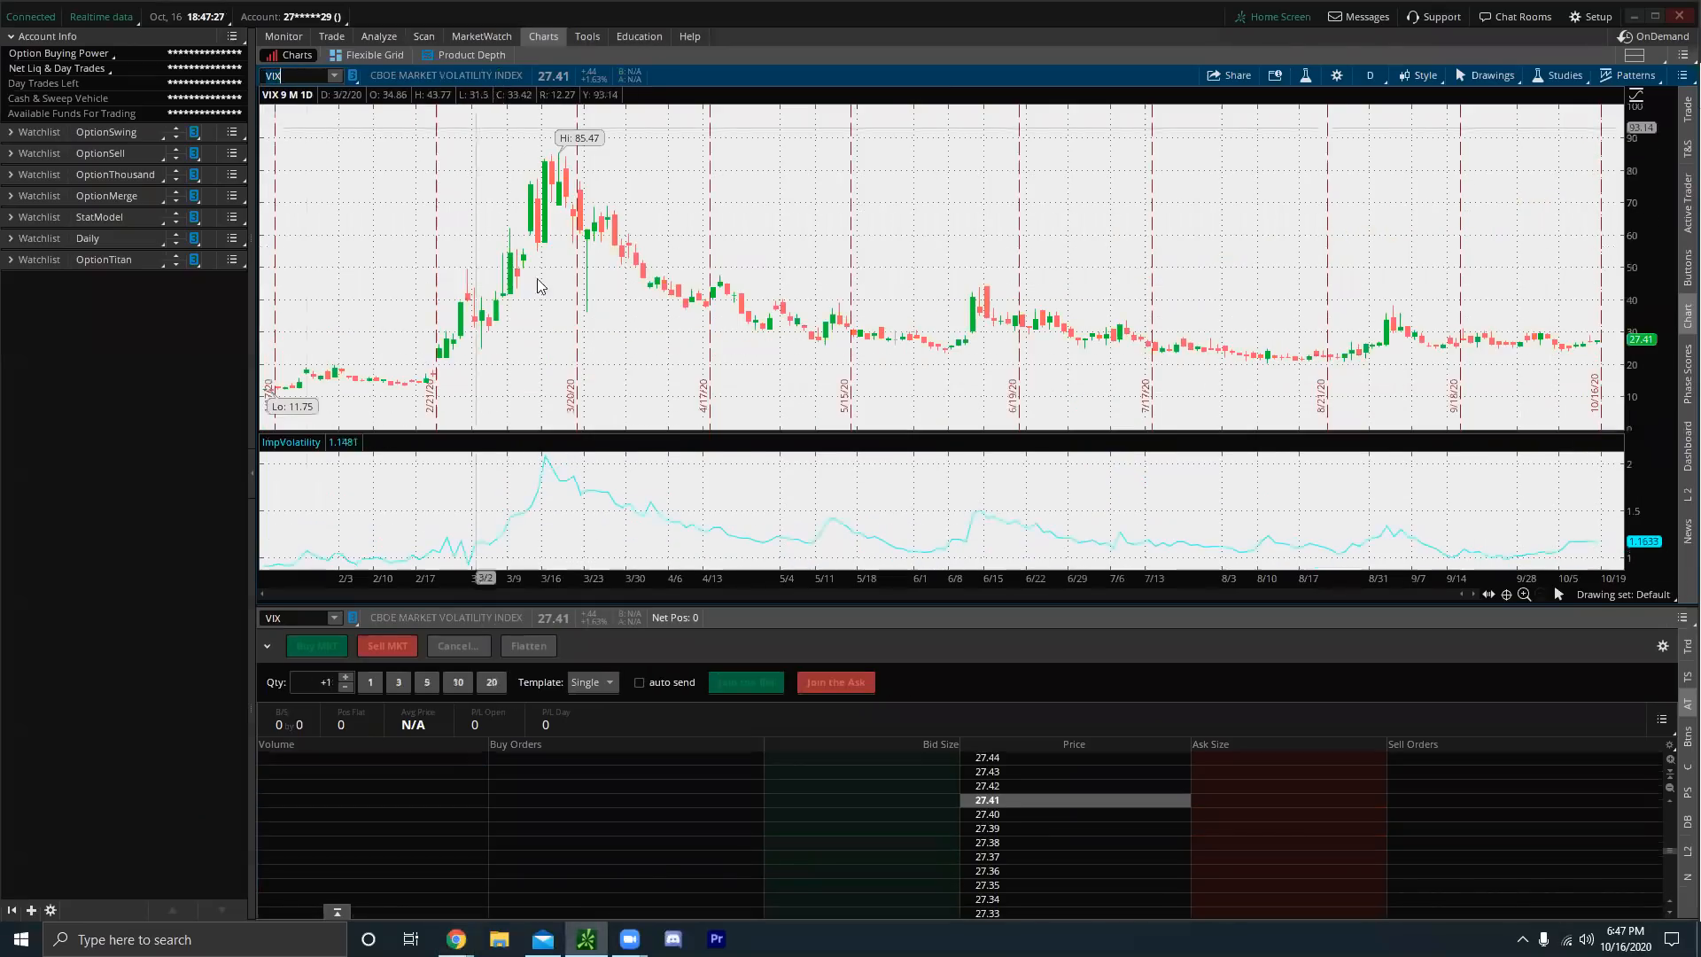
pyautogui.moveTo(410, 396)
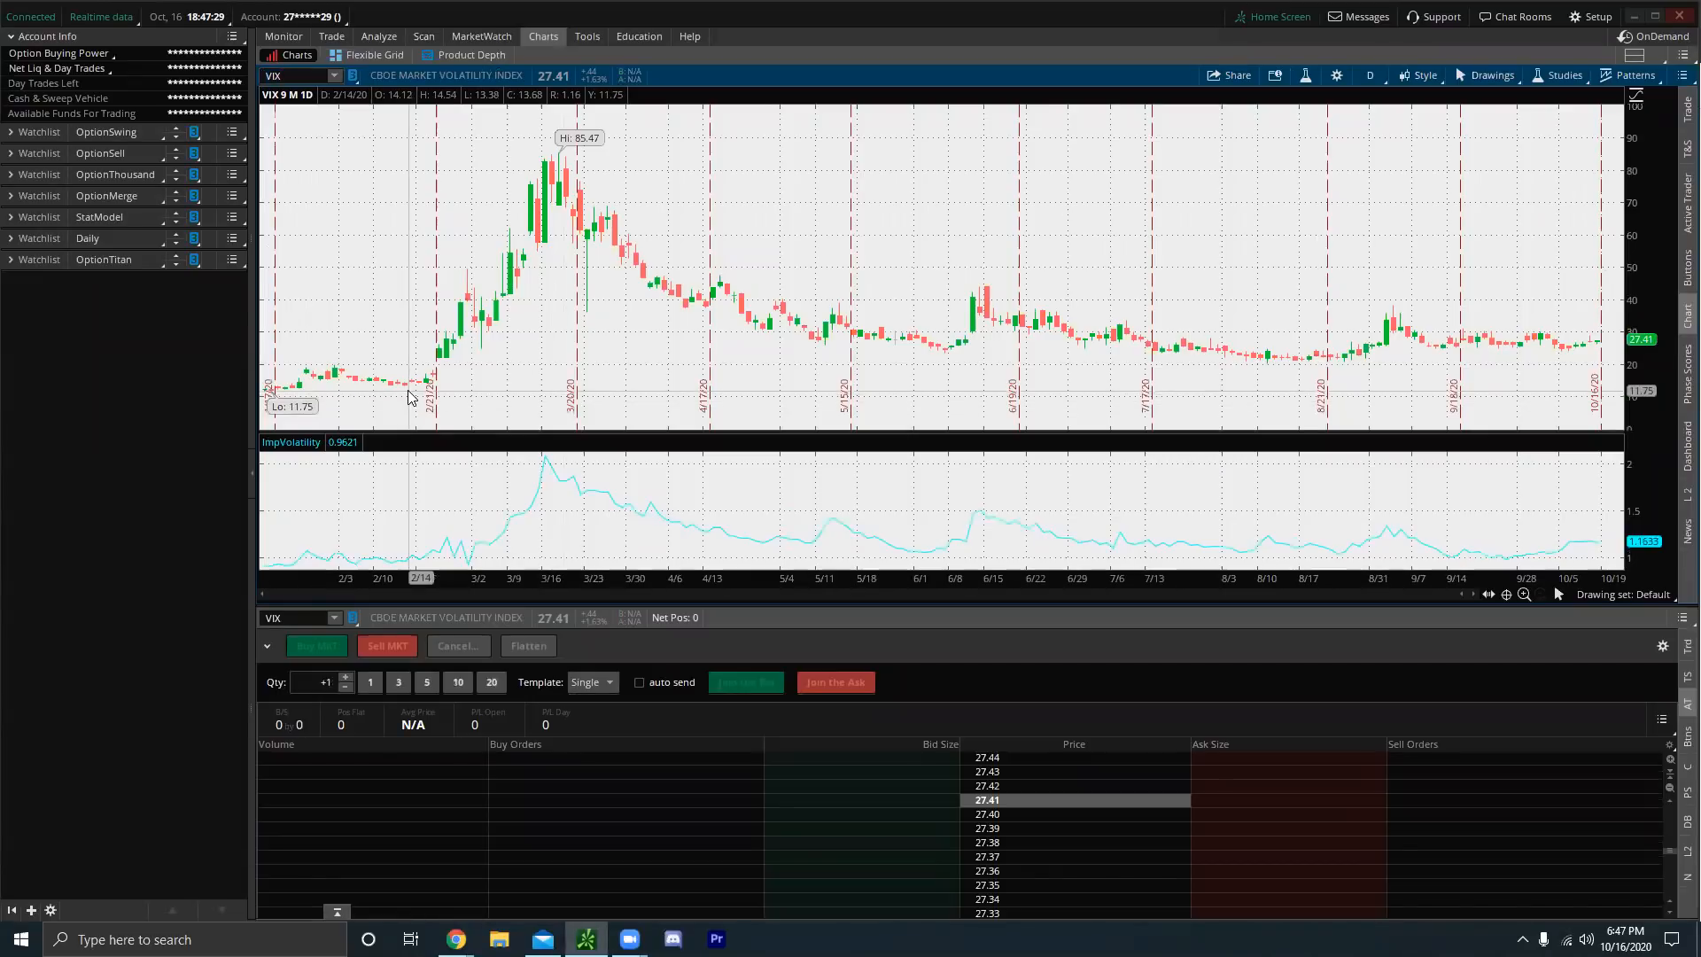
pyautogui.moveTo(378, 391)
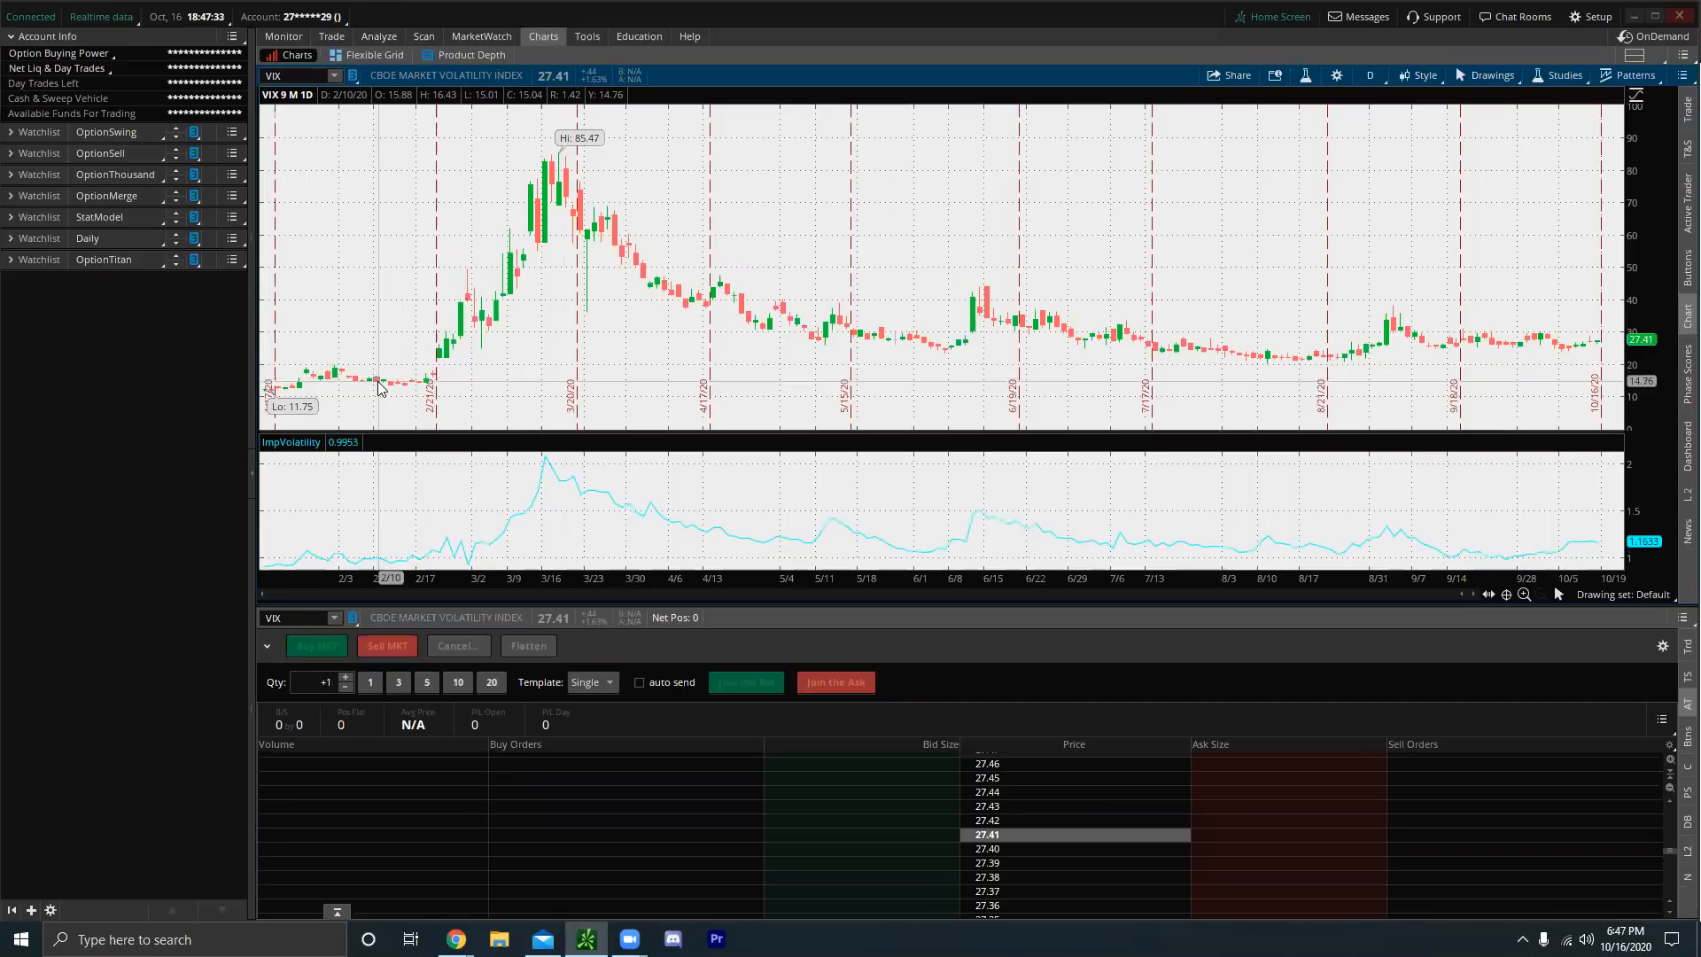
pyautogui.moveTo(377, 400)
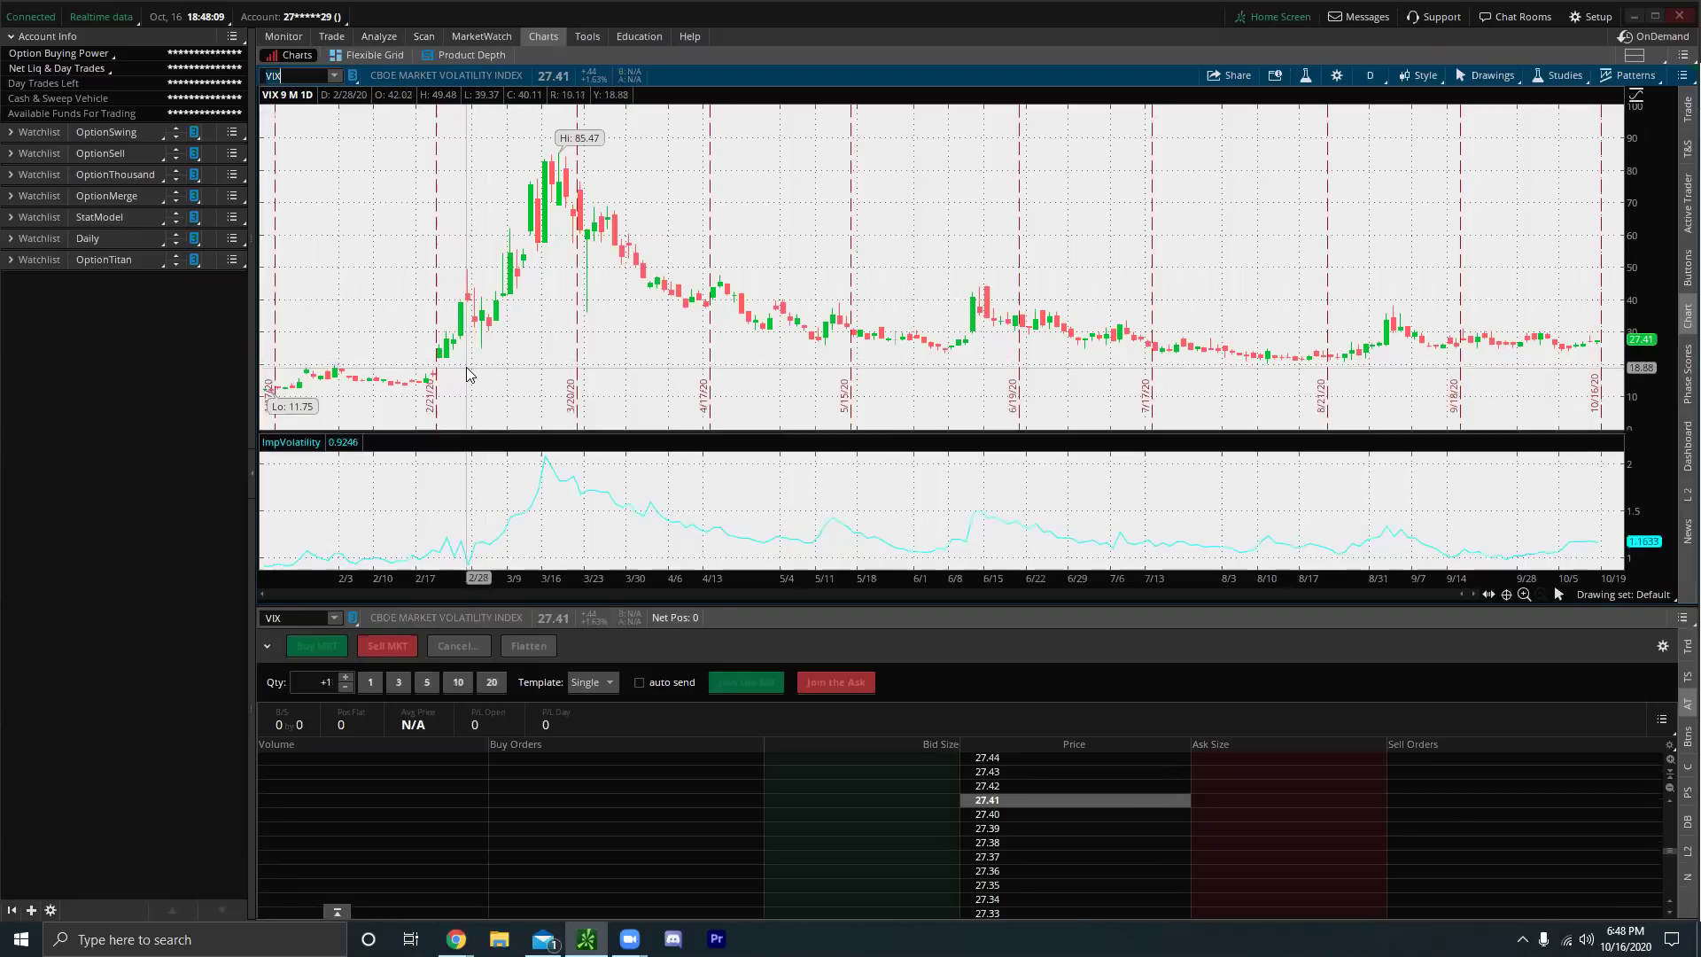
pyautogui.moveTo(459, 378)
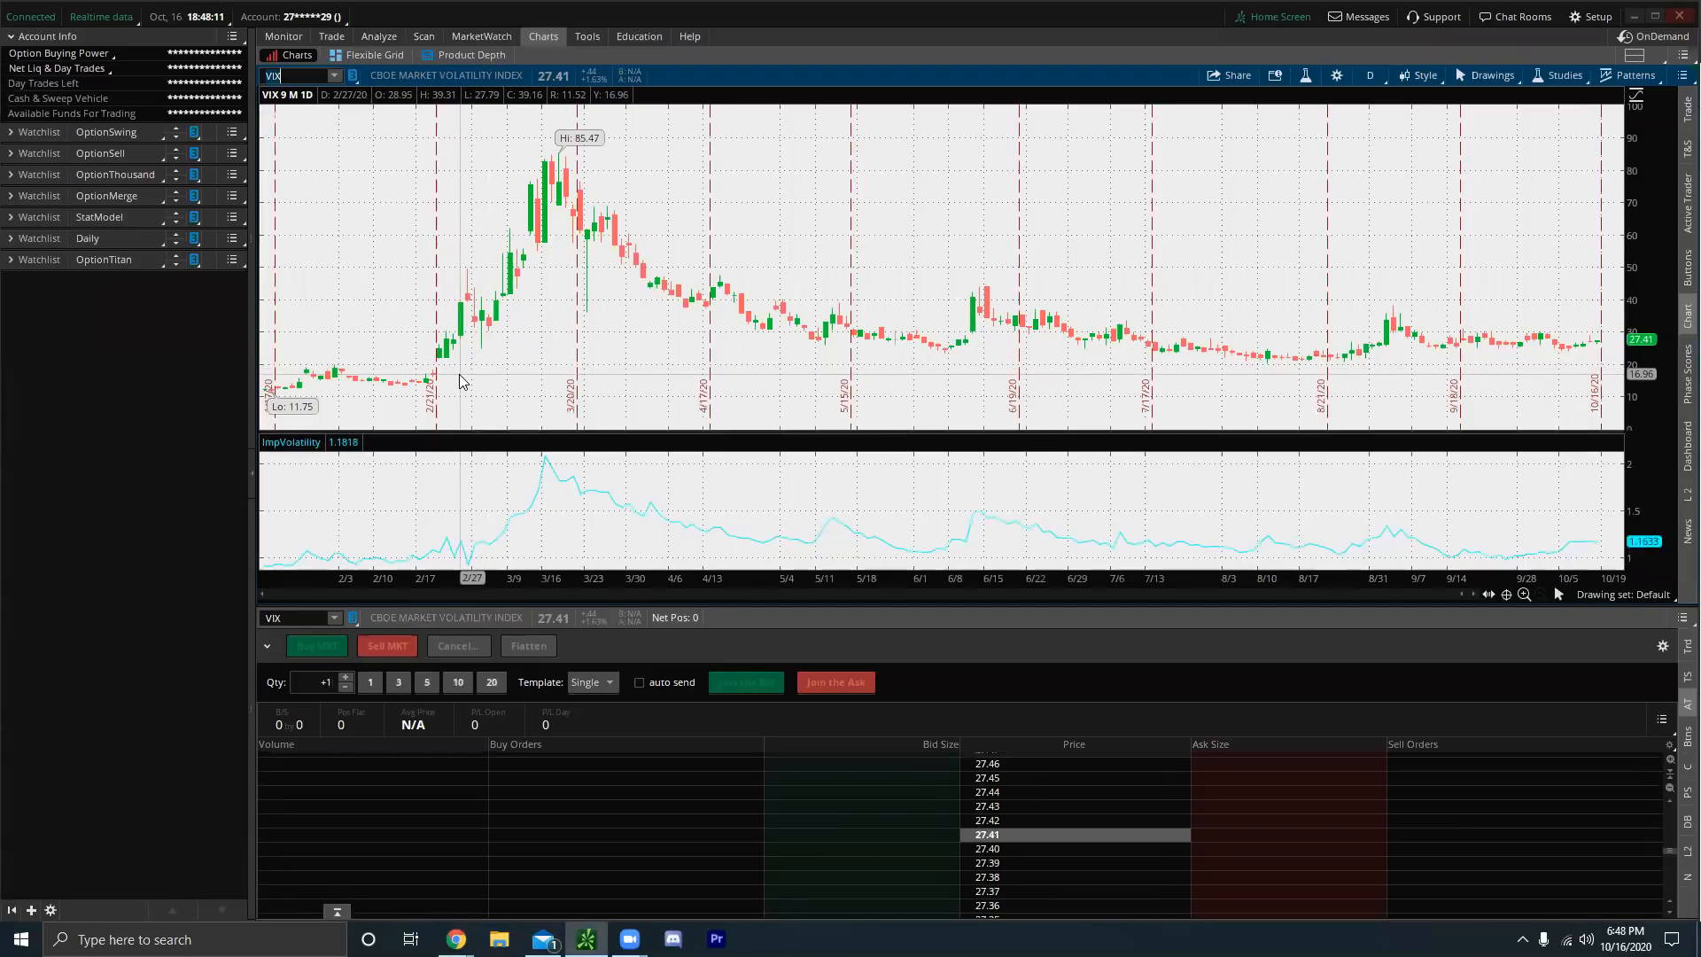
pyautogui.moveTo(573, 163)
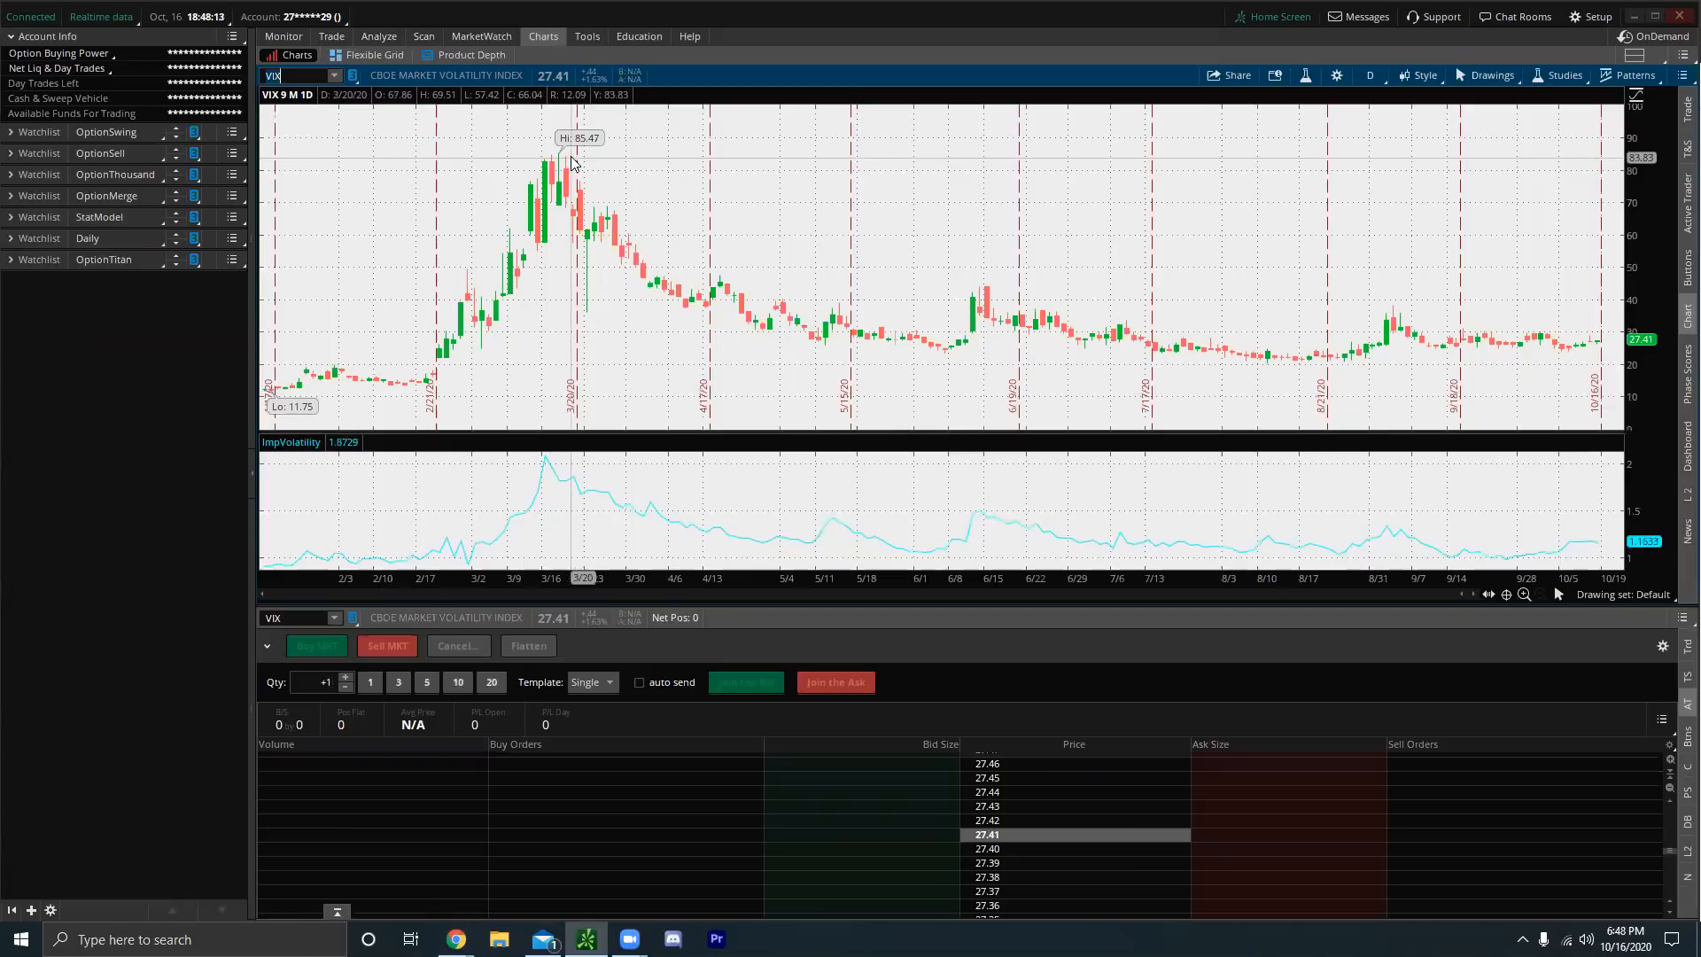
pyautogui.moveTo(581, 149)
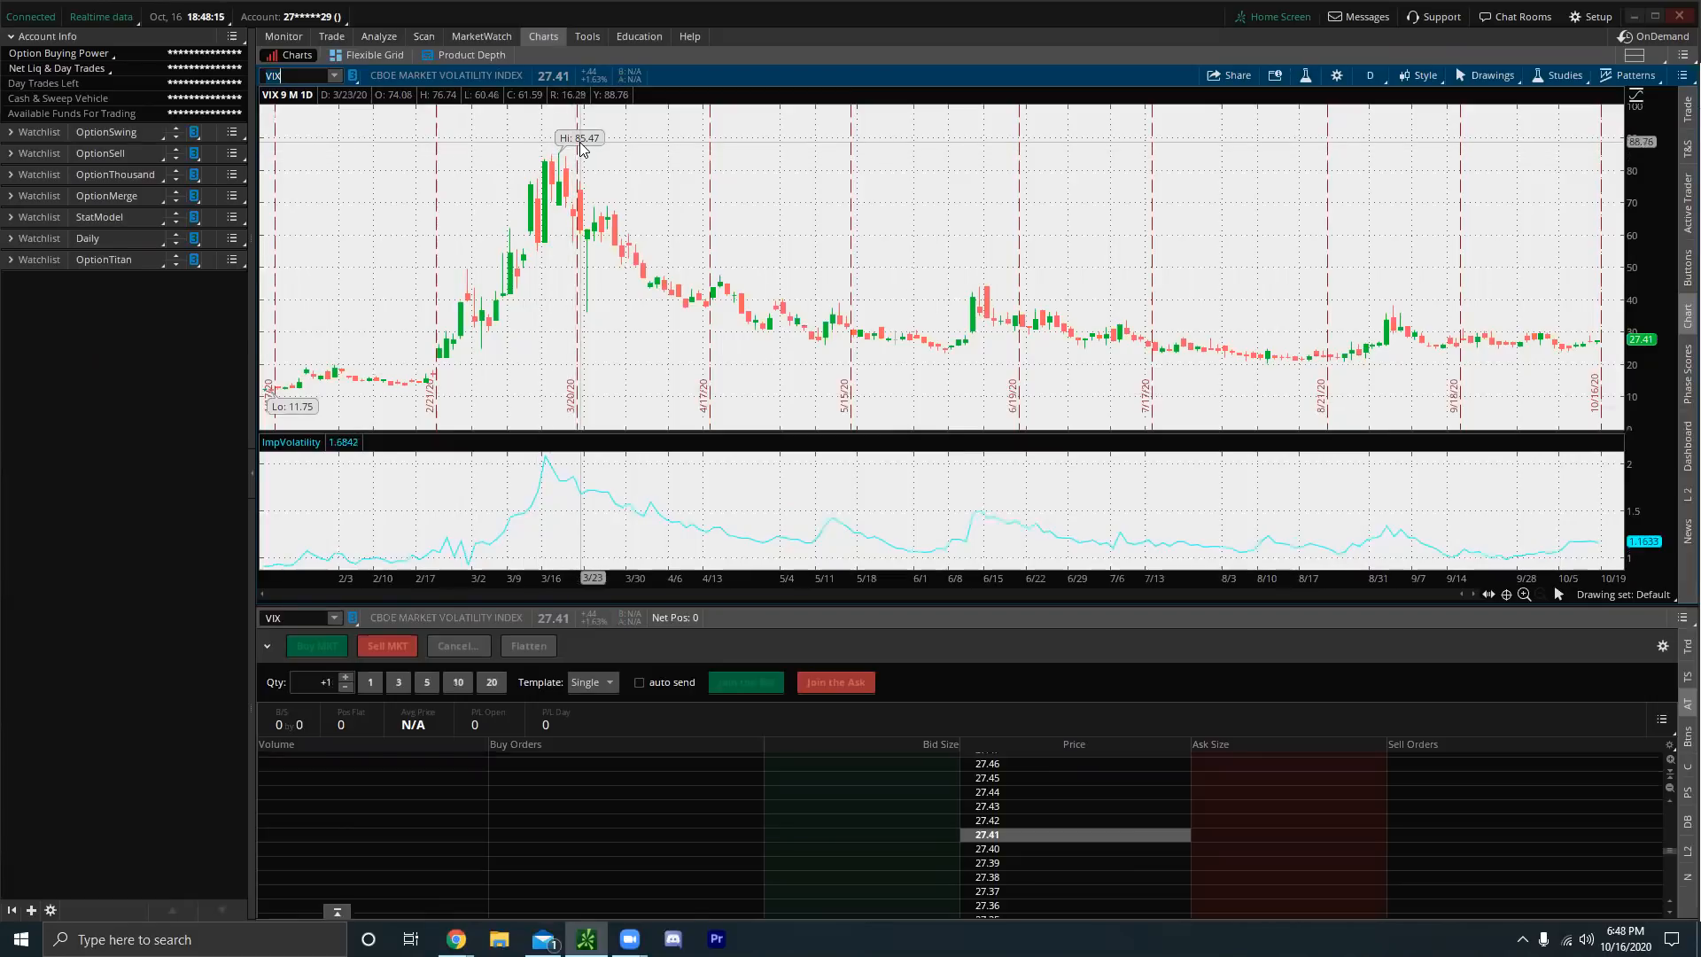
pyautogui.moveTo(542, 301)
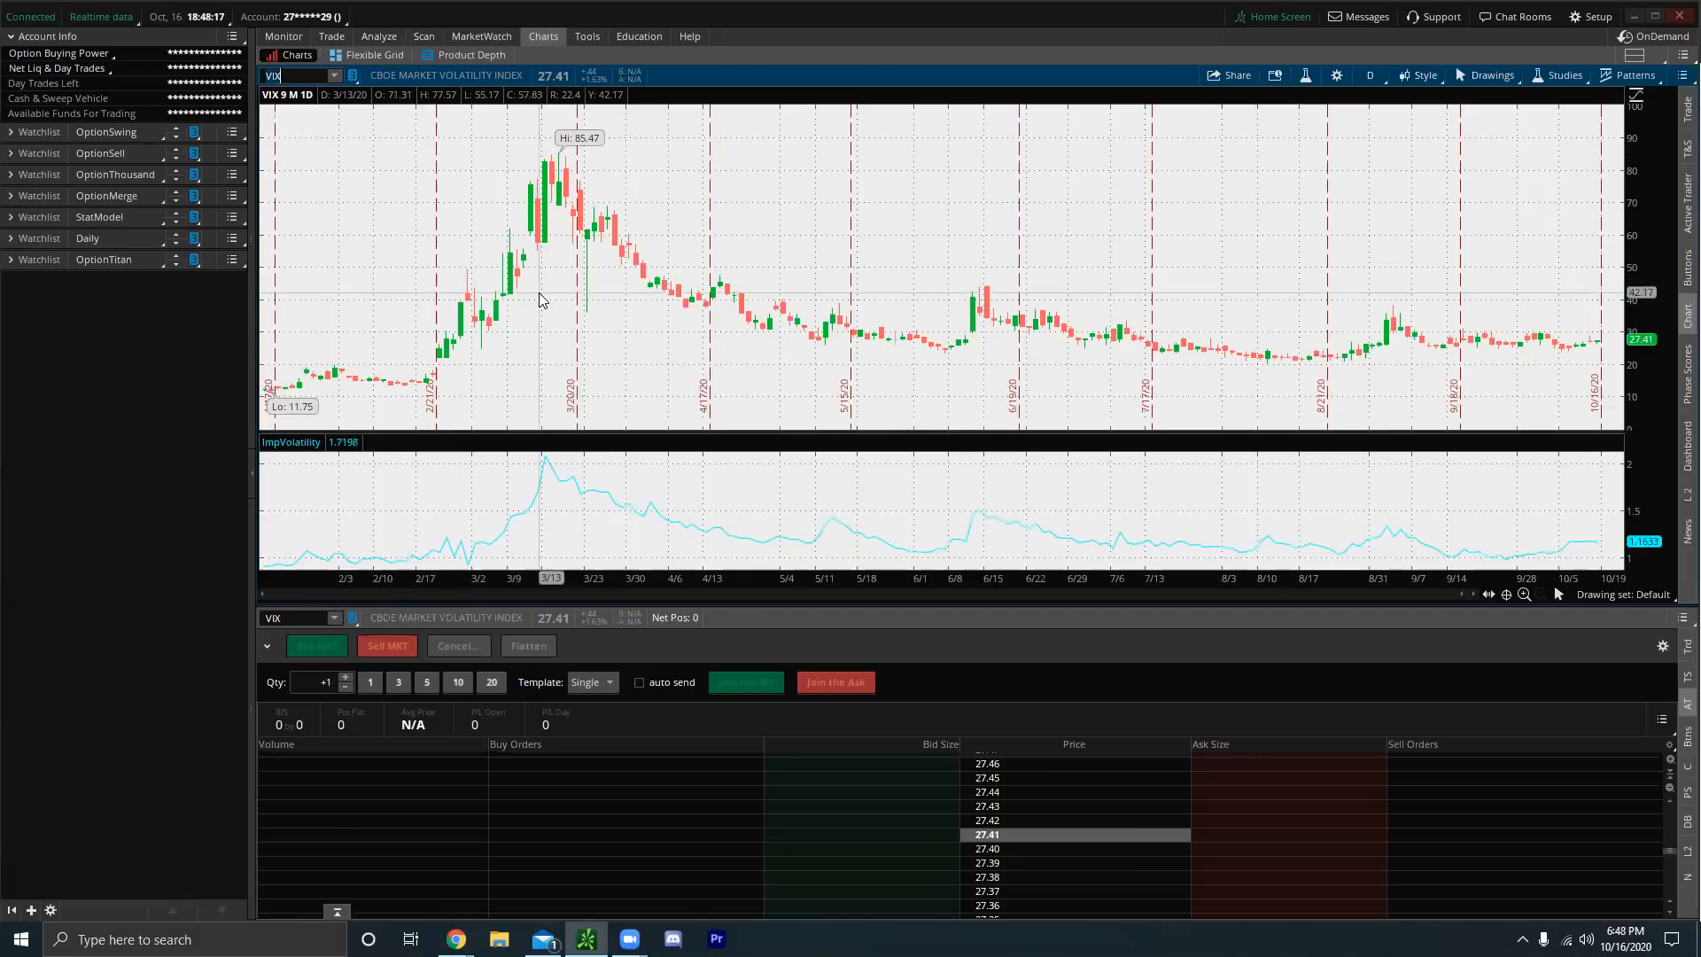
pyautogui.moveTo(351, 376)
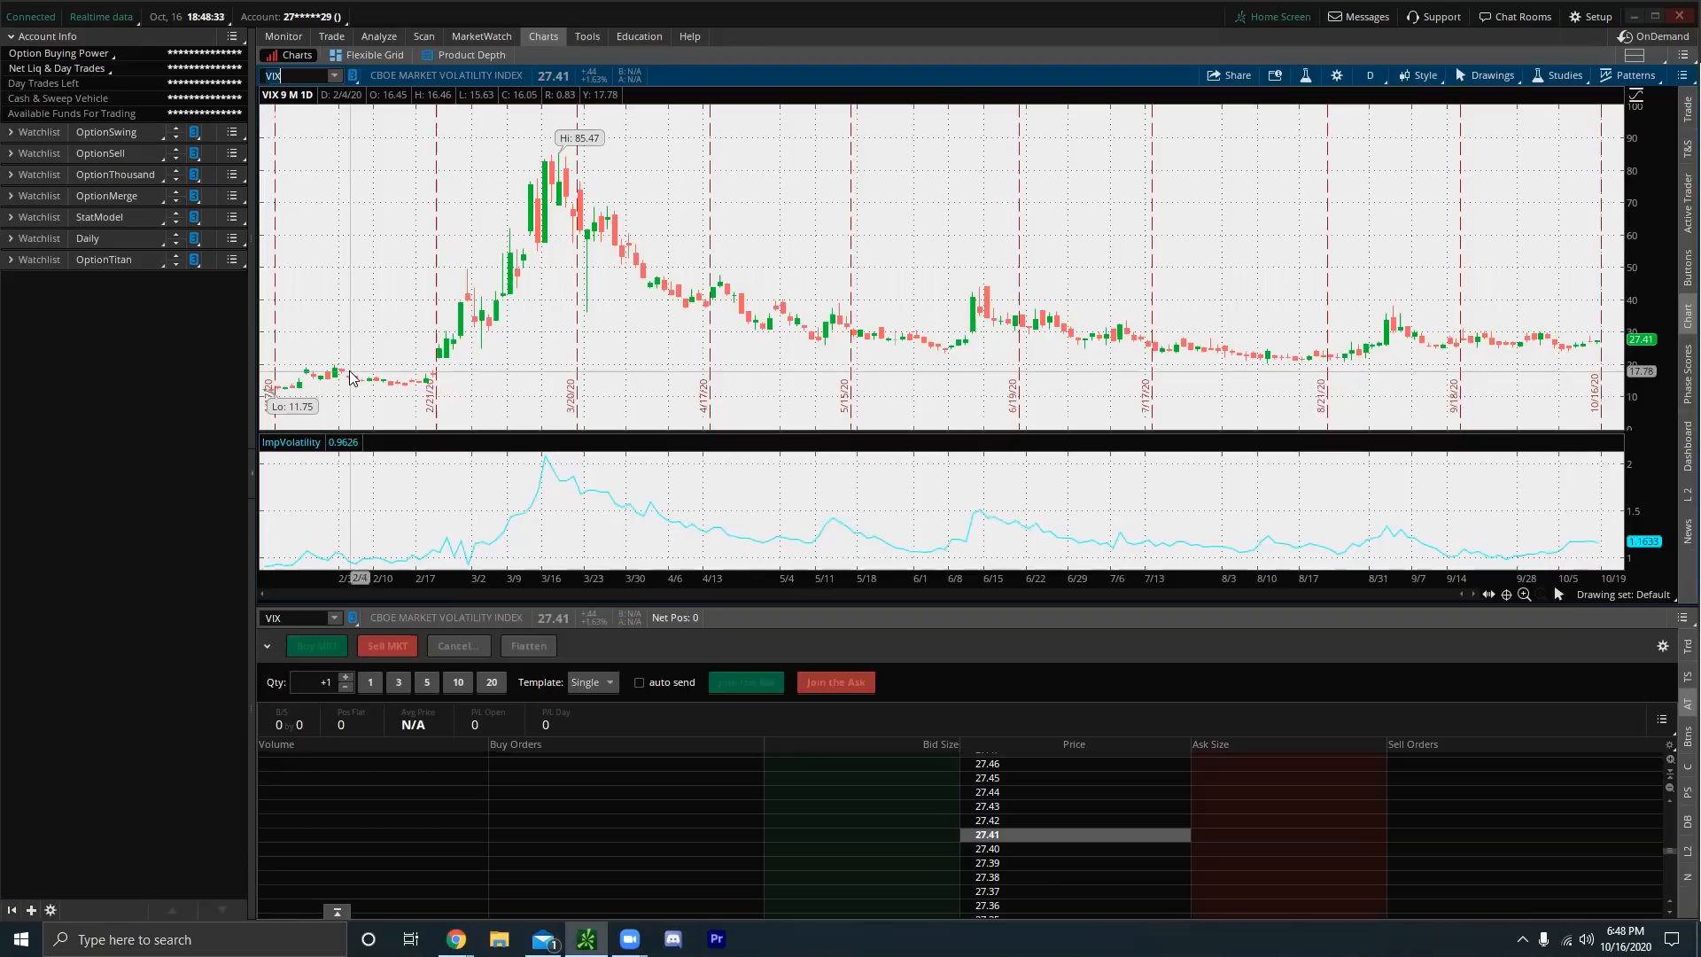
pyautogui.moveTo(358, 377)
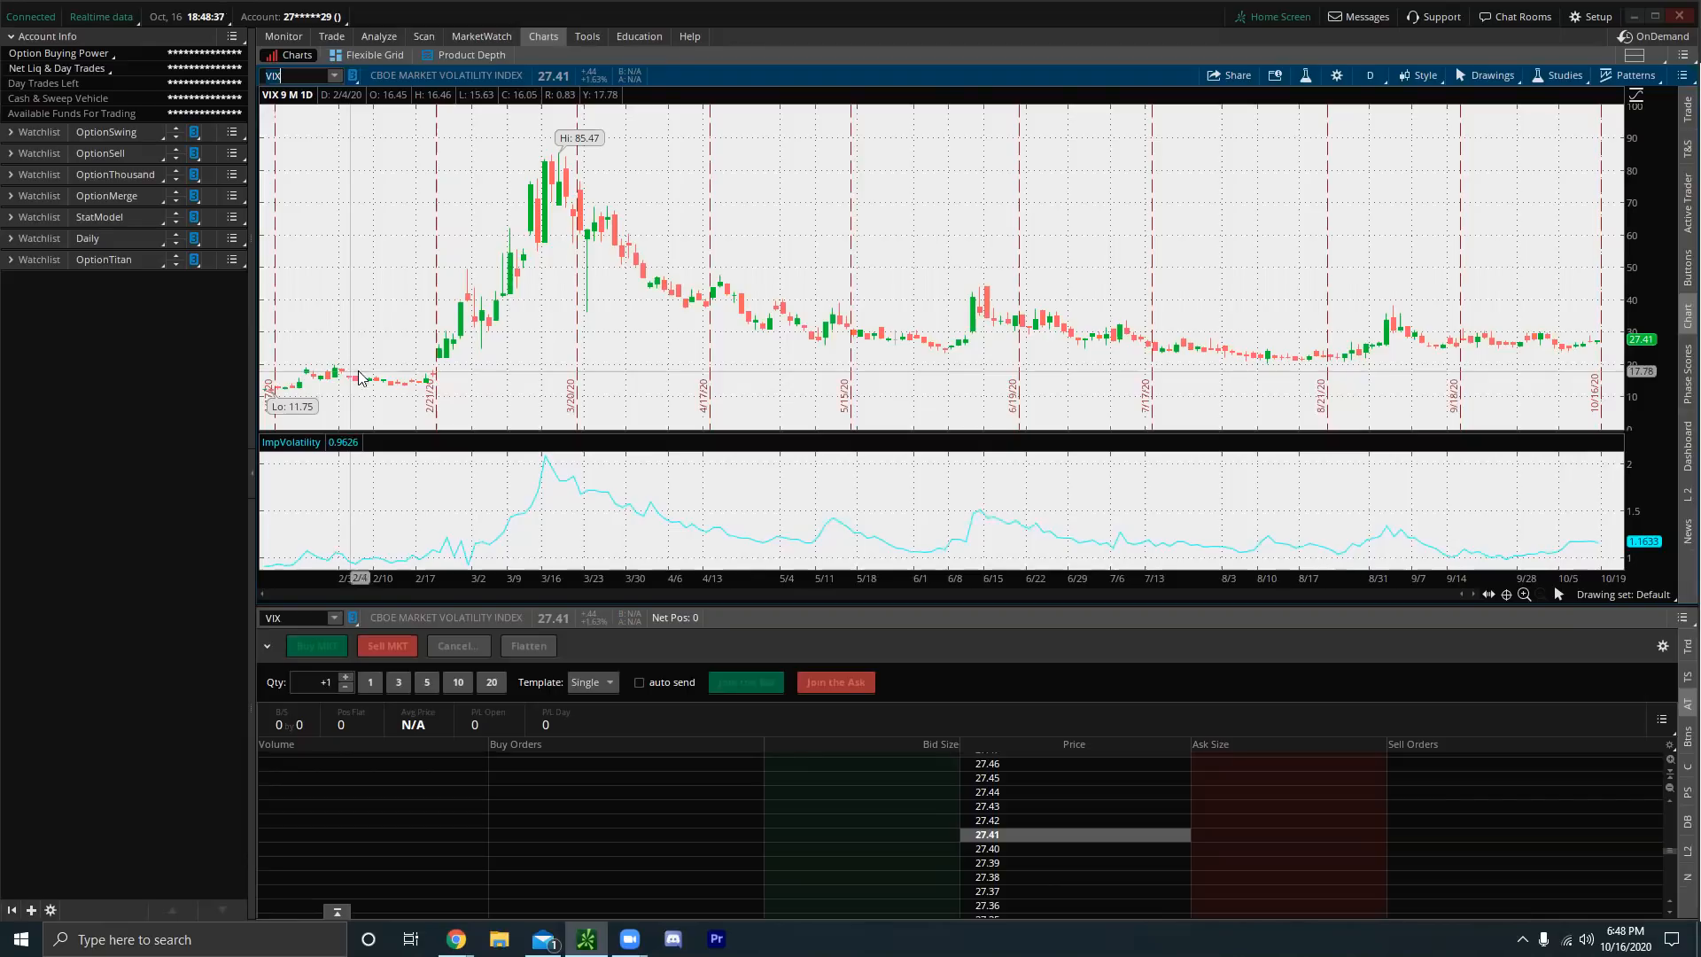
pyautogui.moveTo(553, 168)
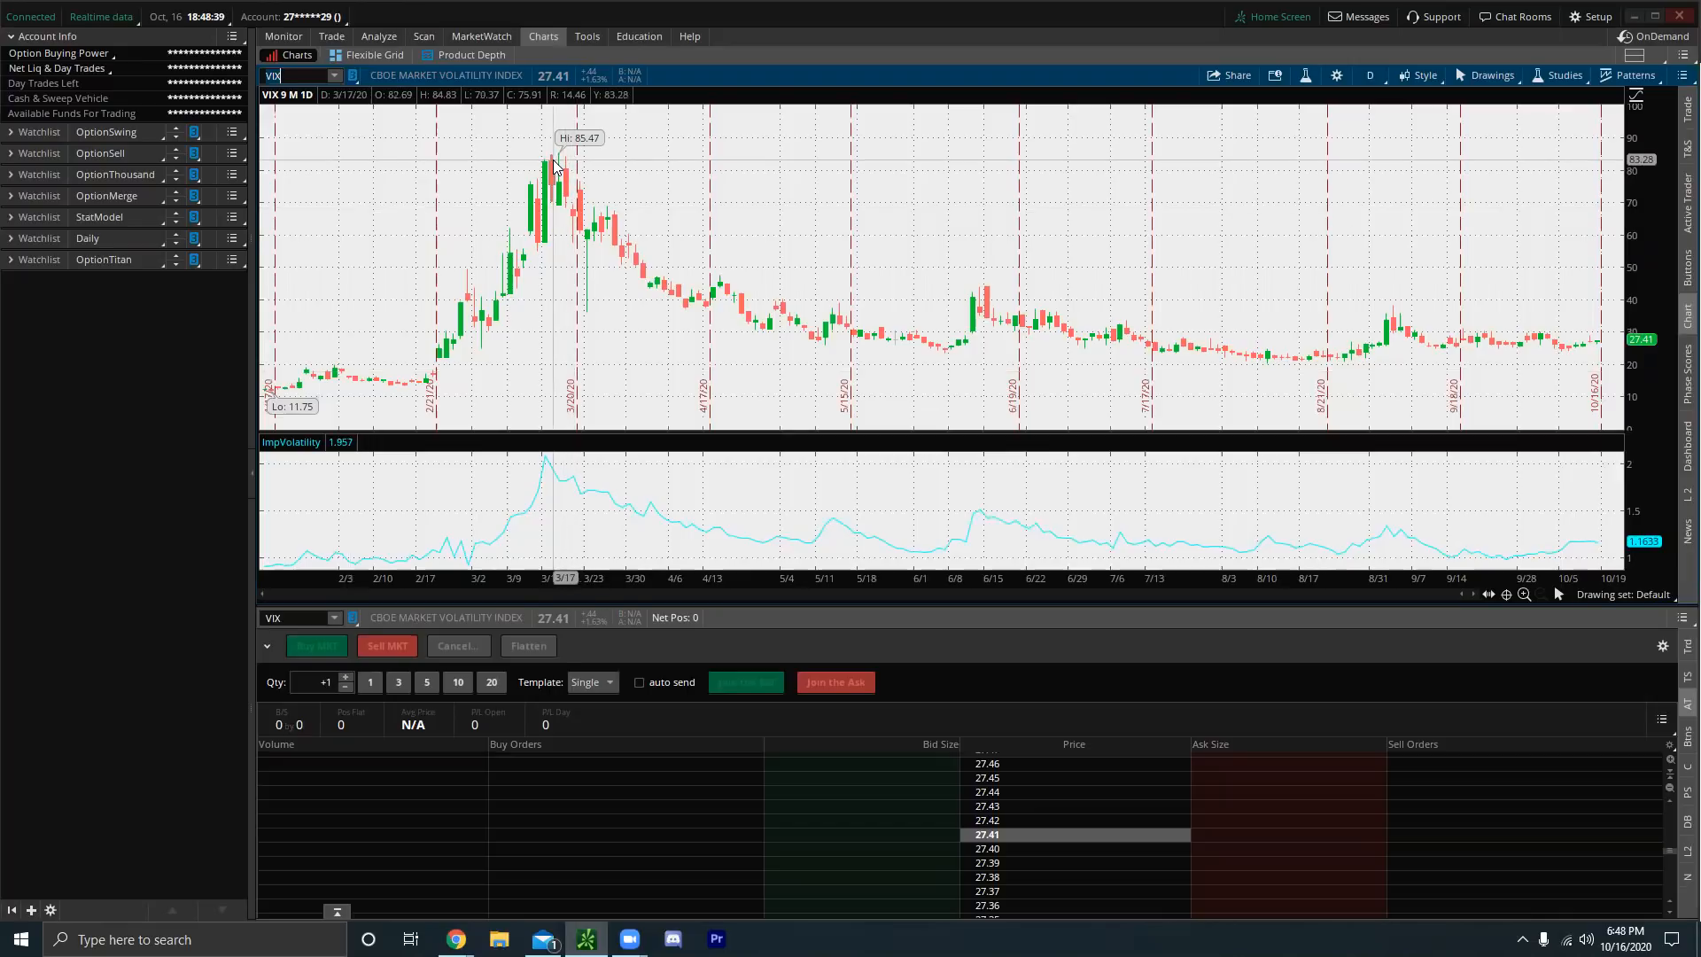
pyautogui.moveTo(543, 163)
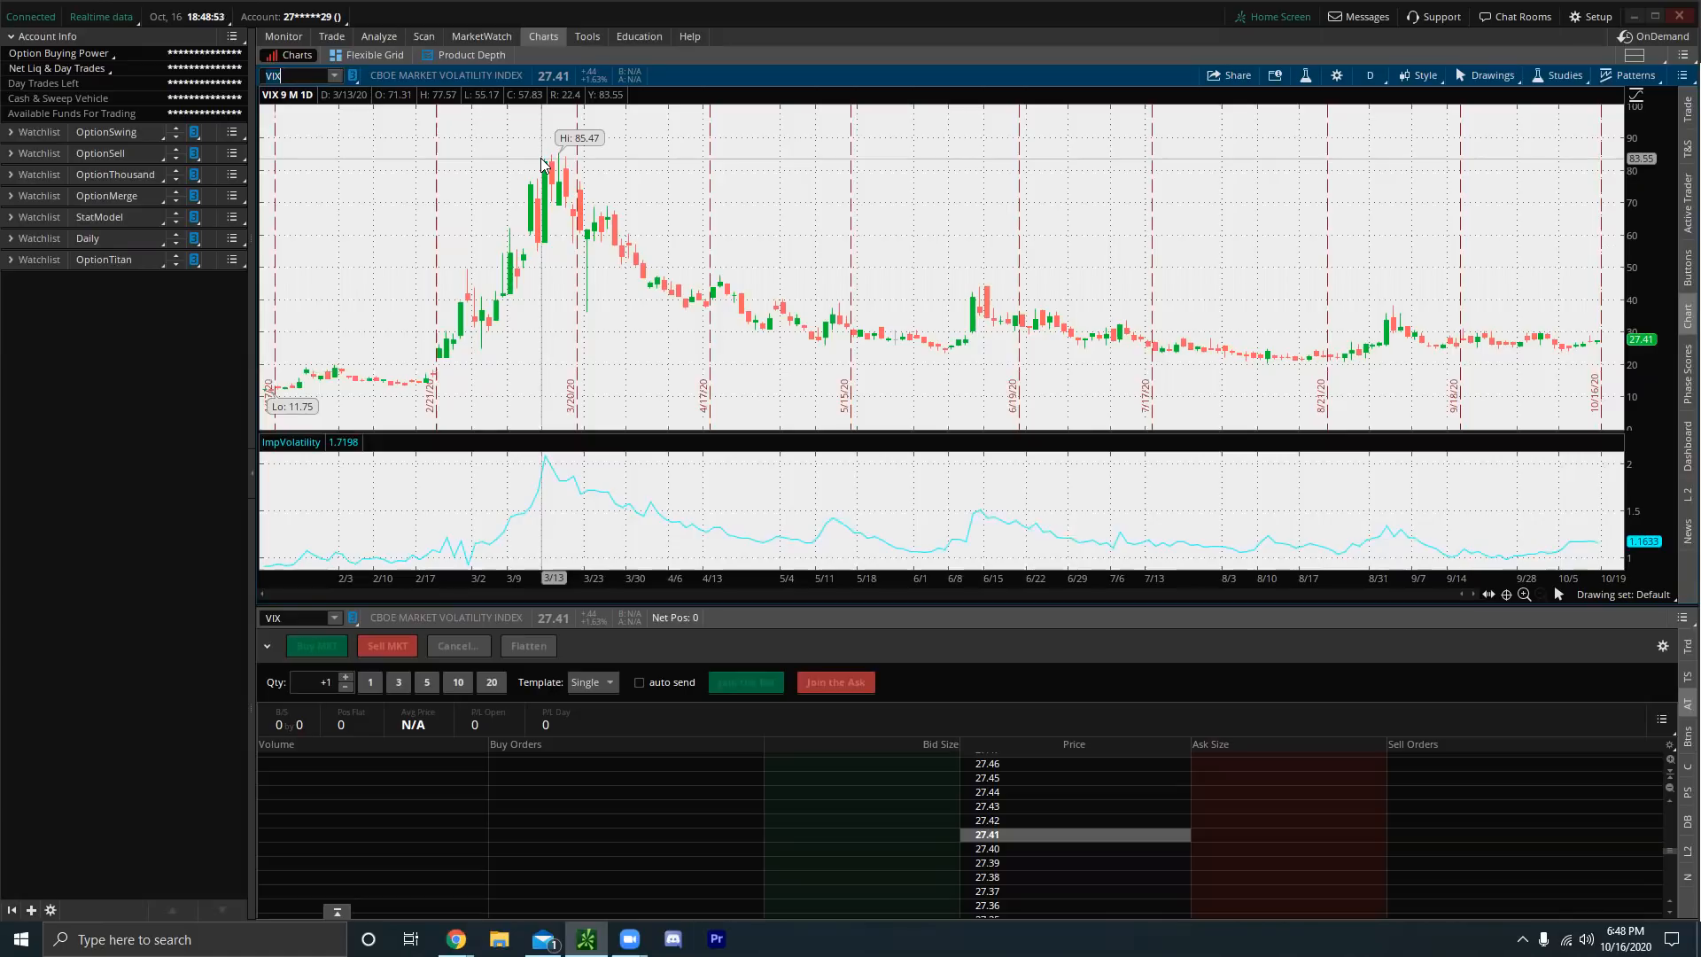
pyautogui.moveTo(646, 388)
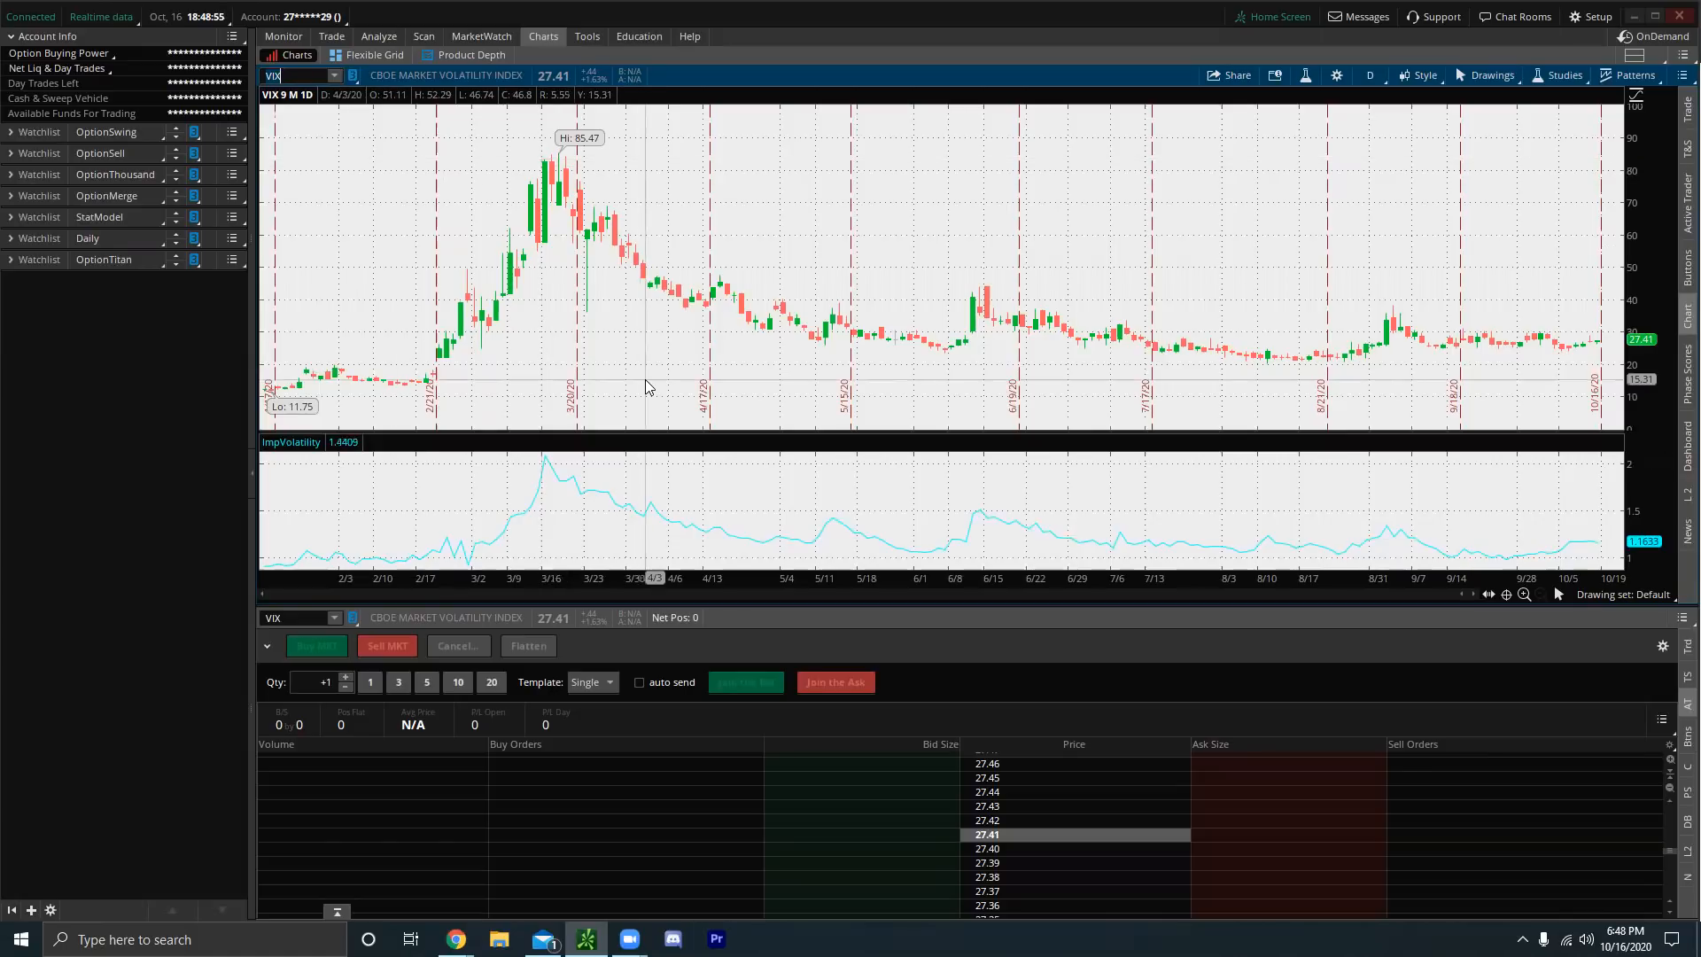
pyautogui.moveTo(667, 367)
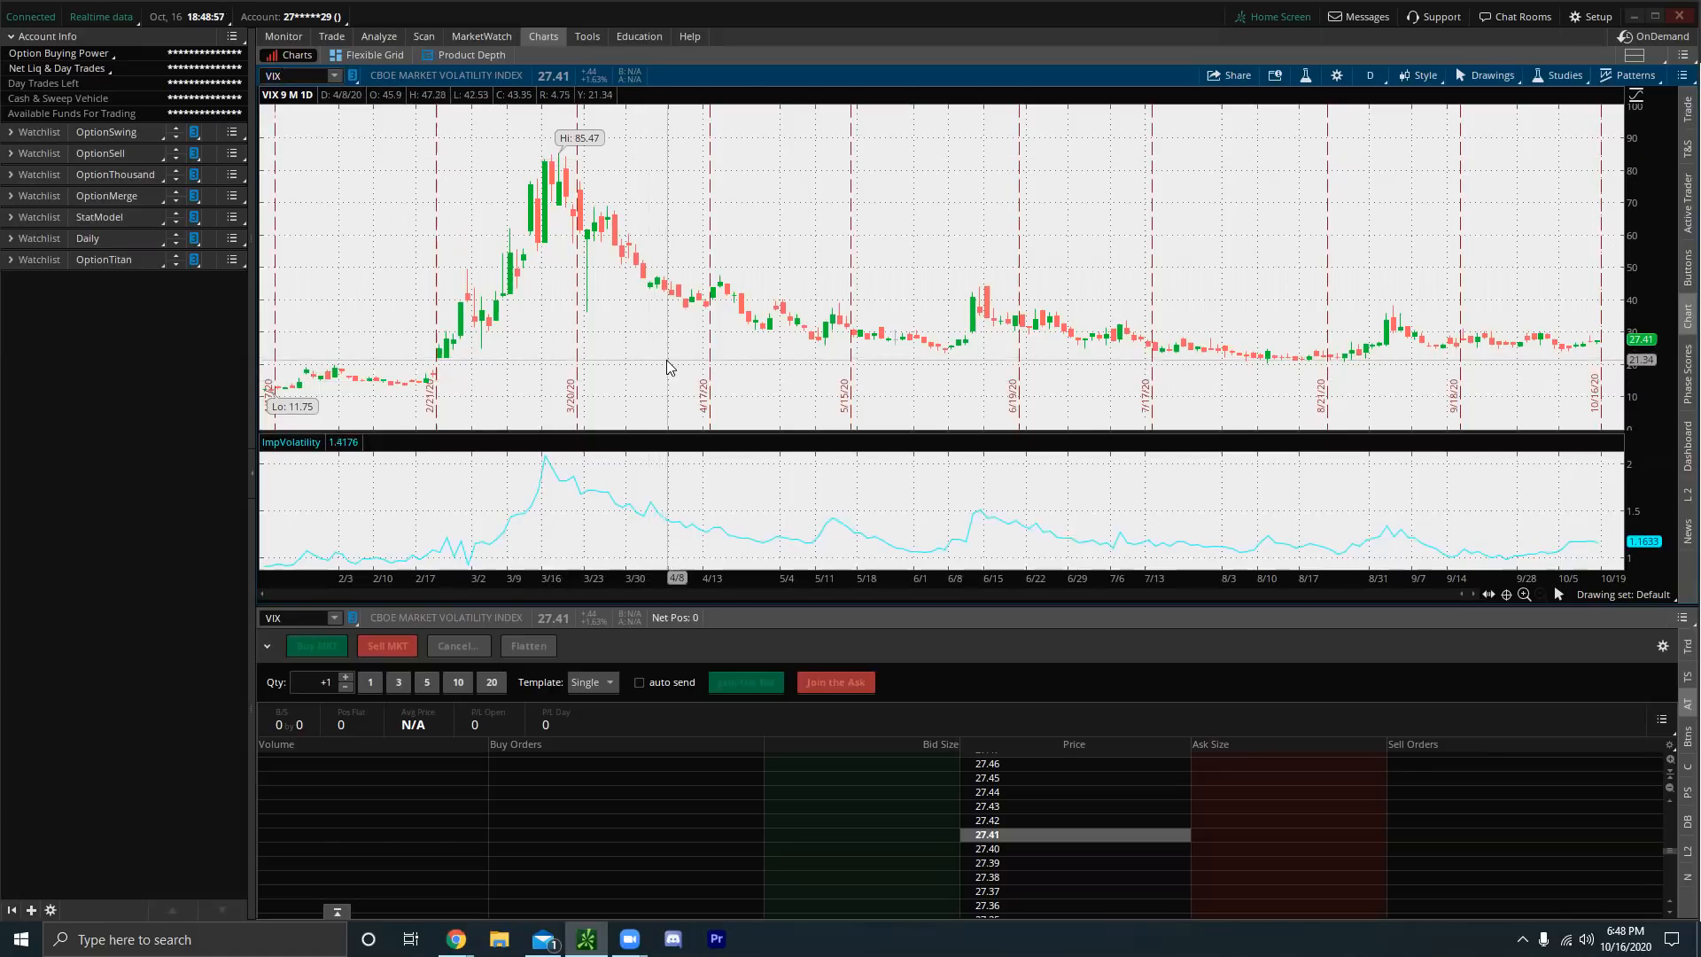
pyautogui.moveTo(1098, 366)
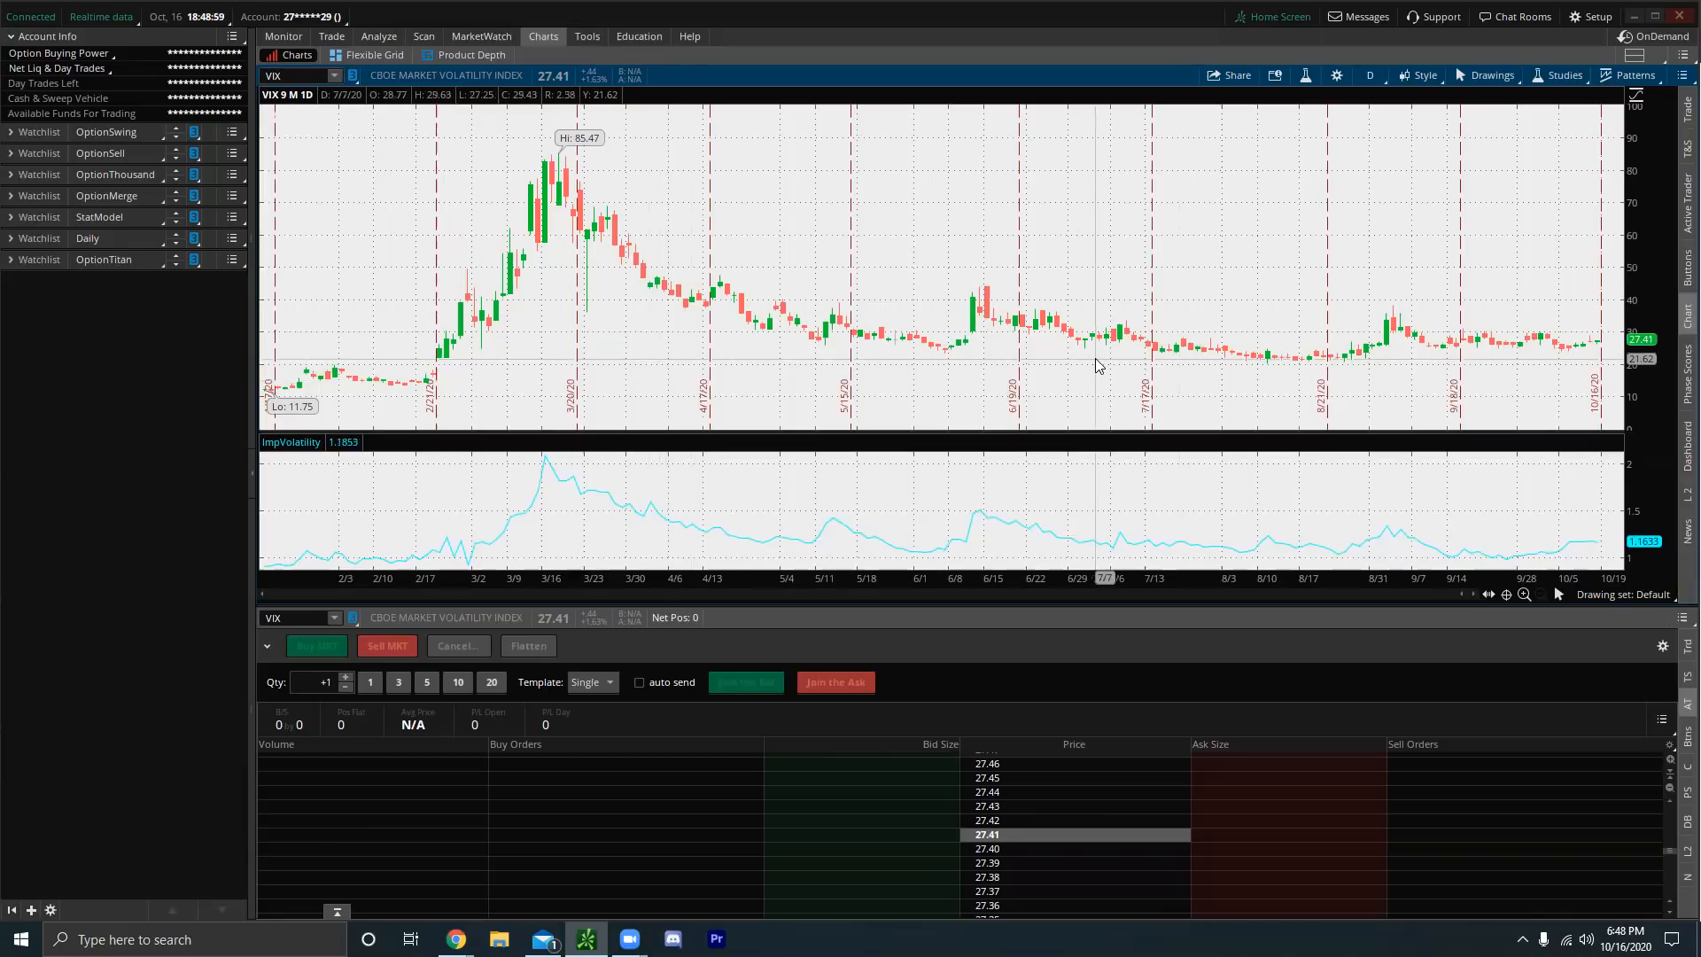
pyautogui.moveTo(909, 397)
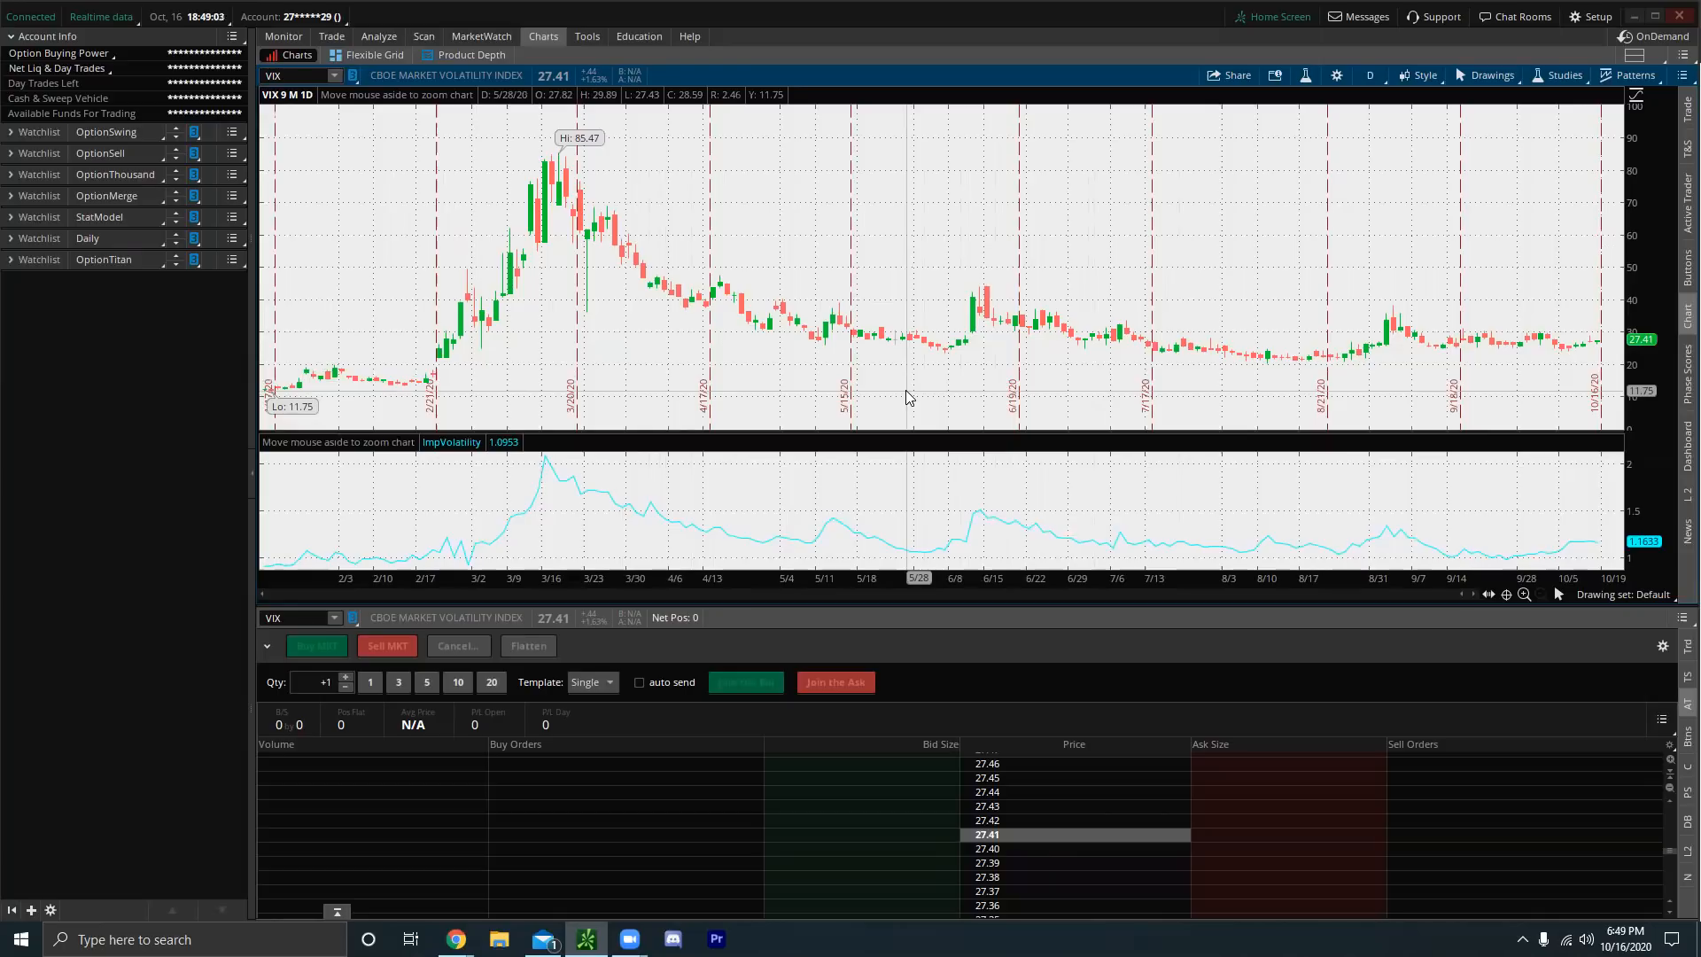
pyautogui.moveTo(570, 173)
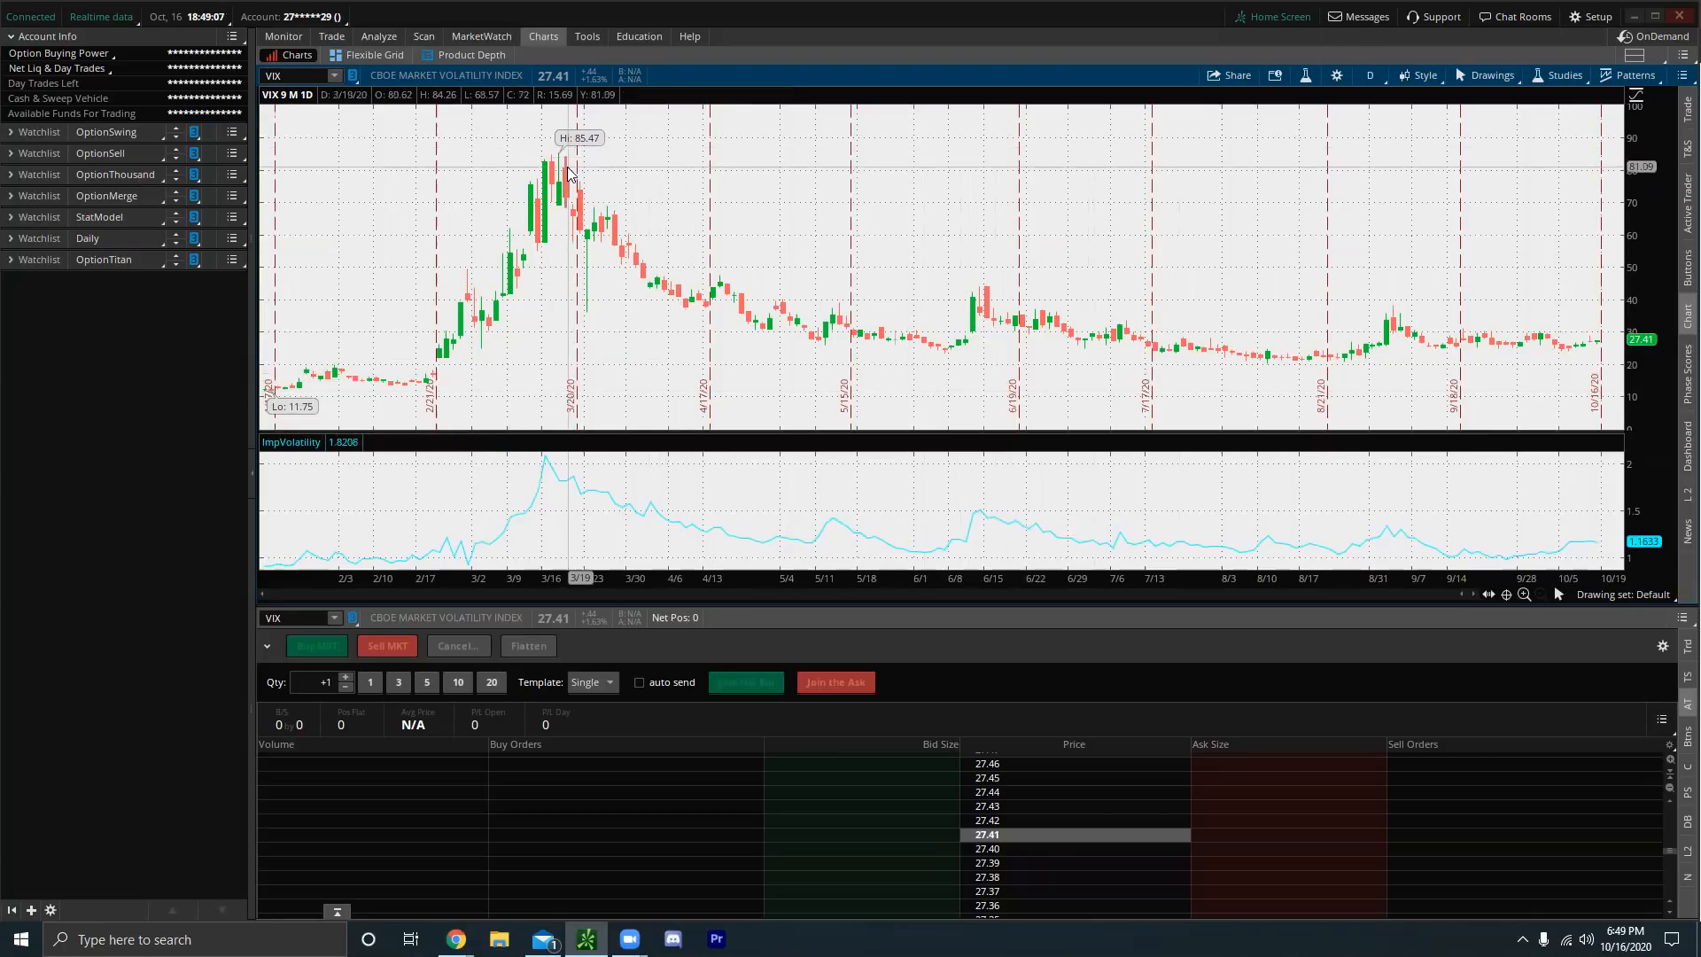
pyautogui.moveTo(575, 179)
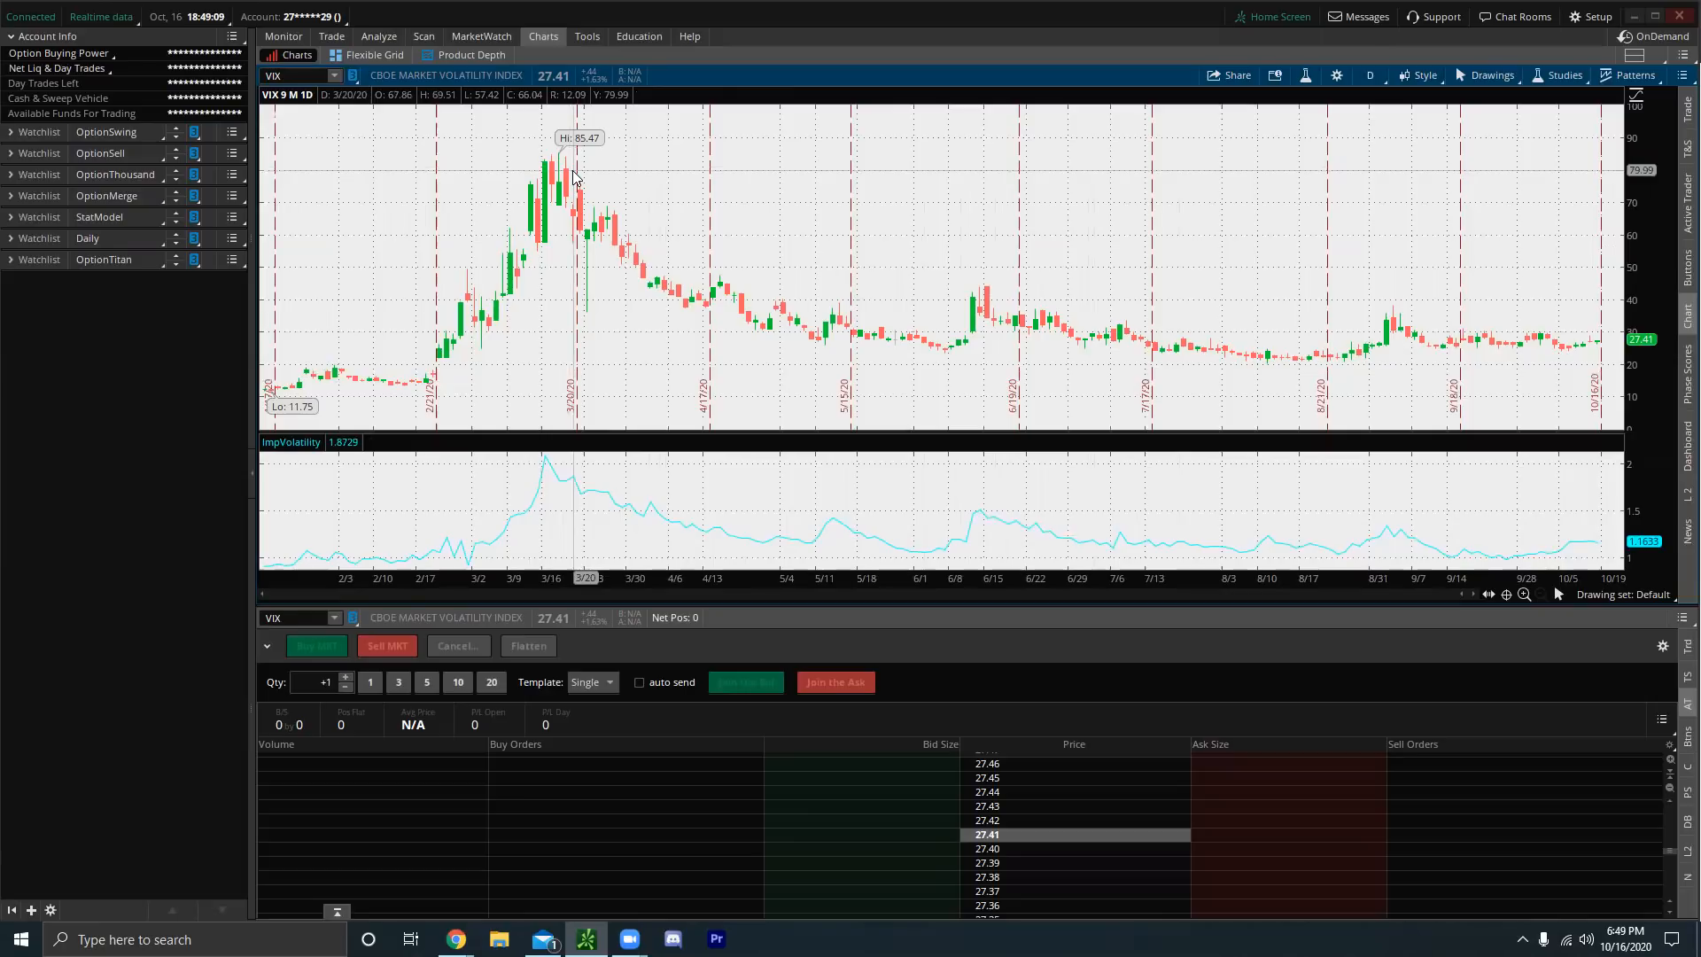
pyautogui.moveTo(449, 880)
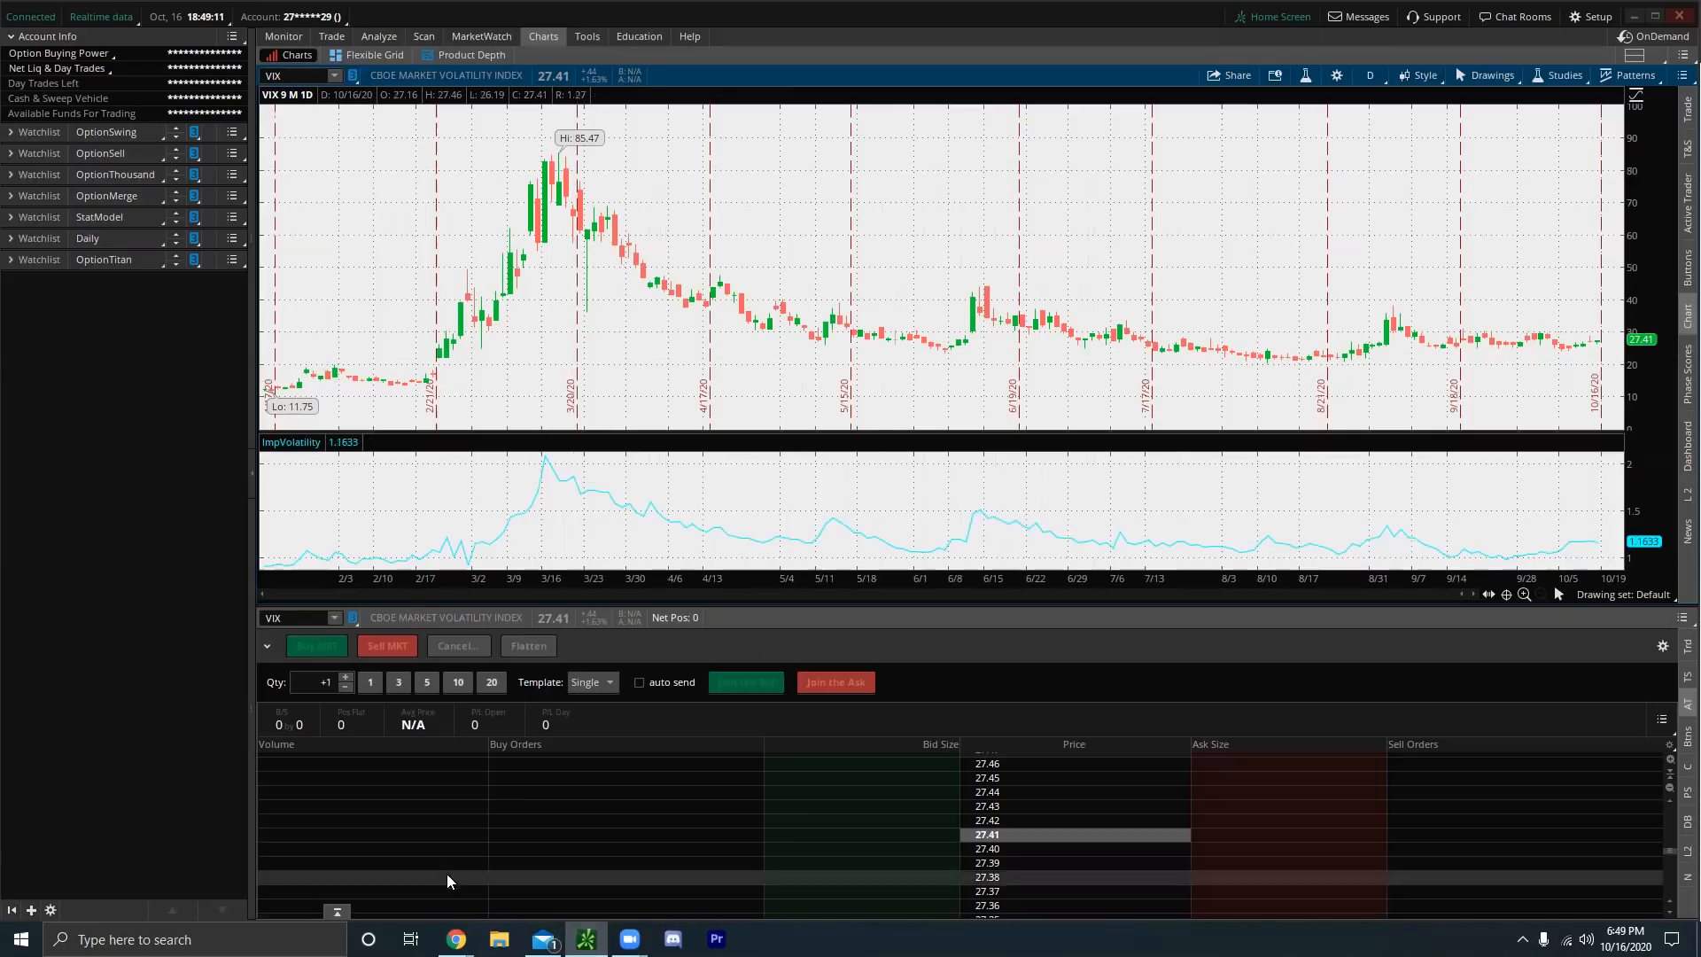
# - Switch to the Google Docs 'VIX & VXX' notes explaining how the two differ
pyautogui.click(455, 939)
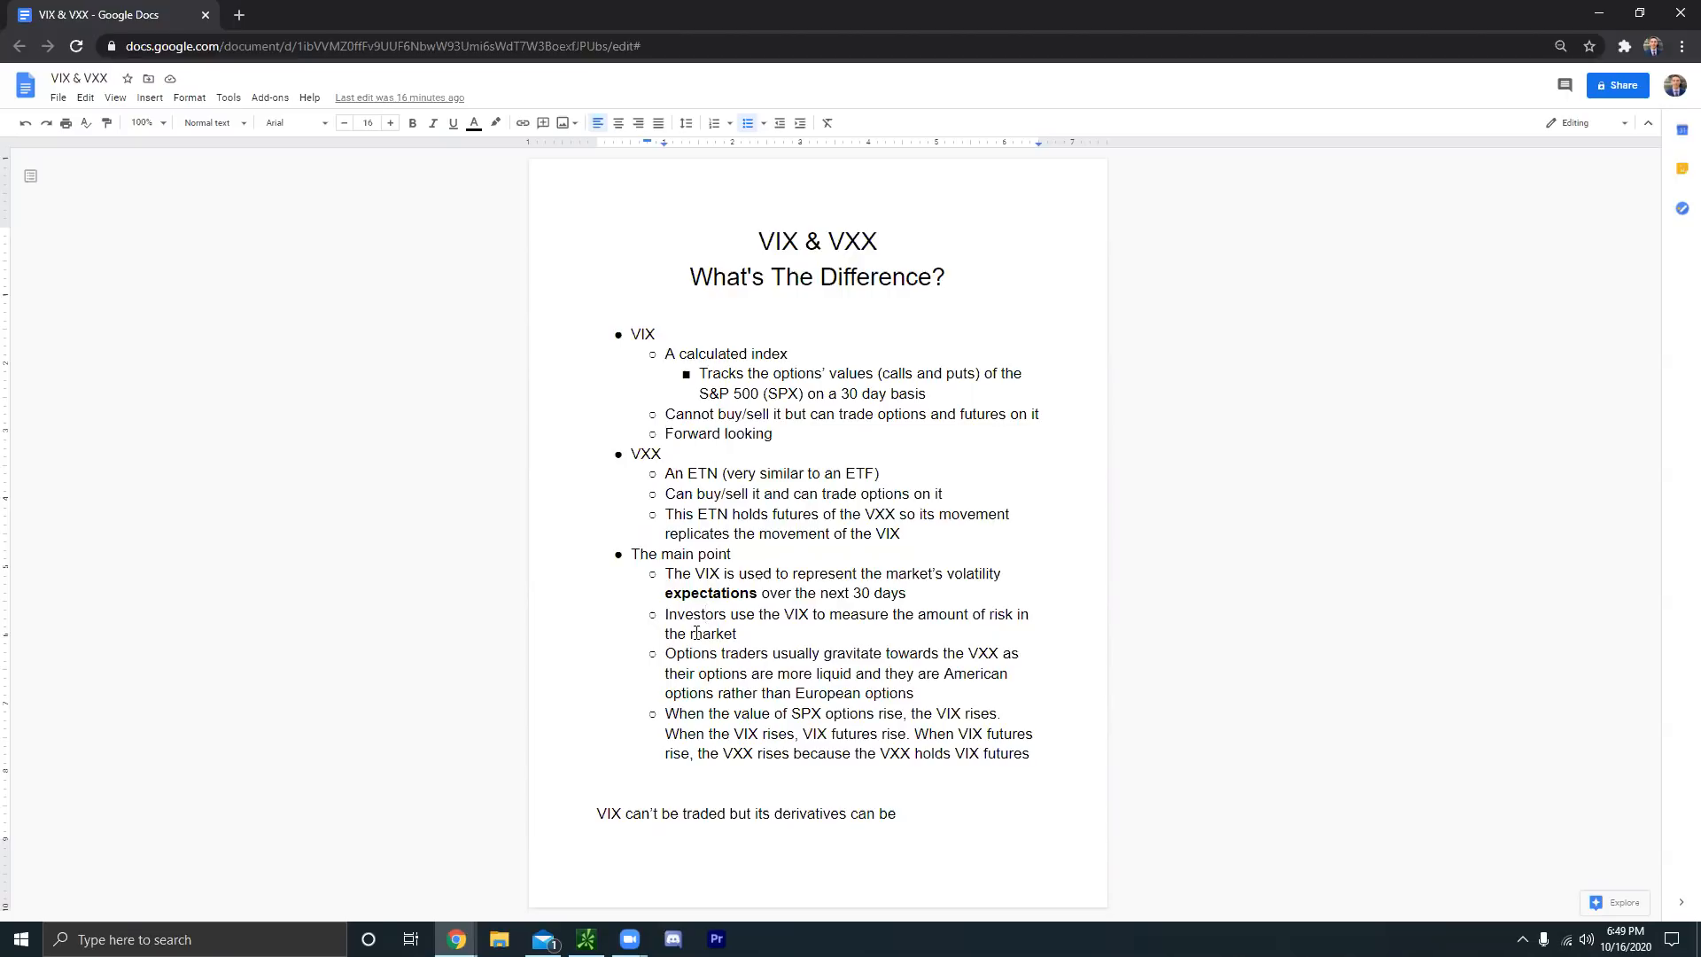
pyautogui.moveTo(985, 654)
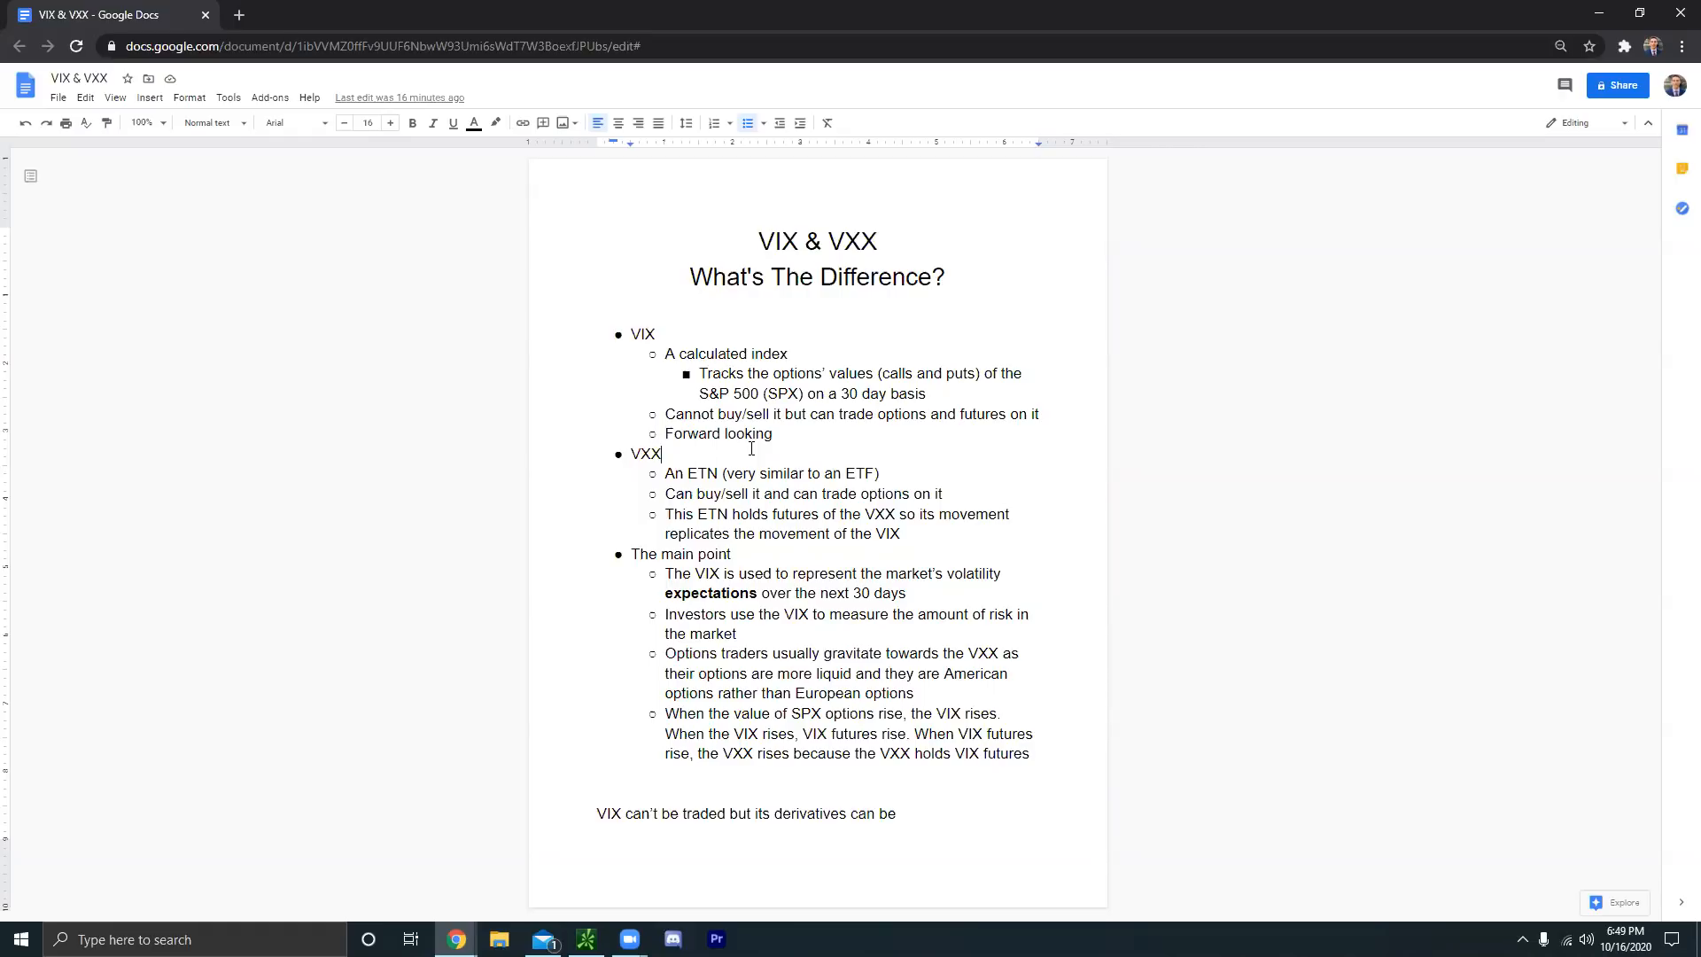
pyautogui.moveTo(815, 497)
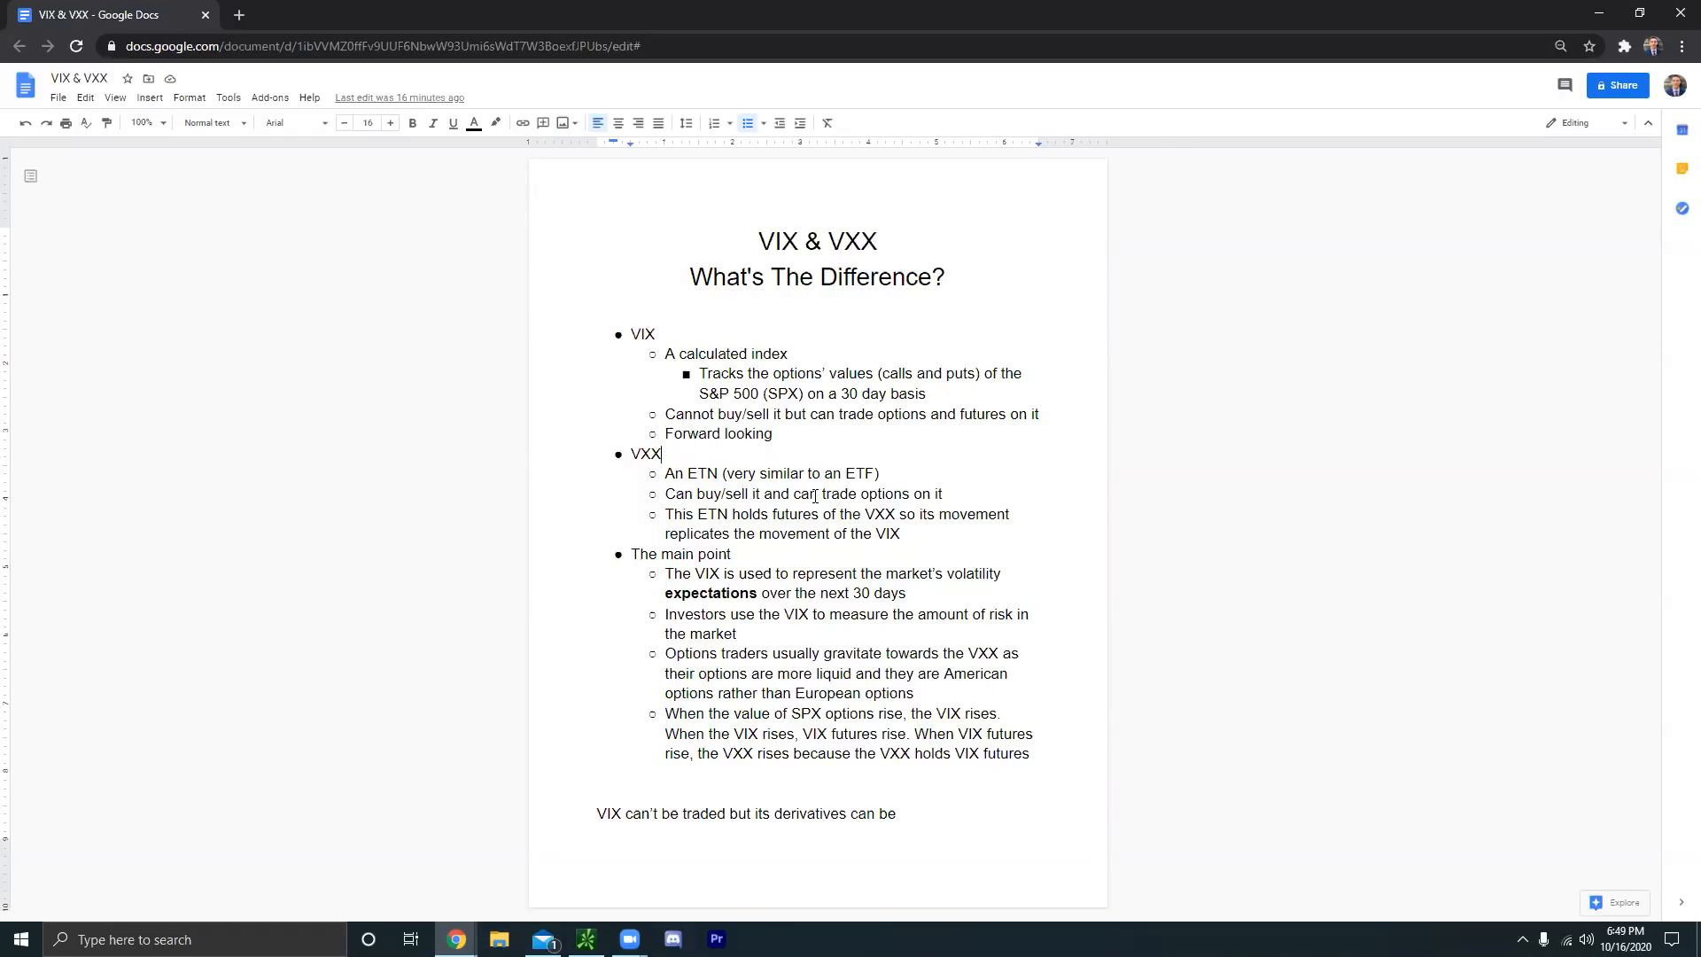
pyautogui.moveTo(818, 555)
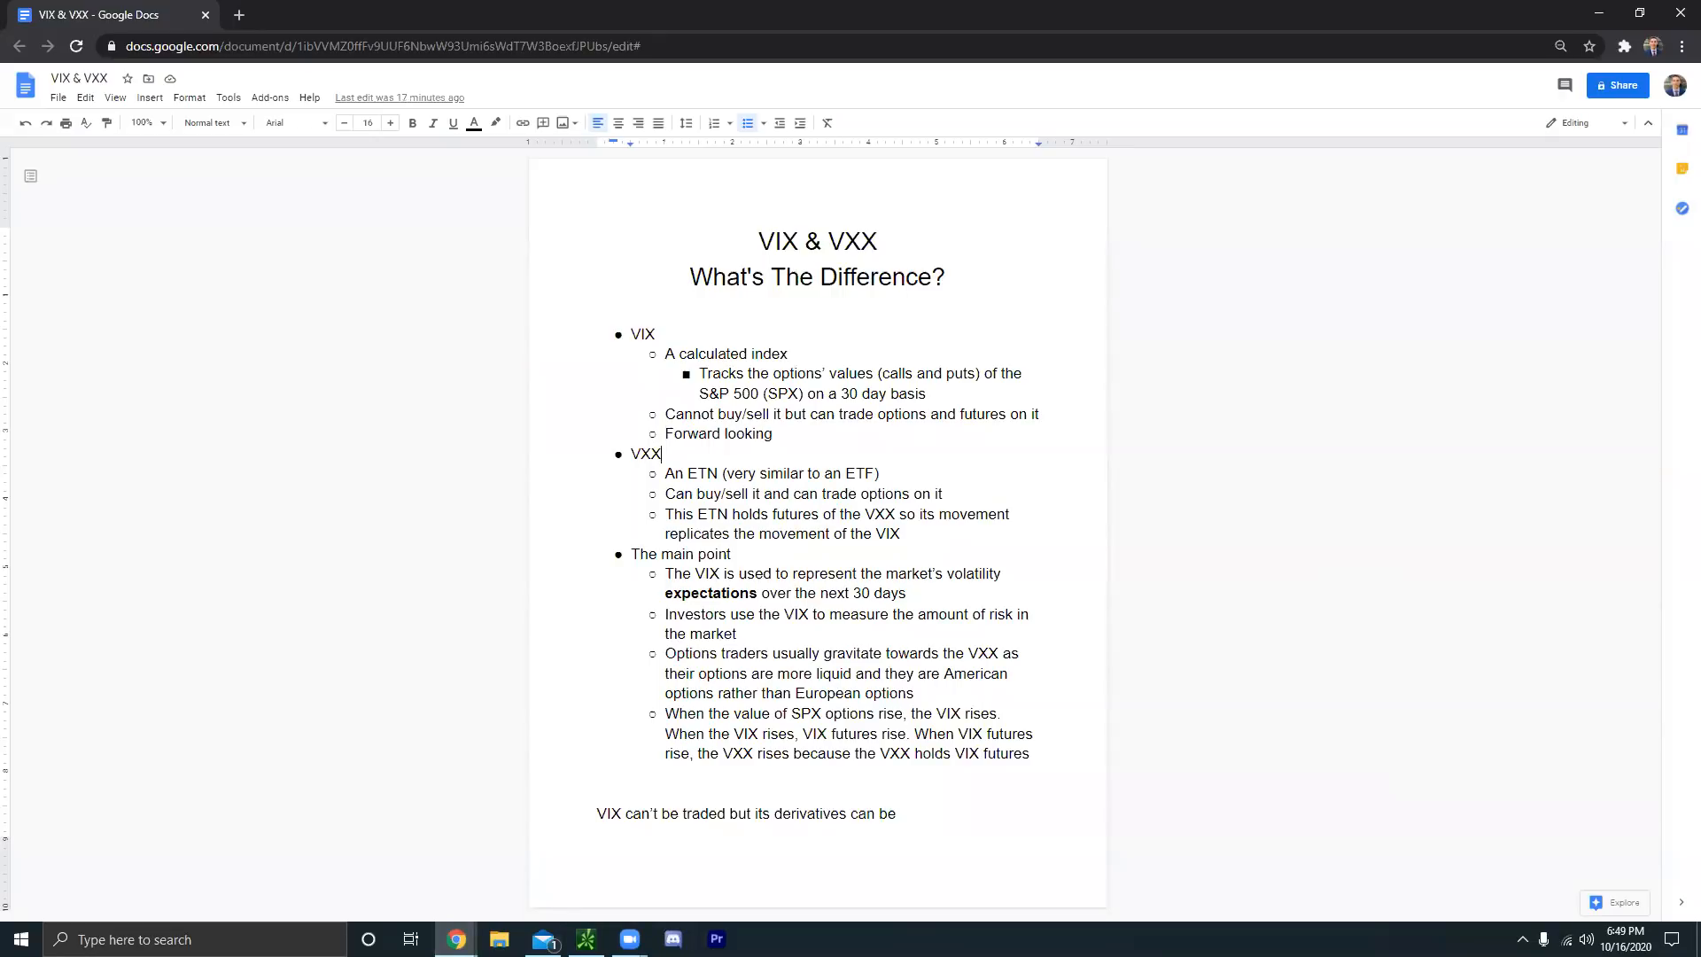
# - Return to thinkorswim and chart TSLA in place of VIX
pyautogui.click(585, 938)
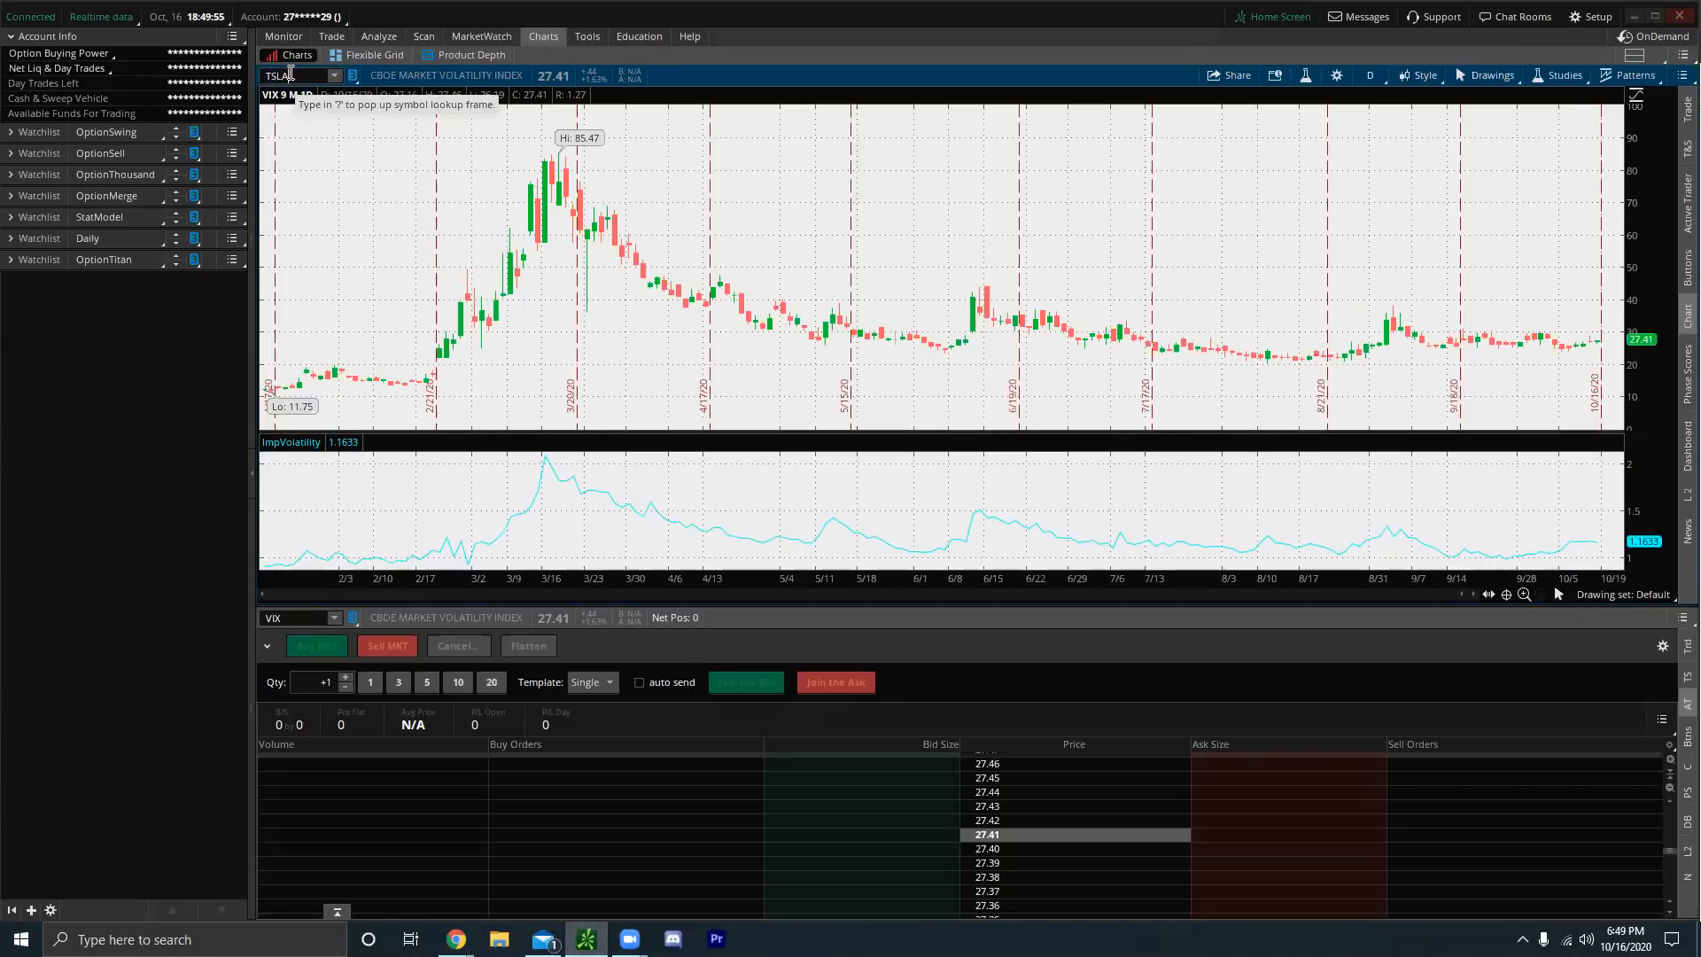
pyautogui.write('TSLA')
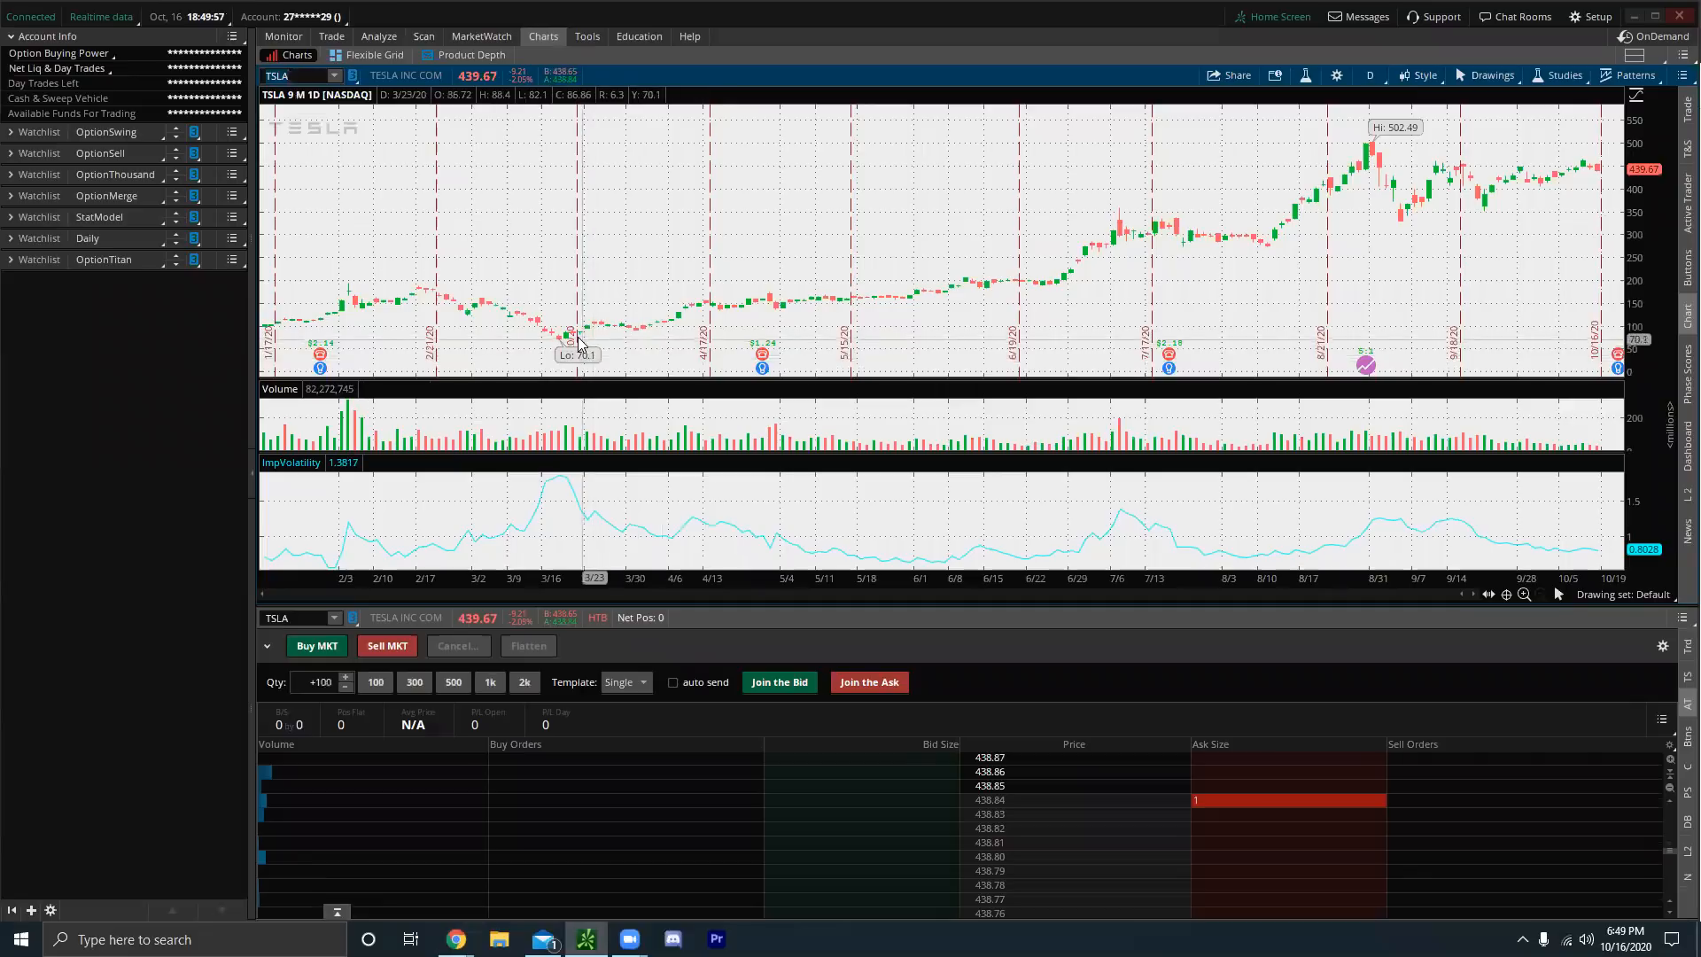
pyautogui.moveTo(643, 313)
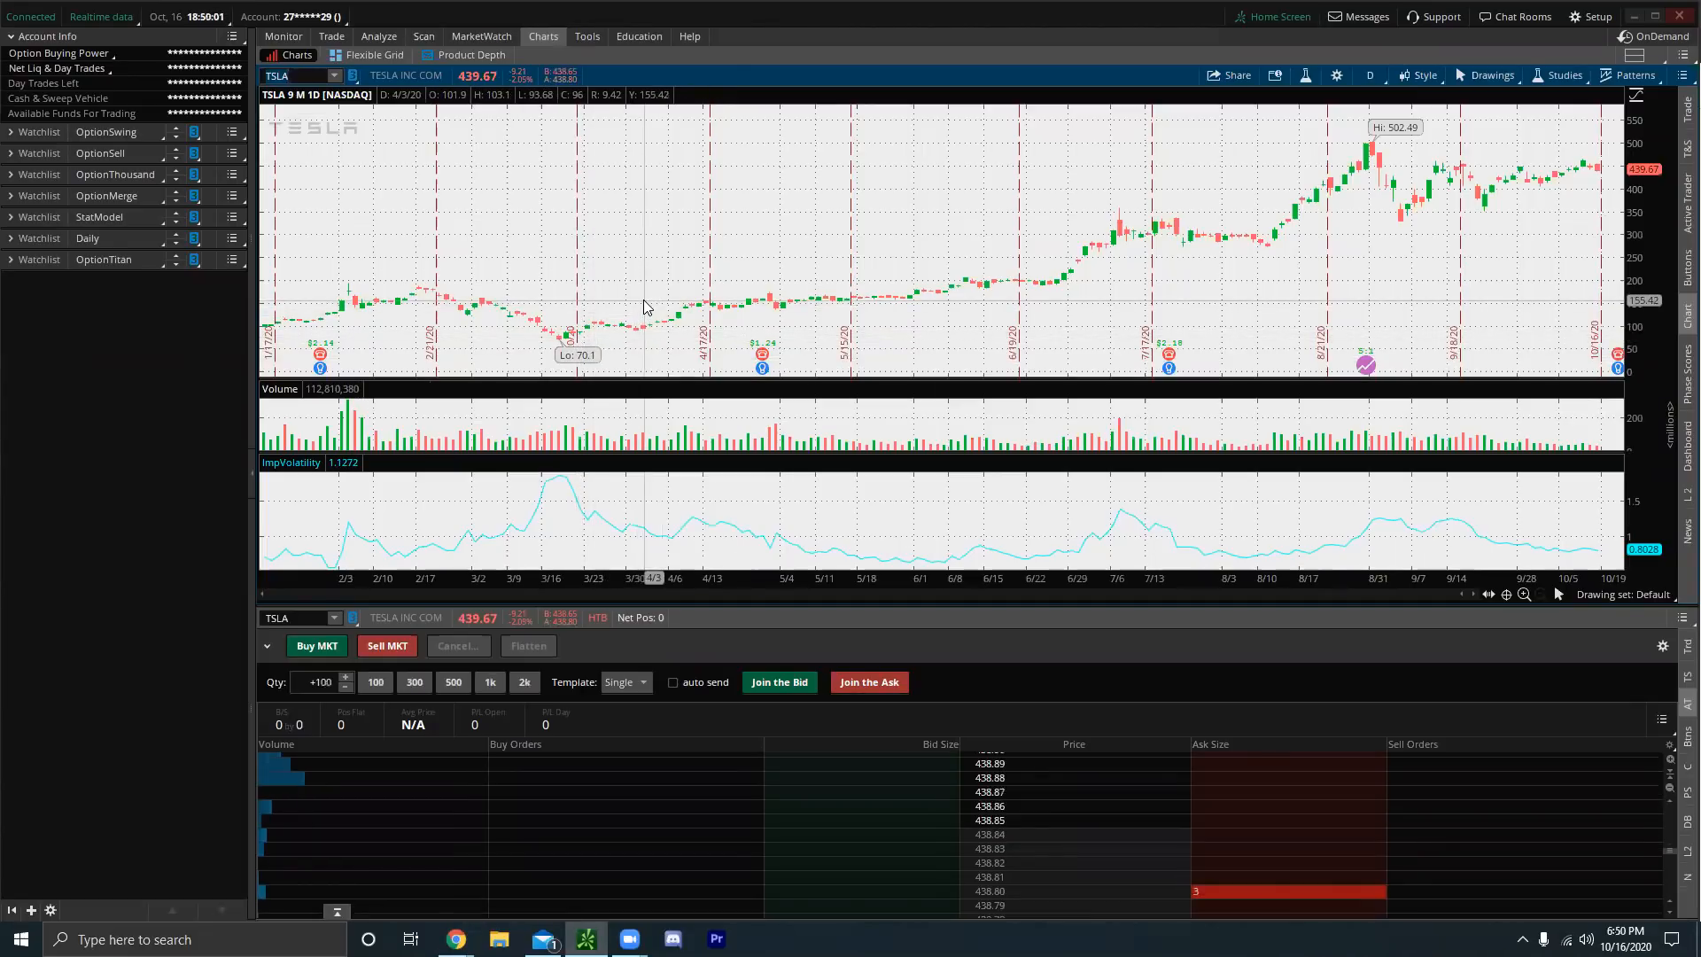
pyautogui.moveTo(575, 345)
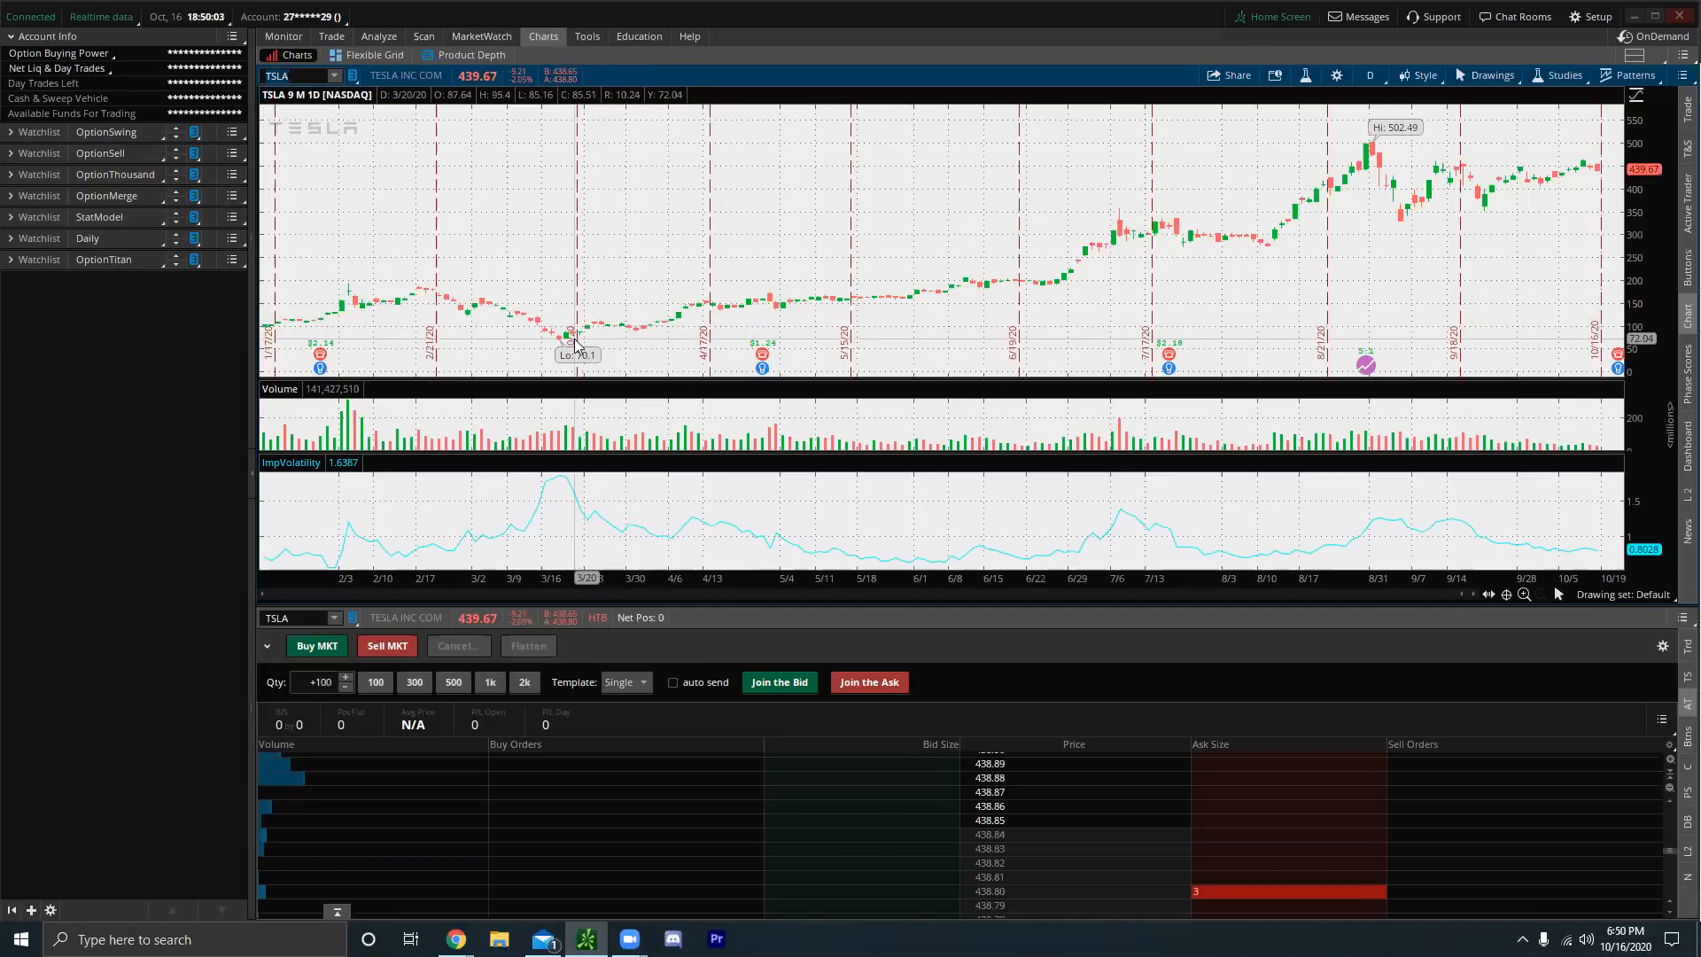
pyautogui.moveTo(573, 339)
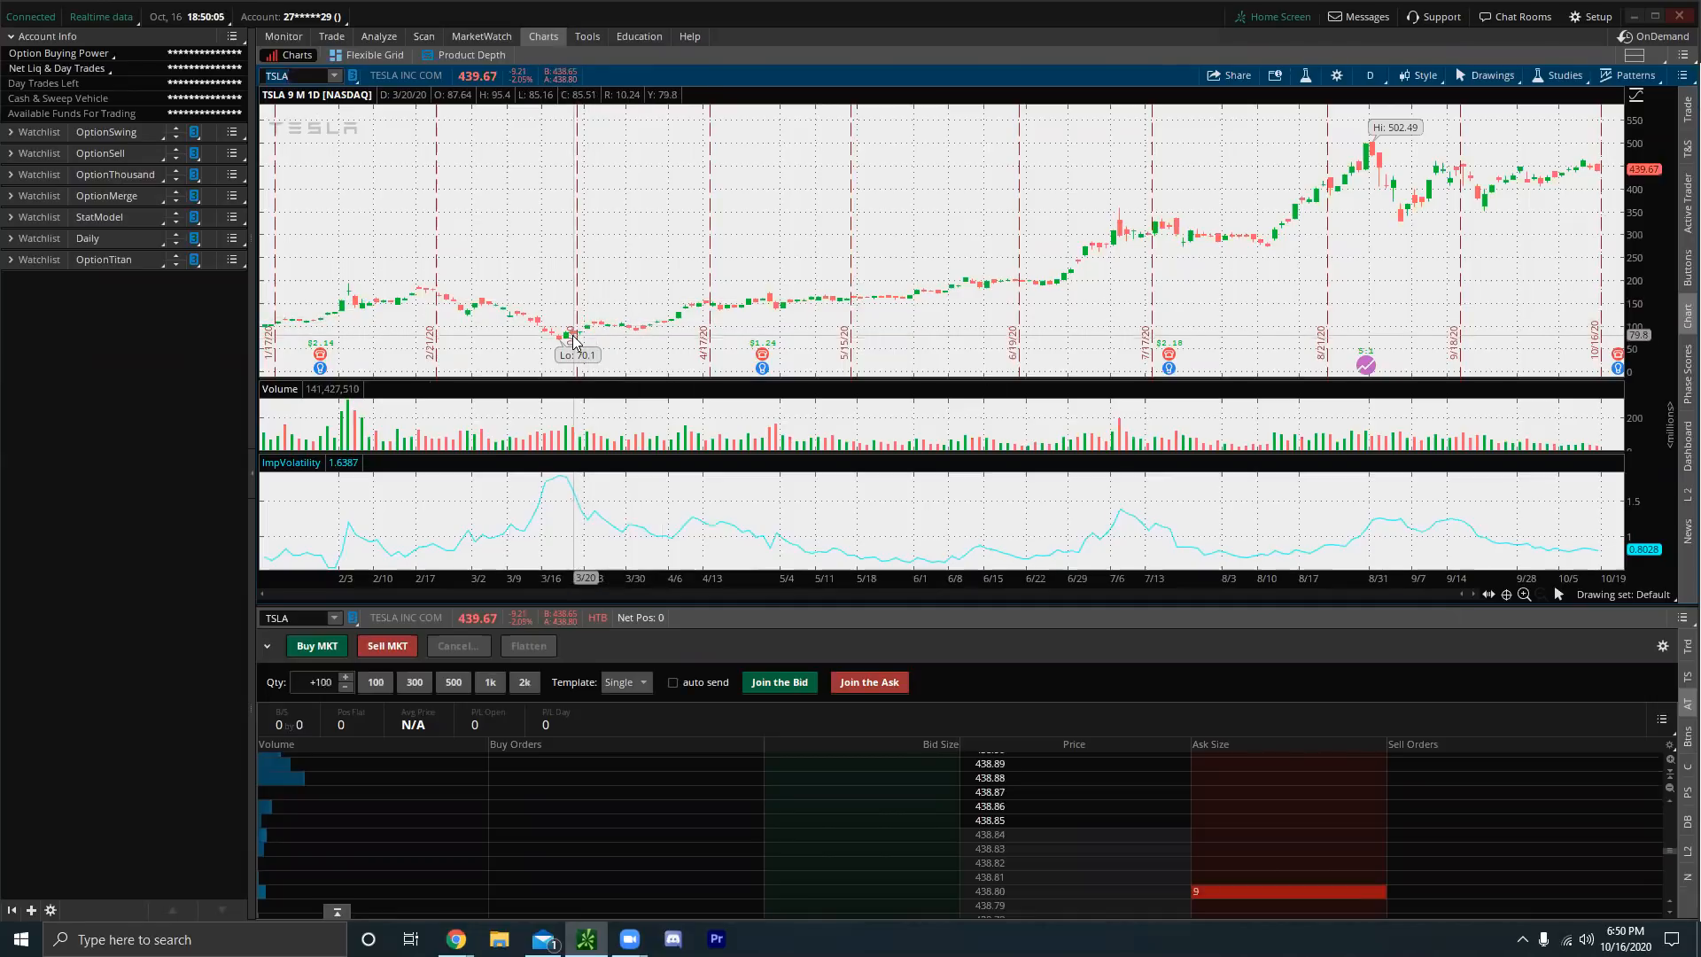
pyautogui.moveTo(1270, 201)
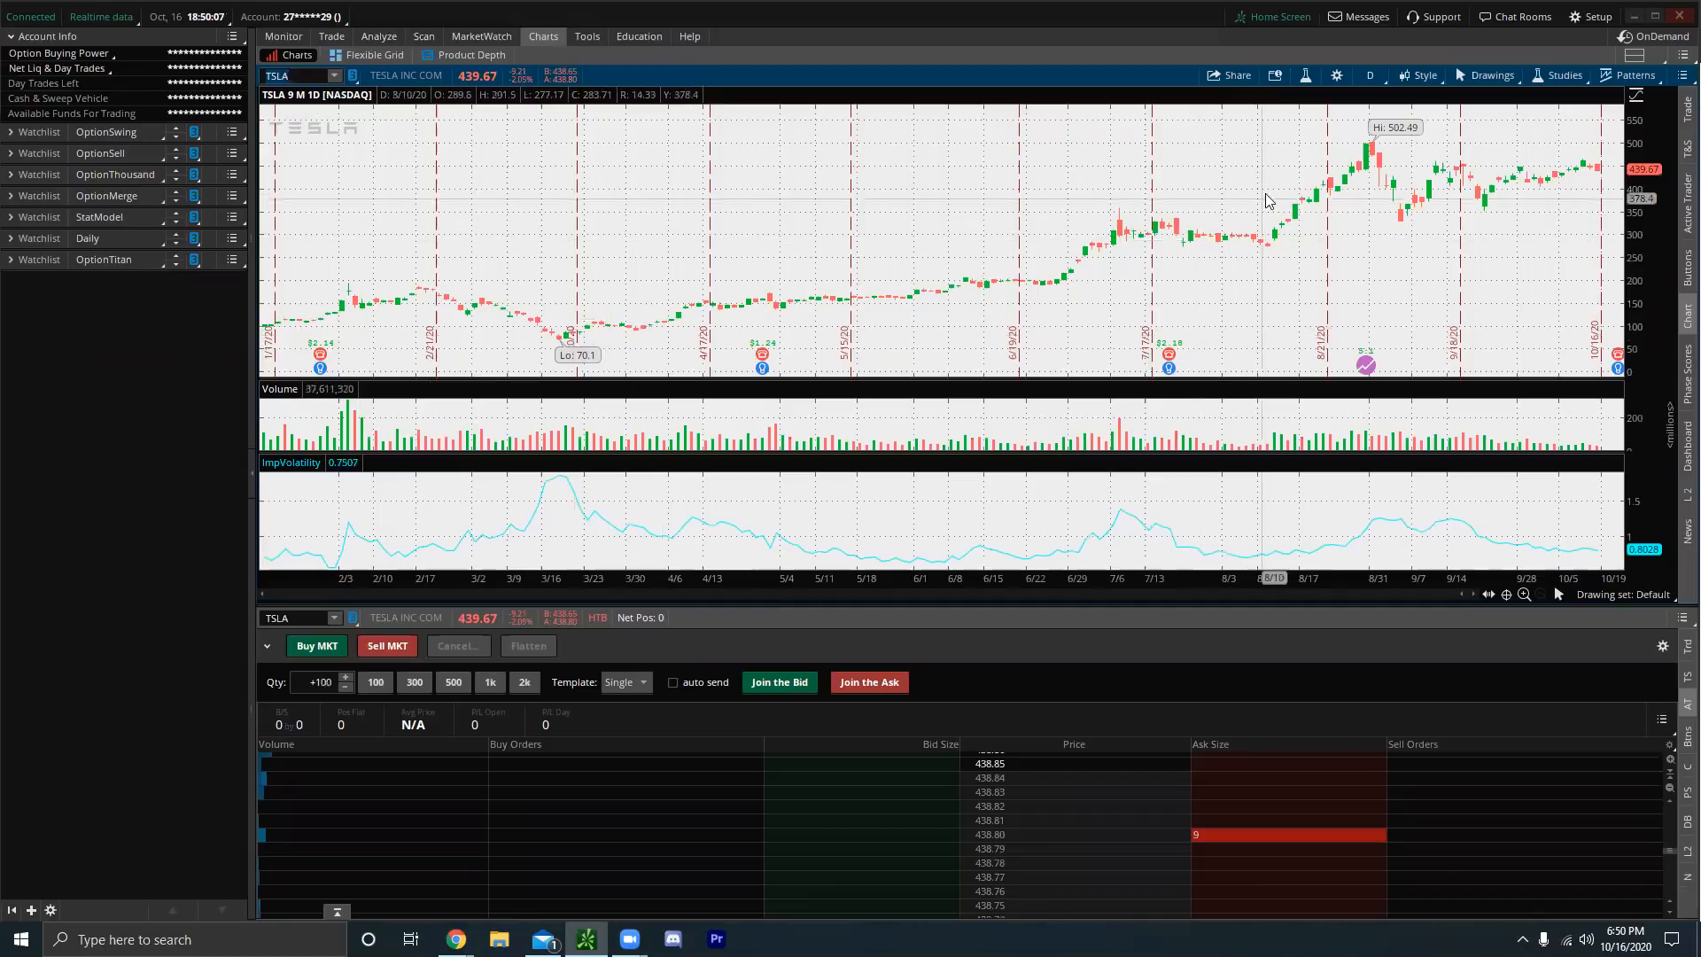
pyautogui.moveTo(1277, 318)
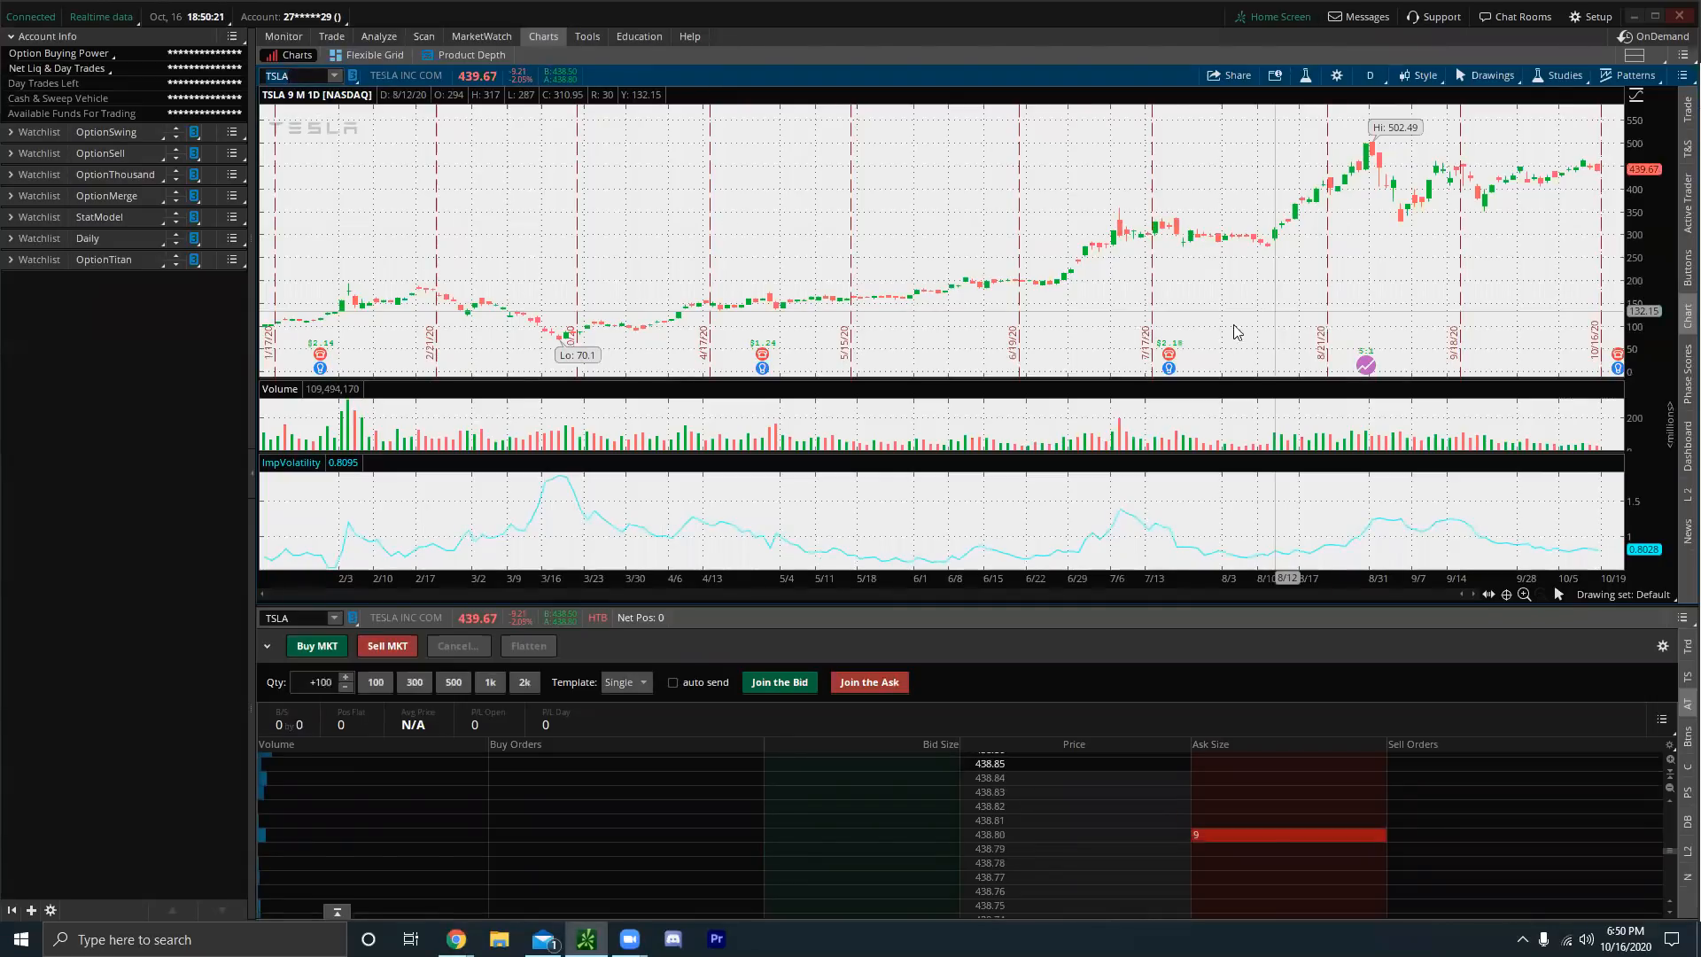
pyautogui.moveTo(455, 938)
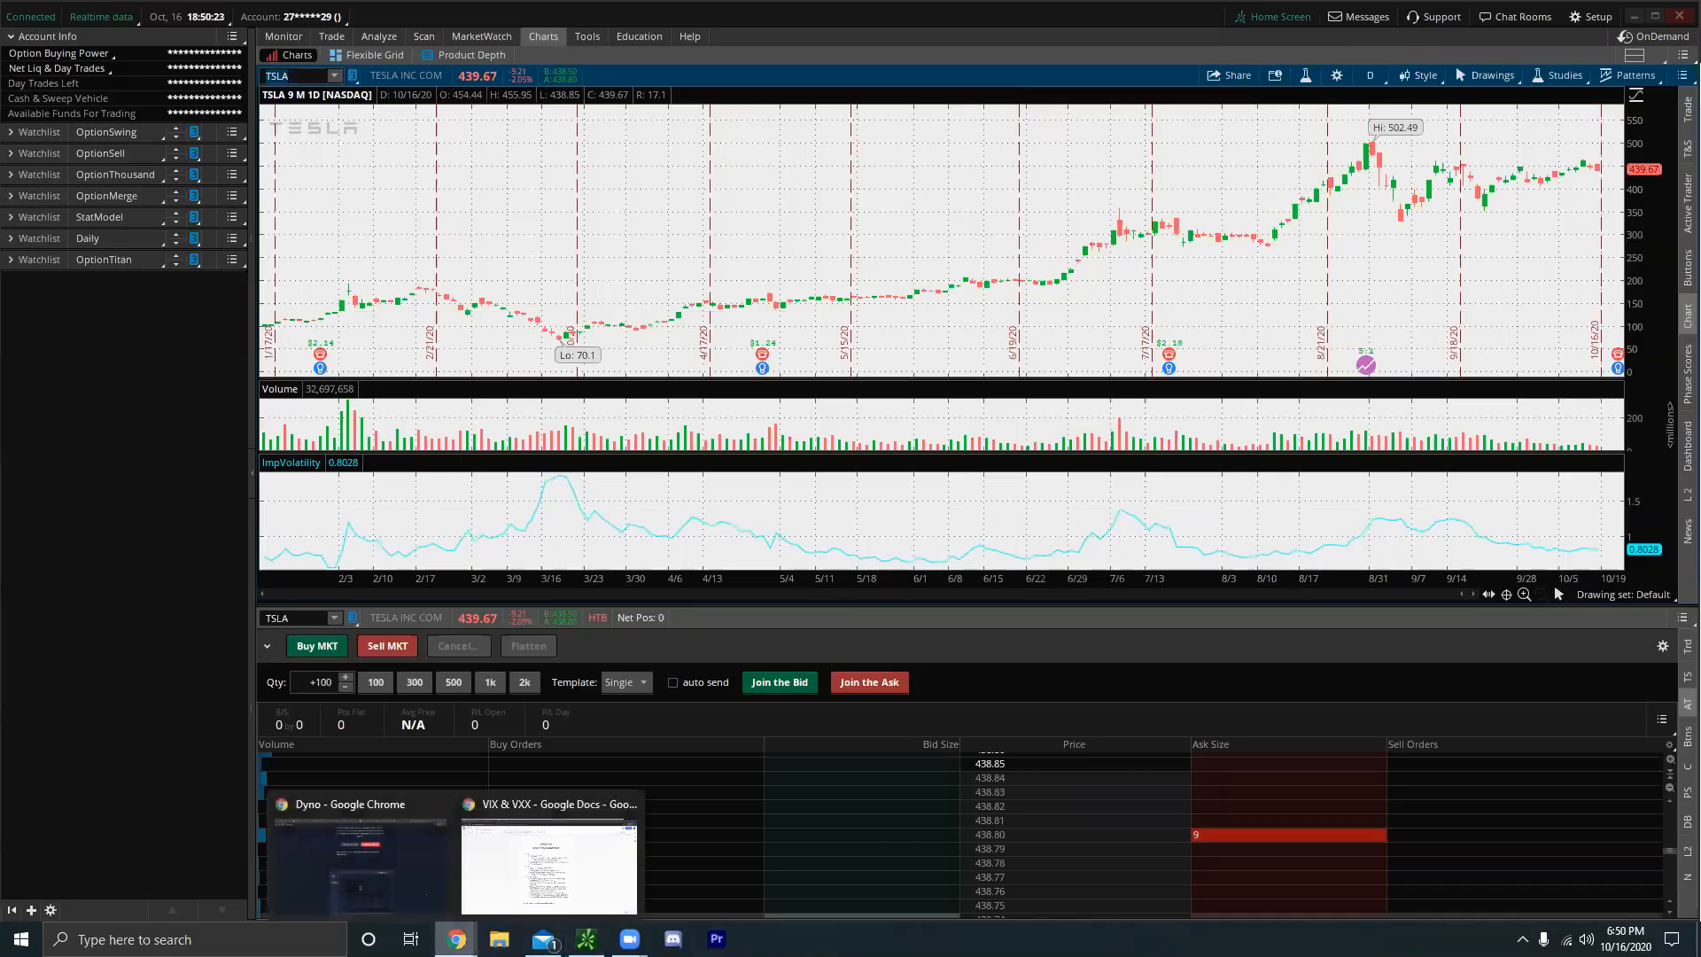
# - Bring the 'VIX & VXX - Google Docs' notes back in front of the TSLA chart
pyautogui.click(550, 865)
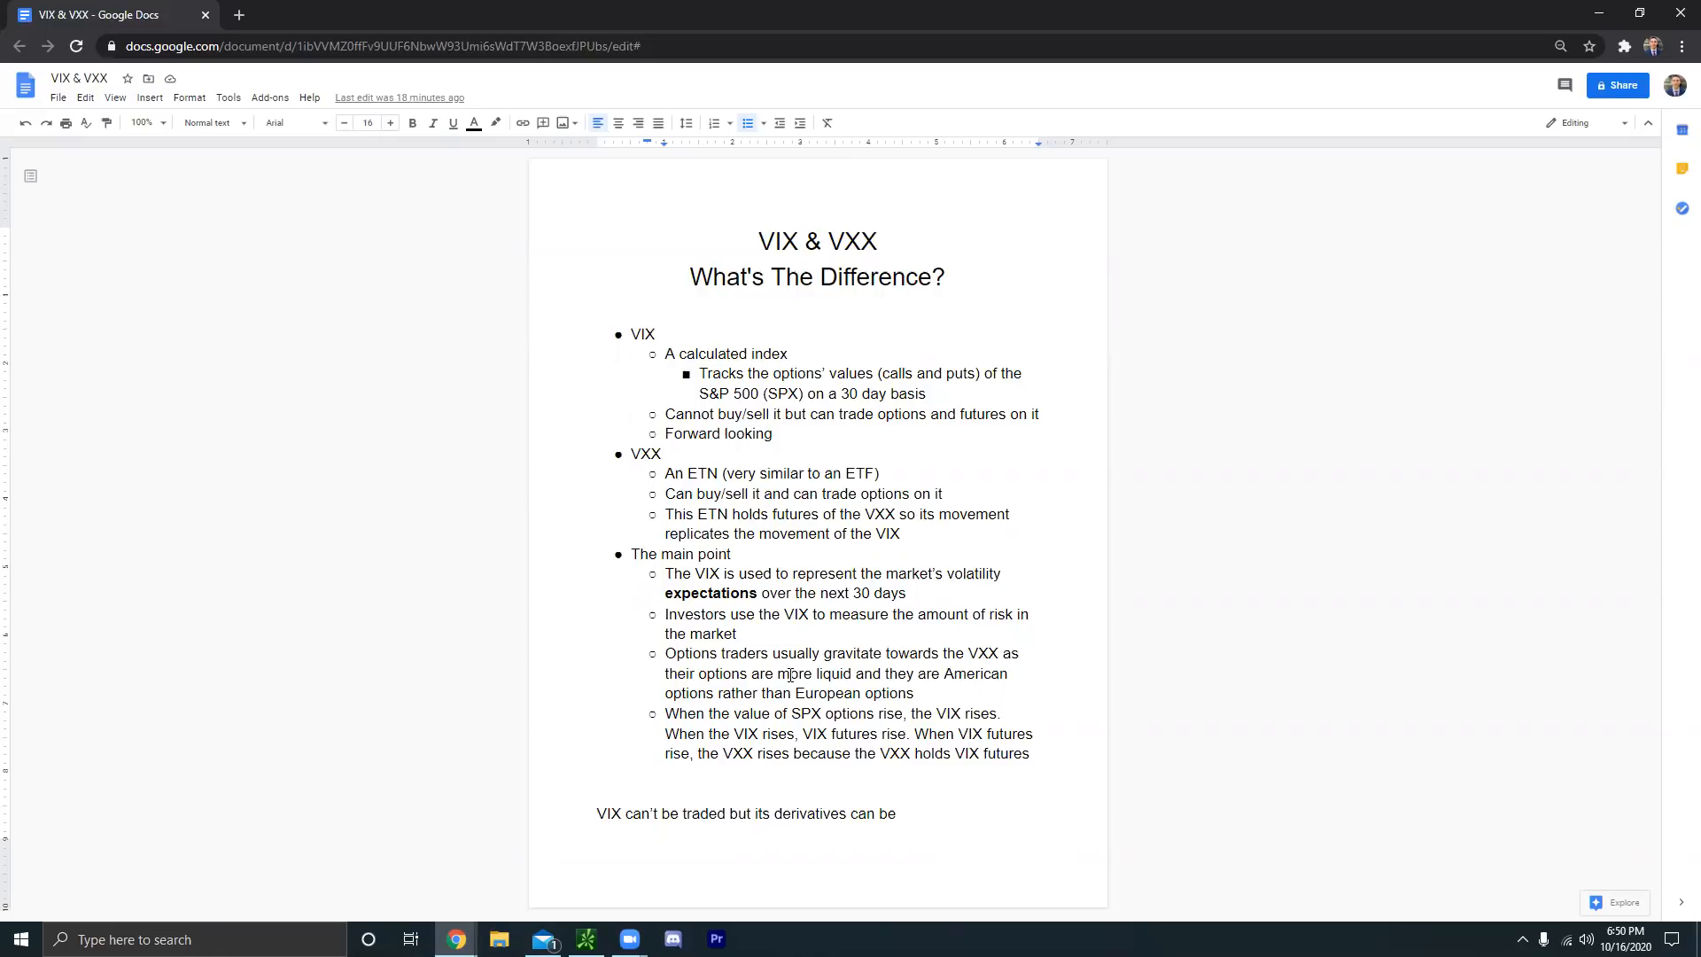
pyautogui.moveTo(809, 734)
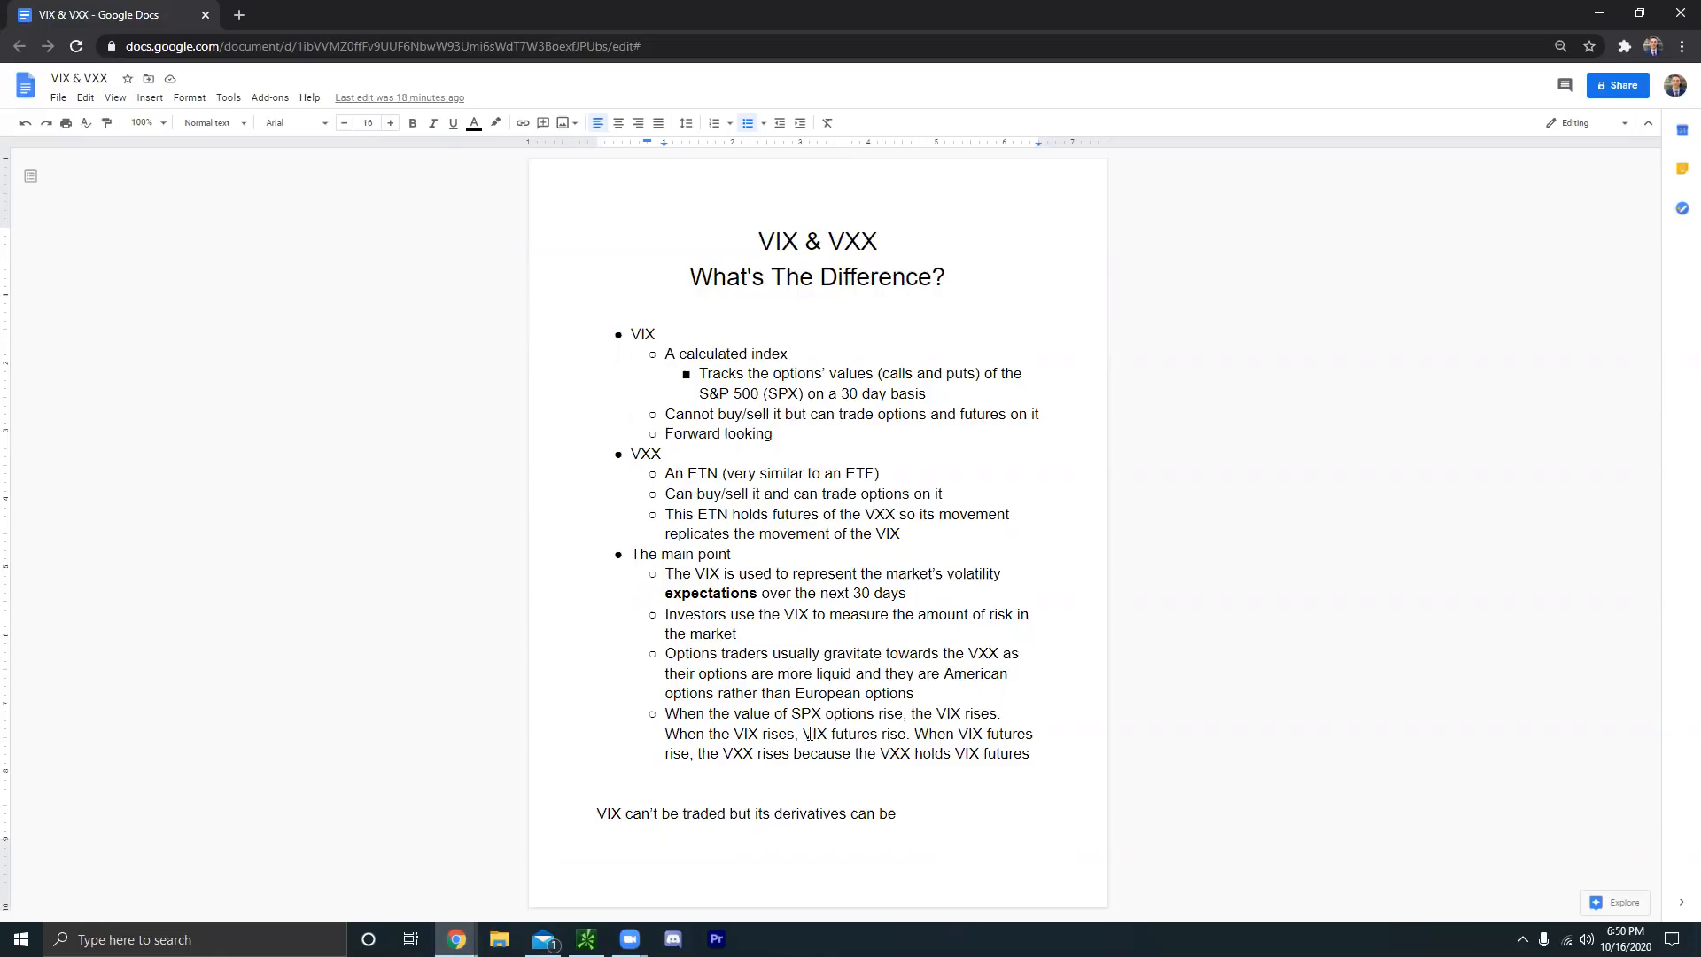
pyautogui.doubleClick(807, 712)
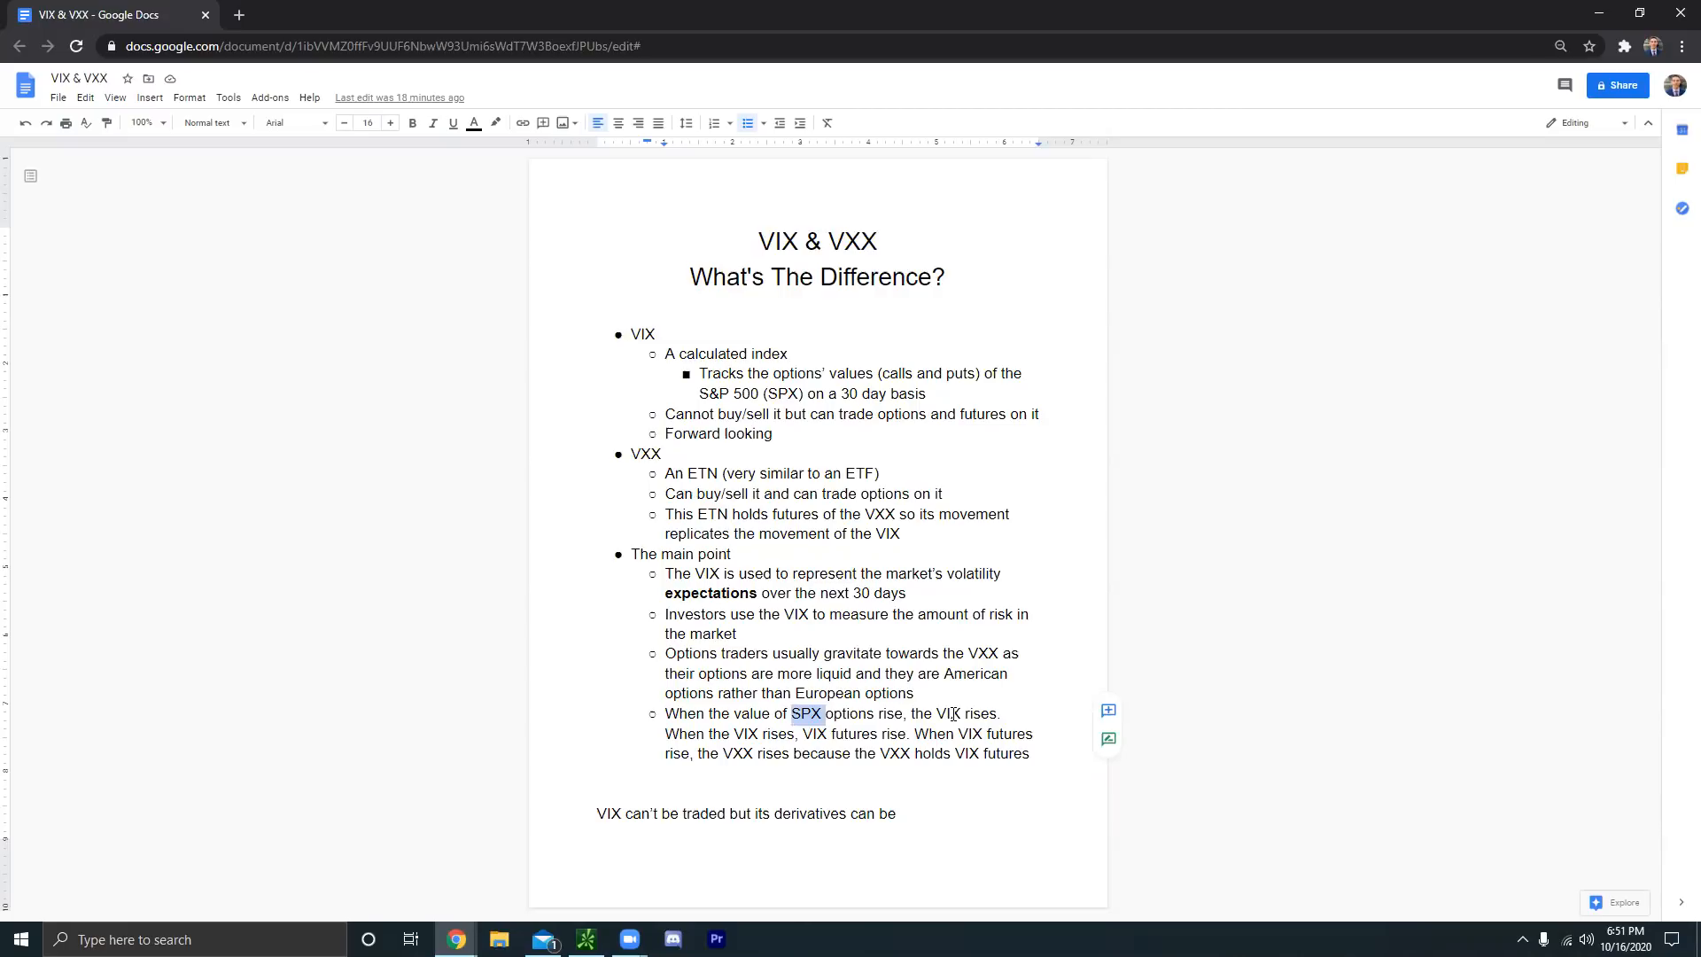
pyautogui.click(919, 714)
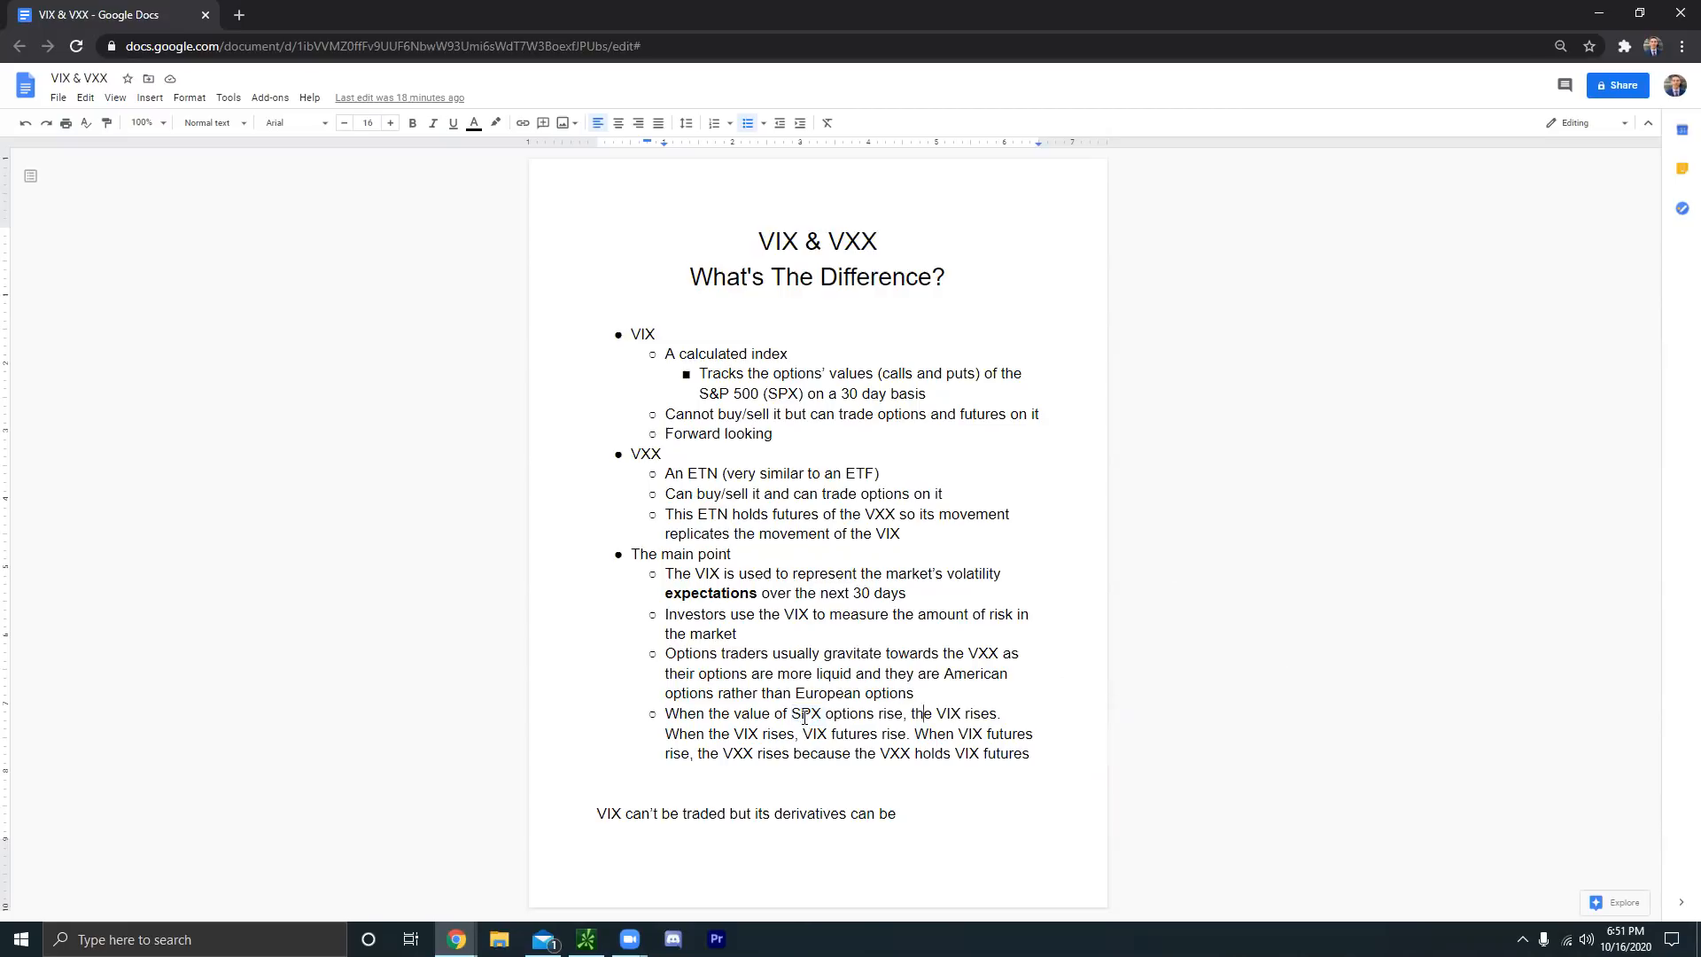
pyautogui.doubleClick(807, 712)
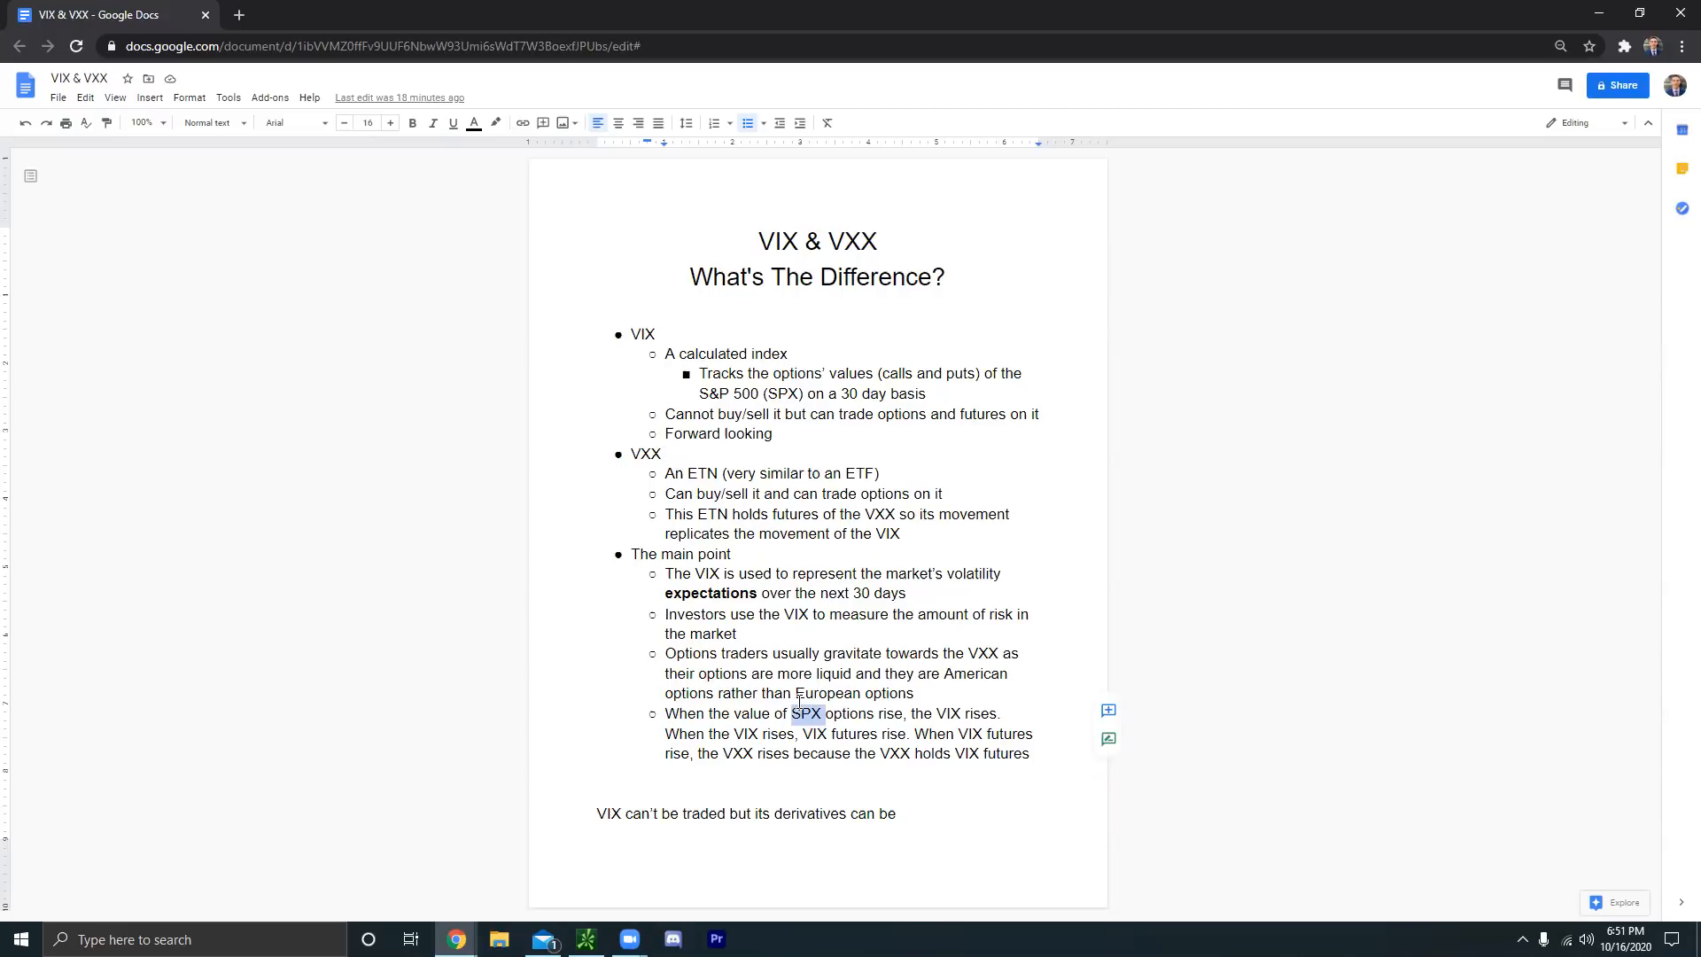
pyautogui.moveTo(898, 743)
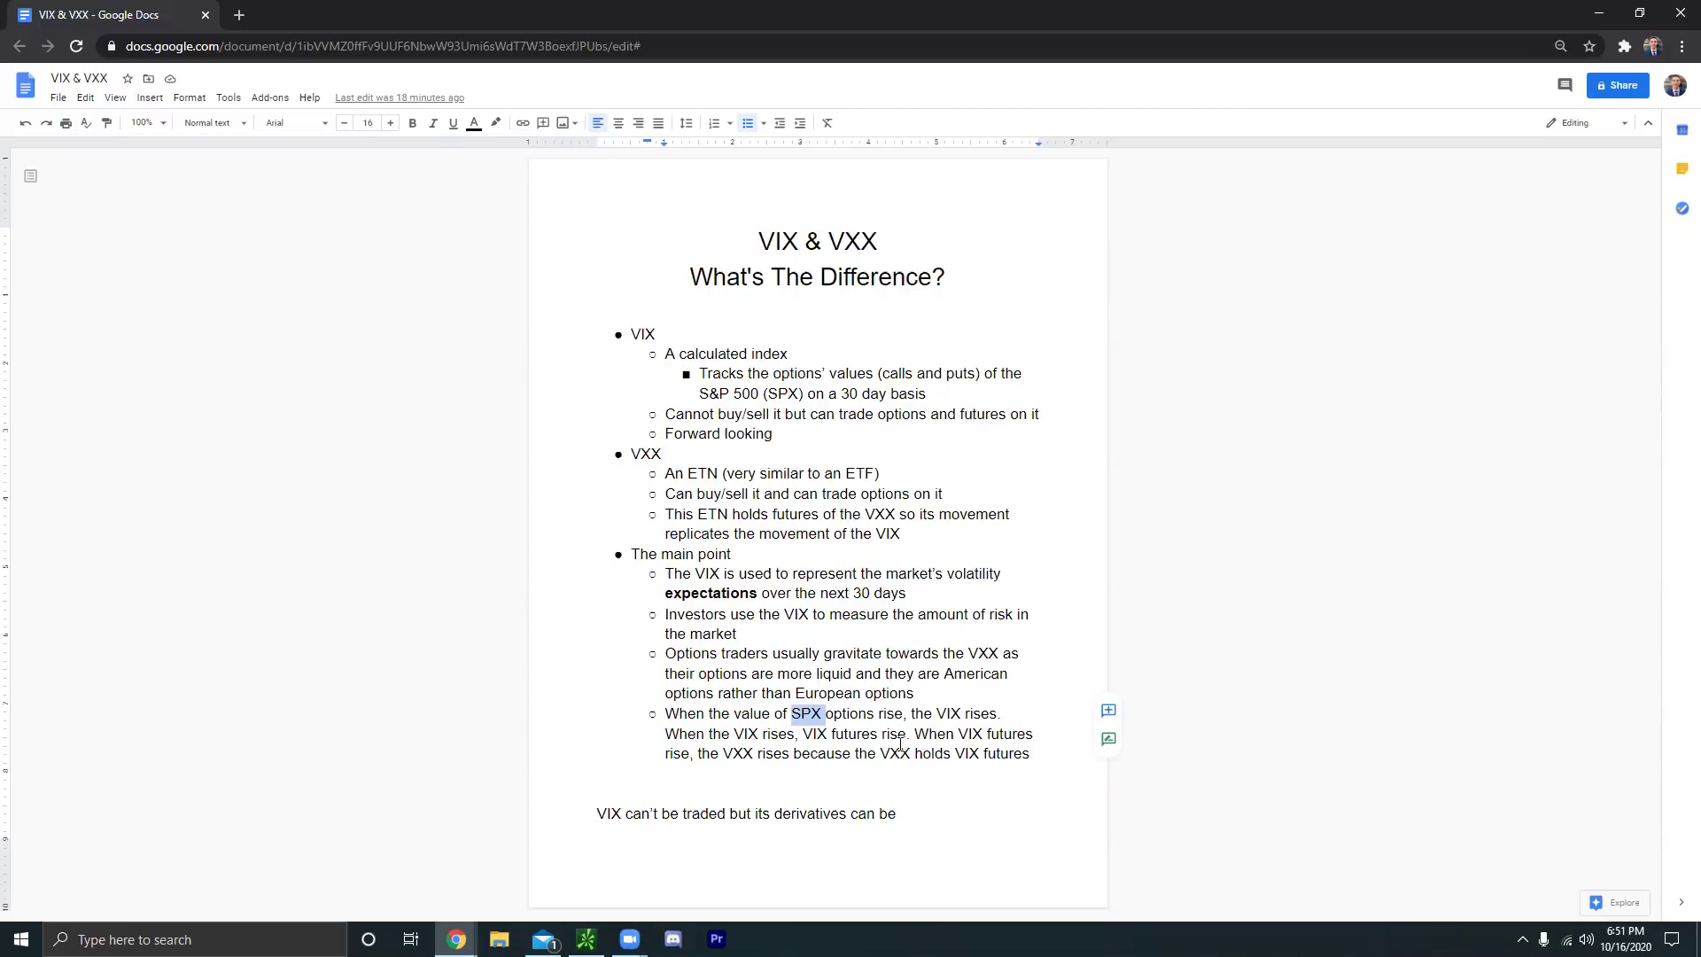